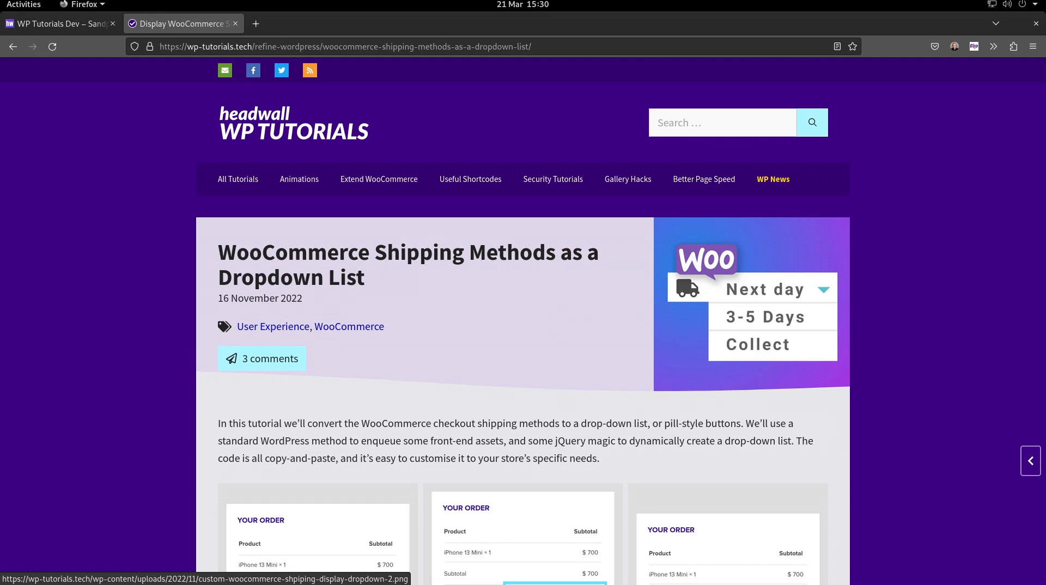
pyautogui.moveTo(897, 22)
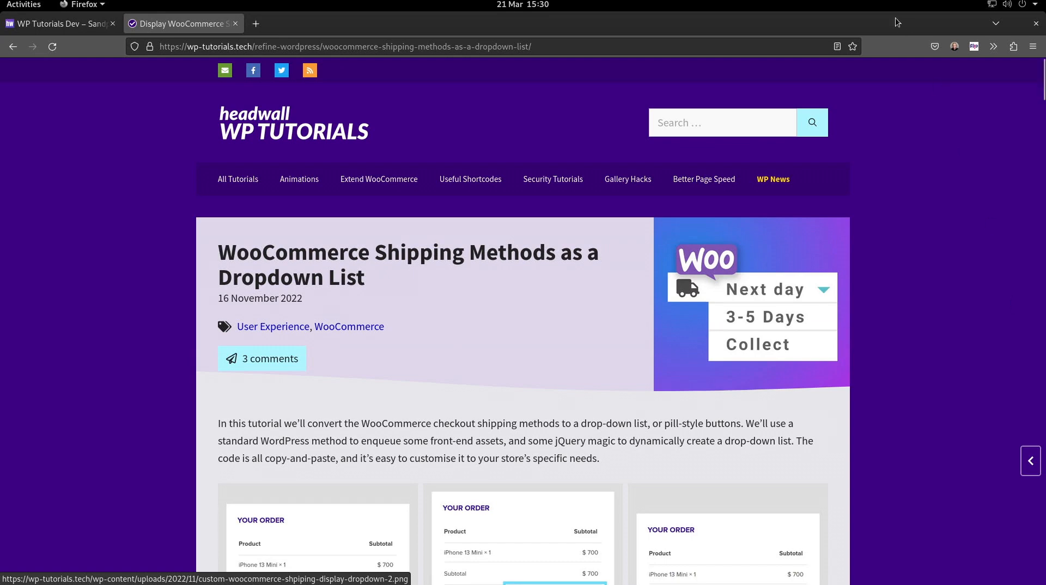
# Look through the tutorial's example checkout screenshots and read further down the page
pyautogui.scroll(-3)
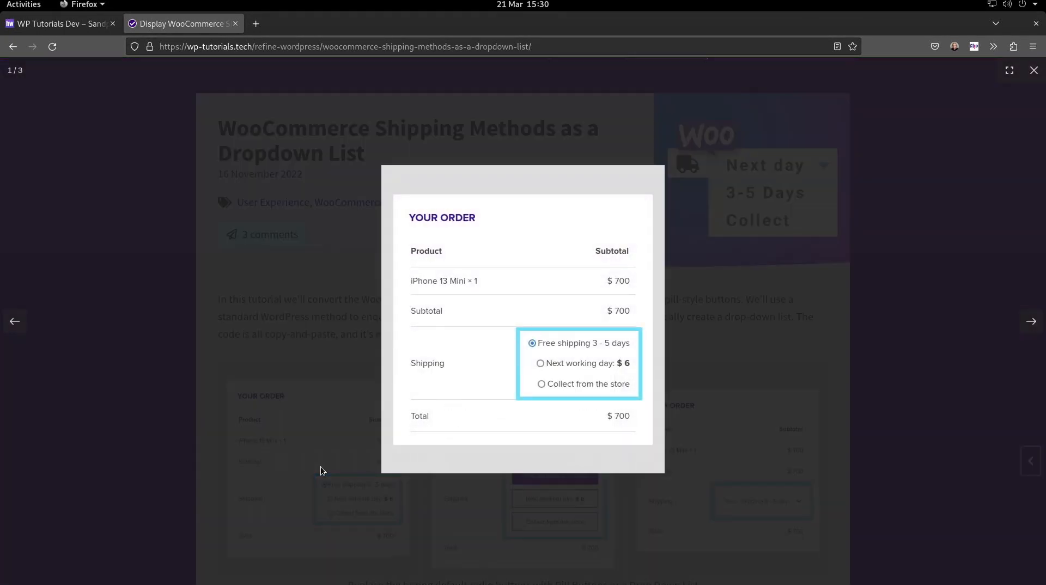
pyautogui.moveTo(598, 340)
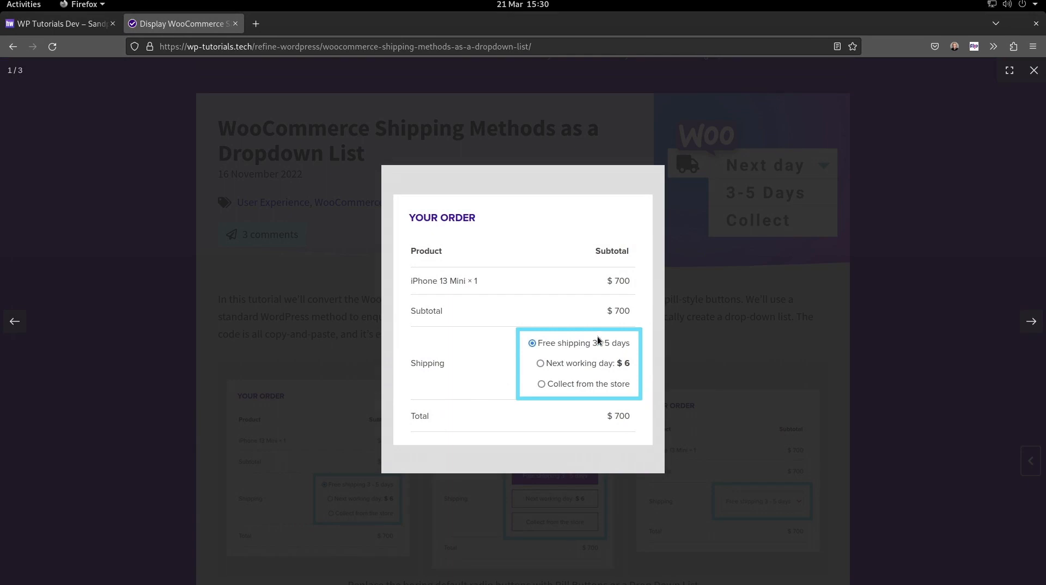
pyautogui.click(1033, 69)
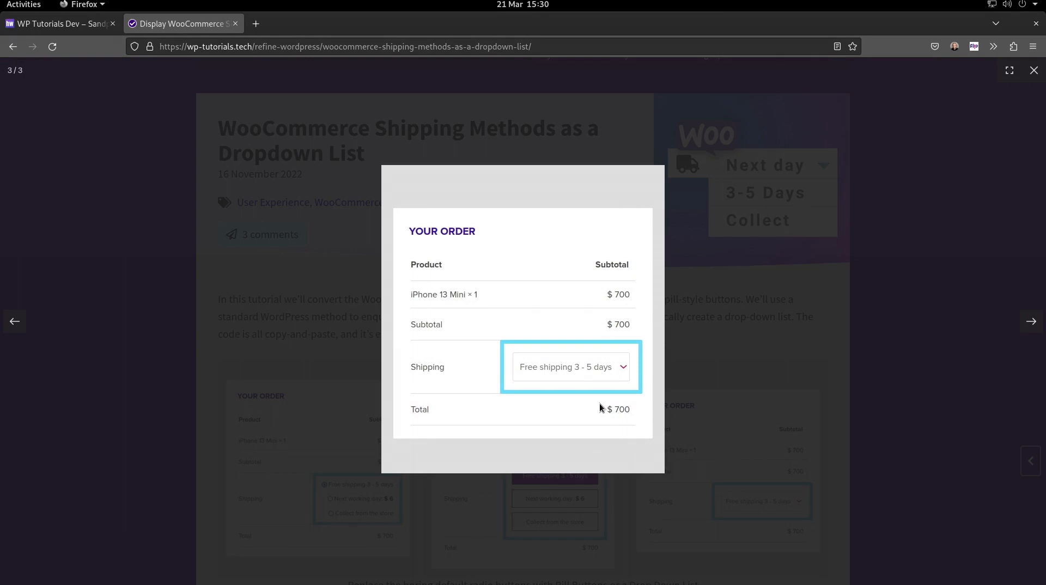
pyautogui.click(1033, 69)
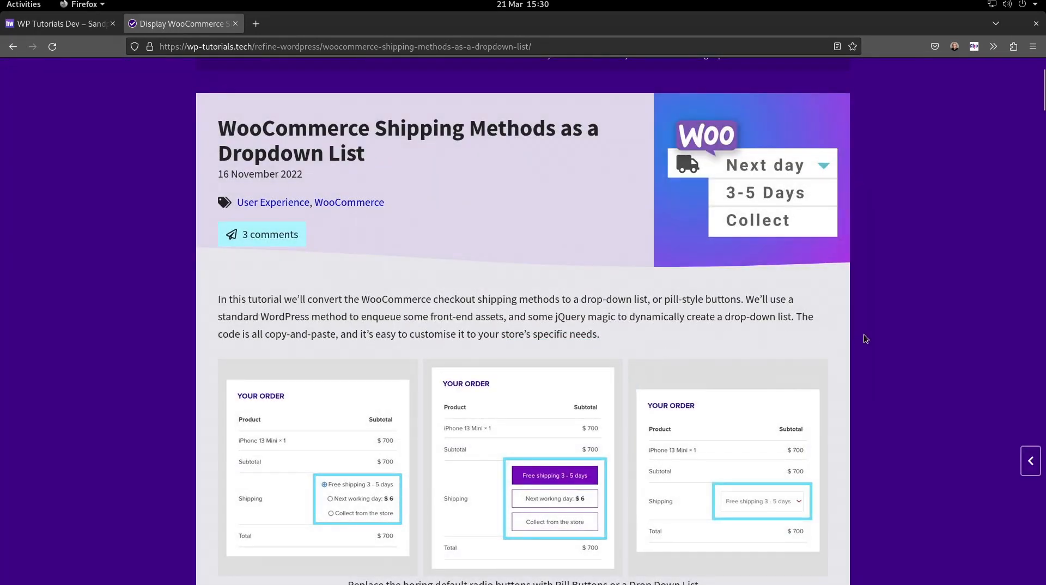
pyautogui.scroll(-3)
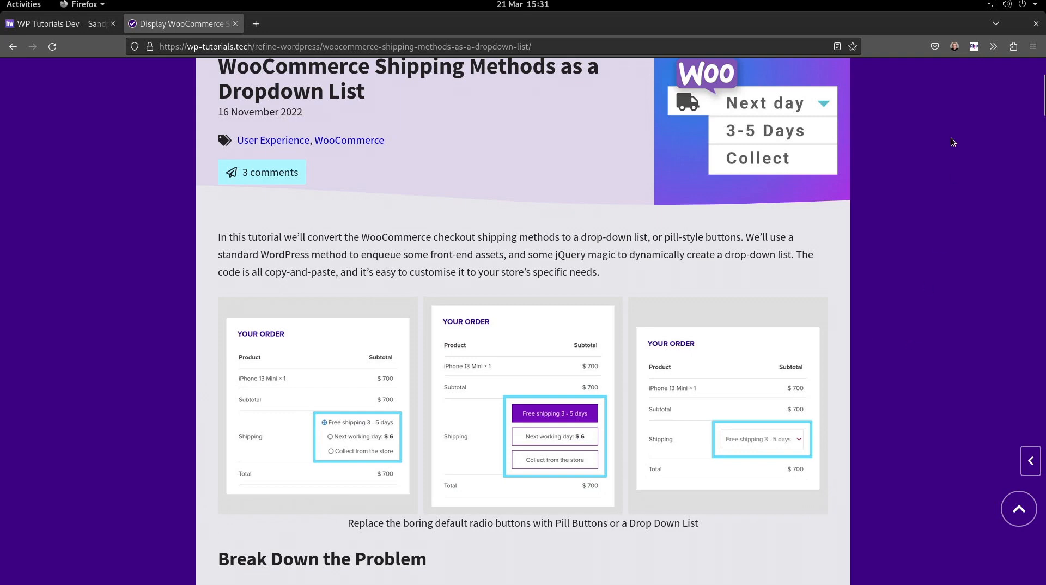
# In the themes folder pick out generatepress, twentytwentythree and wptutorialsdev, then search for 'subli'
pyautogui.click(23, 4)
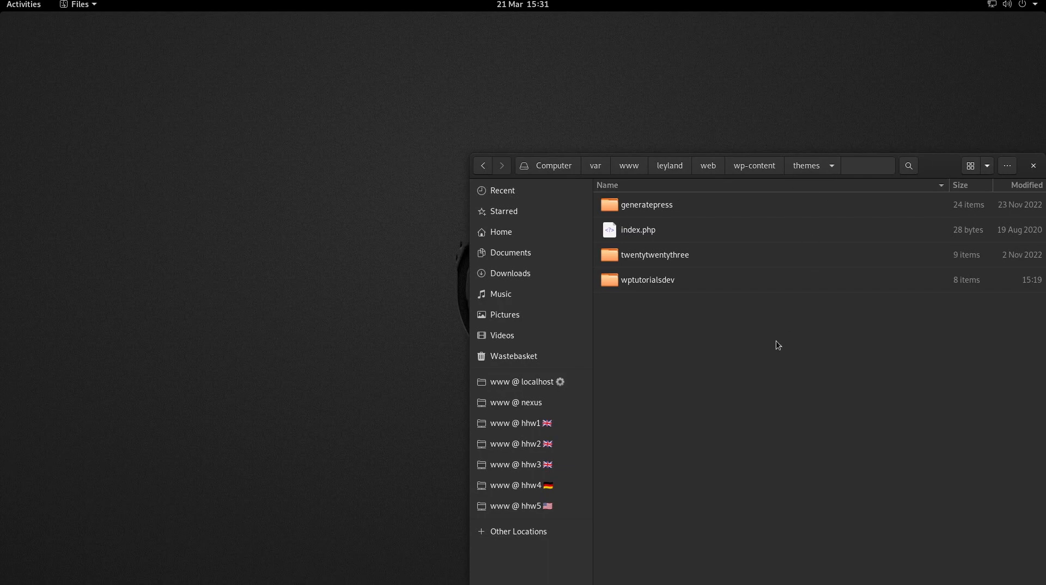
pyautogui.click(647, 205)
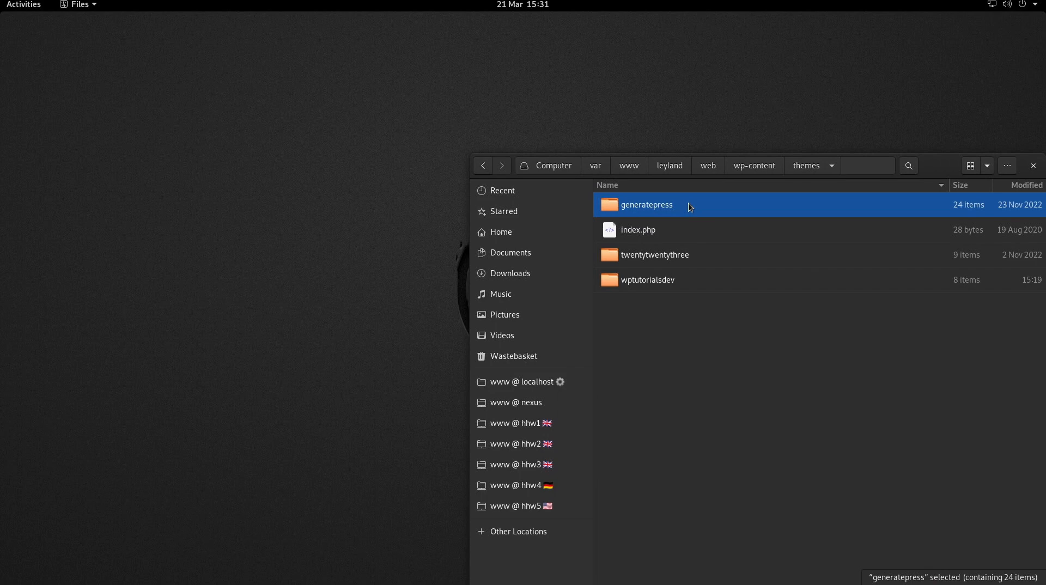
pyautogui.click(655, 255)
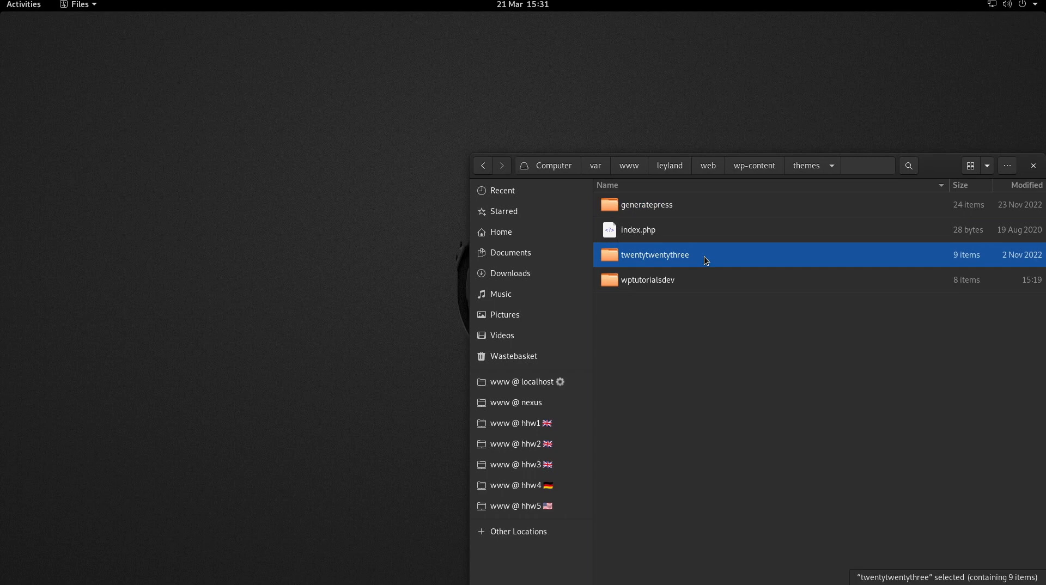
pyautogui.moveTo(669, 288)
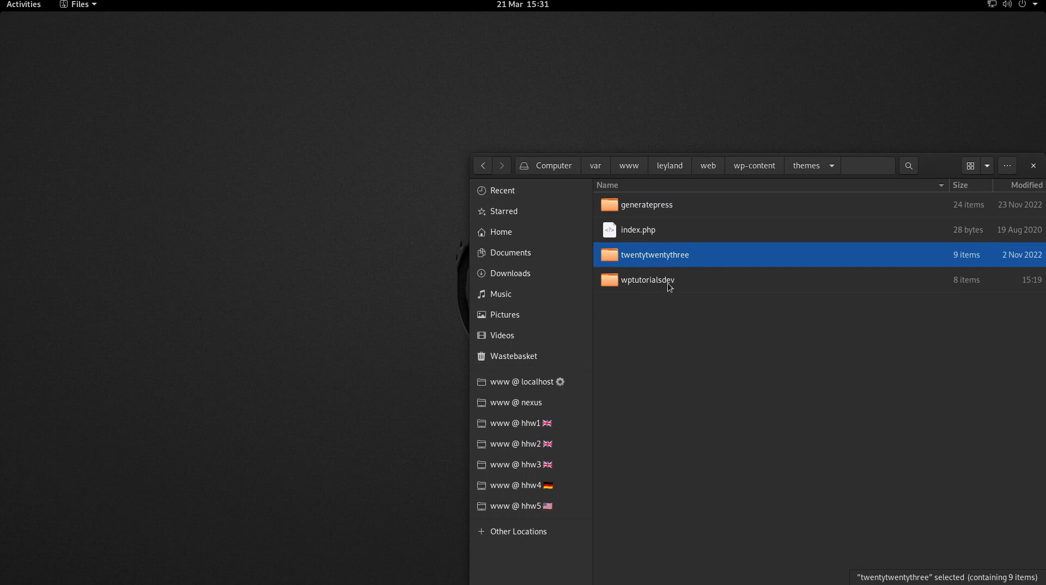
pyautogui.click(647, 281)
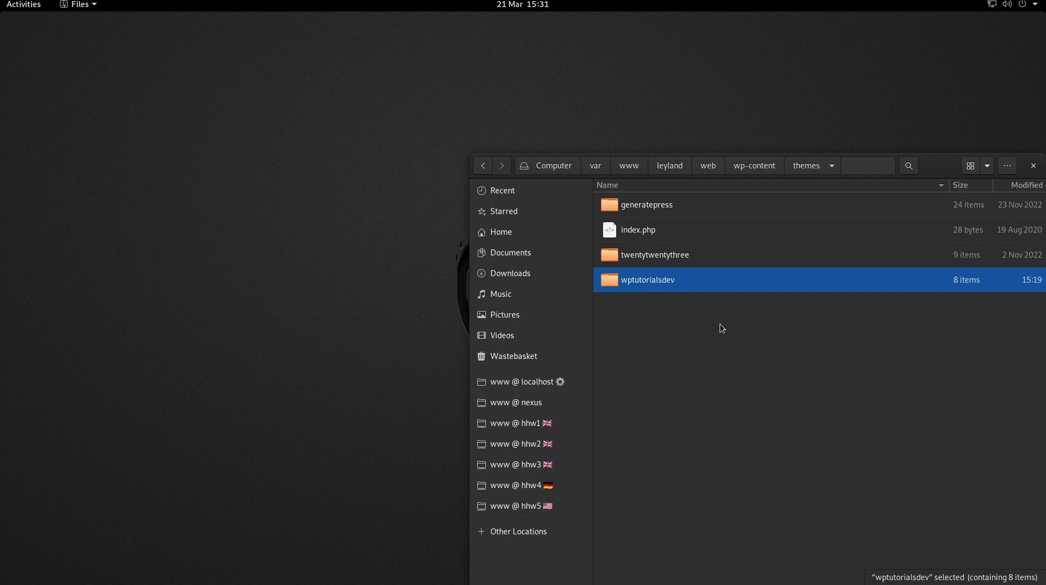
pyautogui.write('subli')
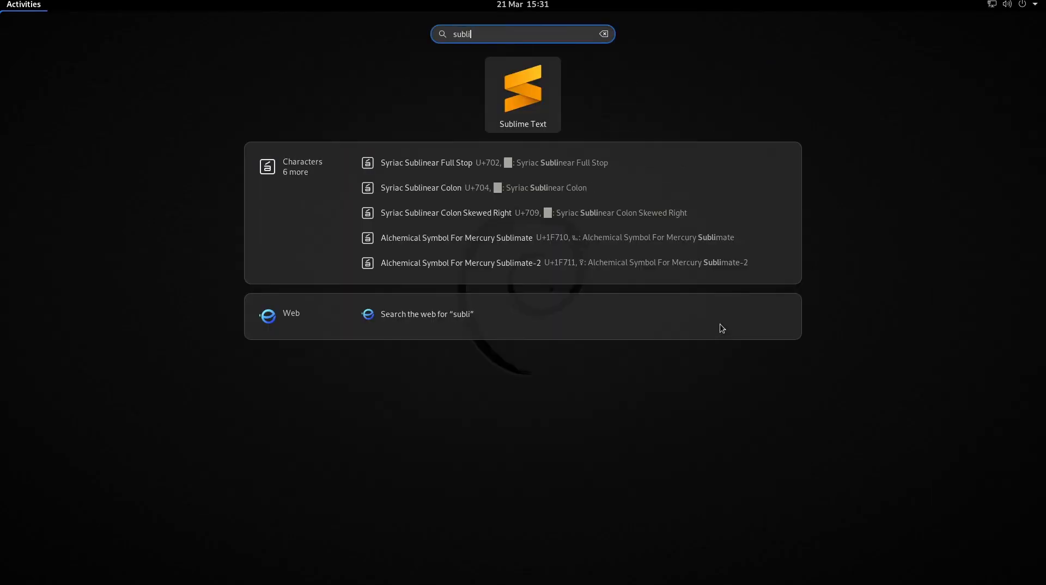
# Launch Sublime Text and review the child theme's style.css and functions.php, then return to Firefox
pyautogui.click(522, 94)
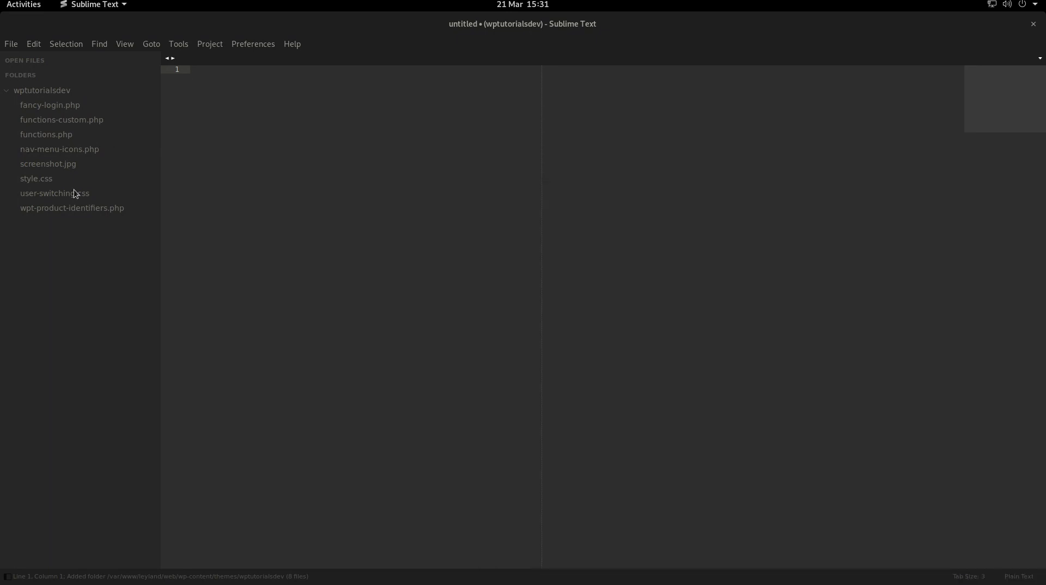
pyautogui.doubleClick(36, 178)
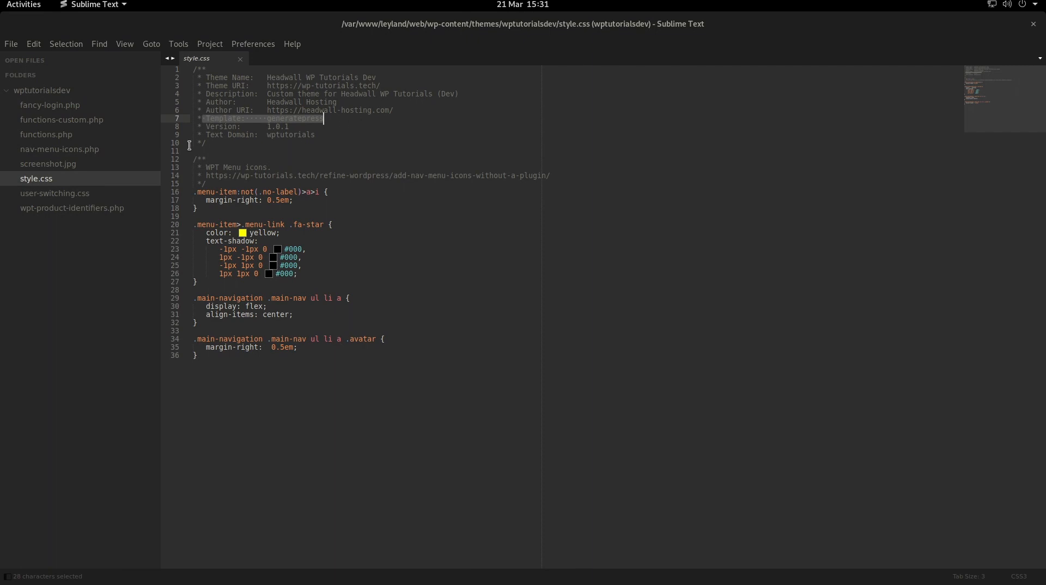
pyautogui.click(46, 134)
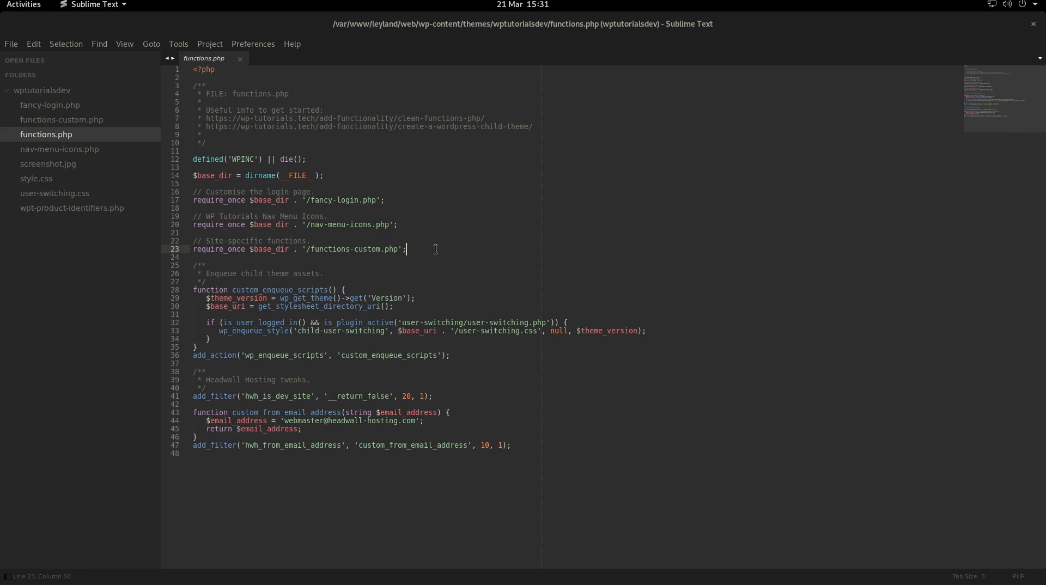
pyautogui.press('ctrl+s')
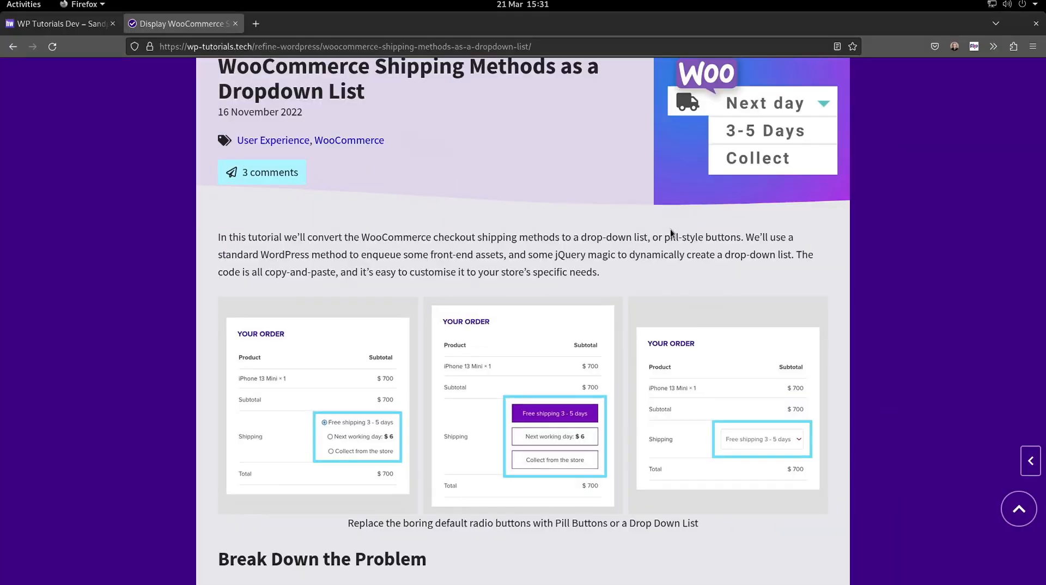
# Read down through the pill-button and dropdown sections to 'Let's Write the PHP Core'
pyautogui.scroll(-3)
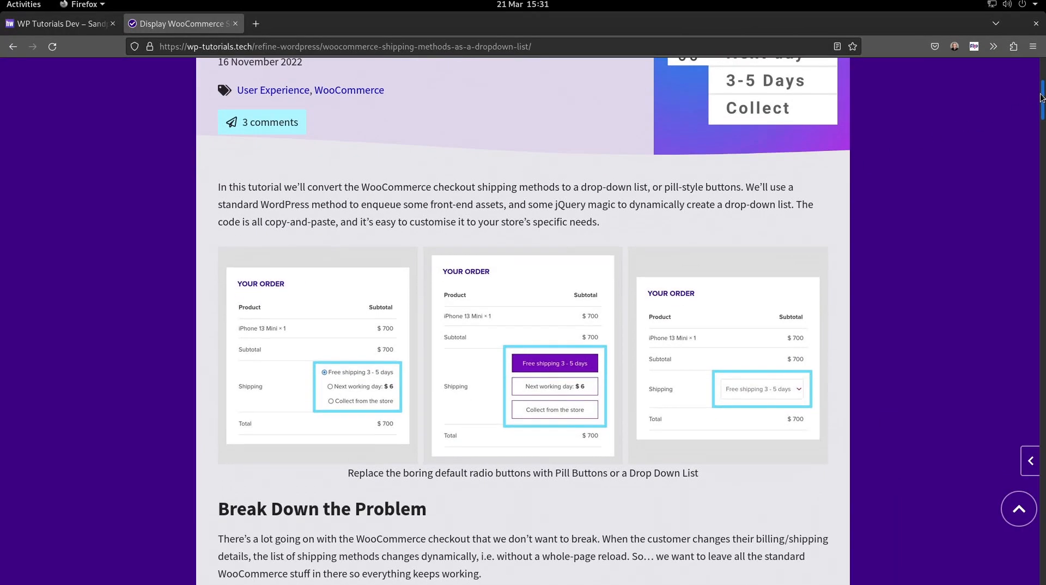
pyautogui.scroll(-3)
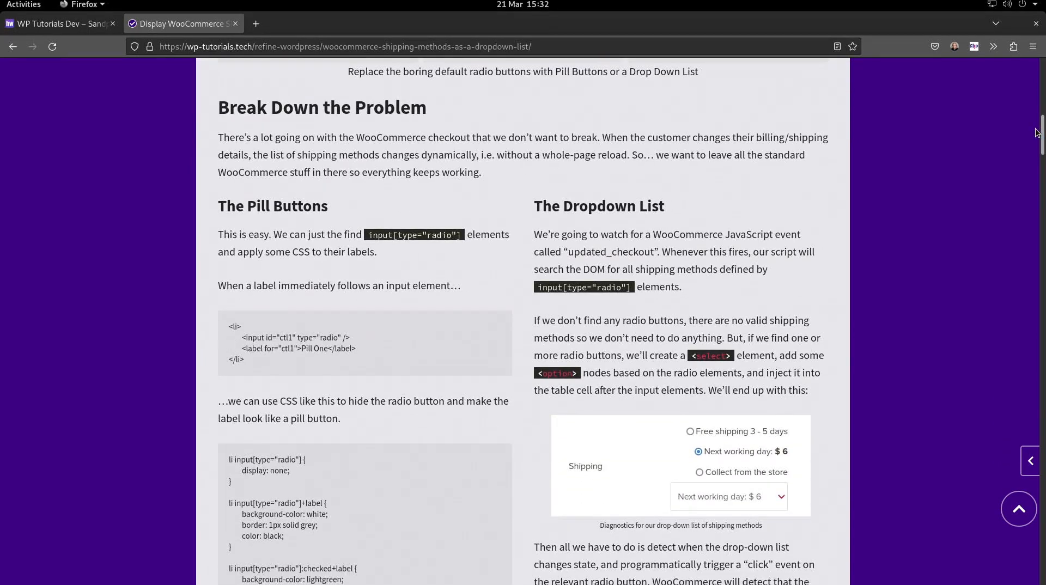
pyautogui.moveTo(984, 152)
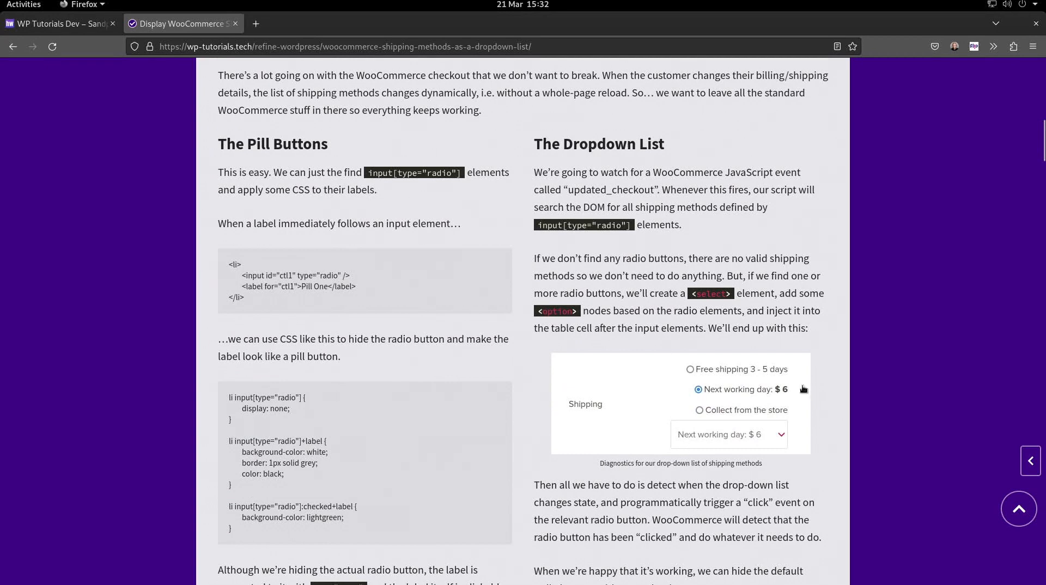
pyautogui.scroll(-3)
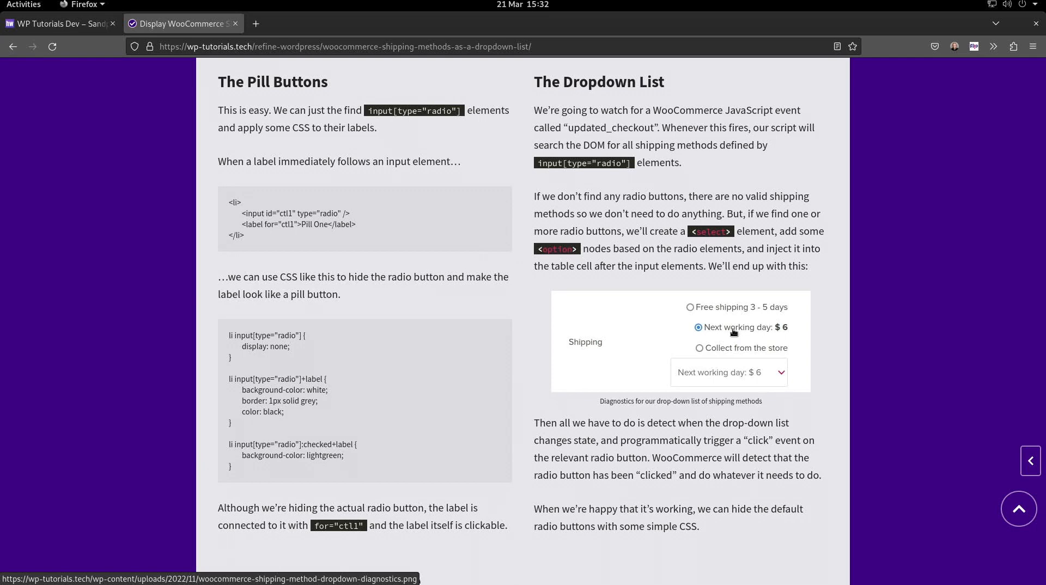
pyautogui.moveTo(761, 387)
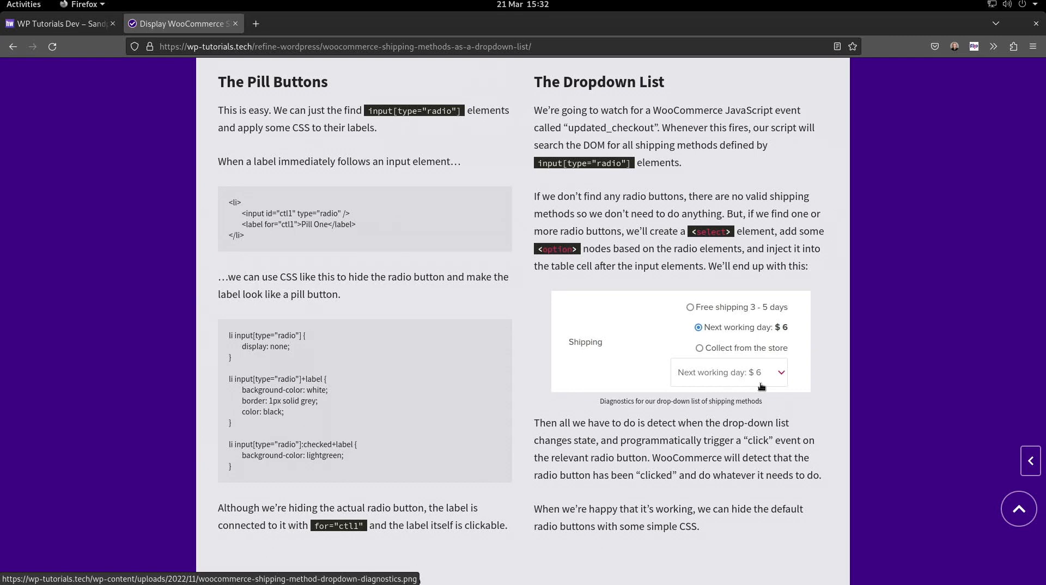
pyautogui.scroll(-3)
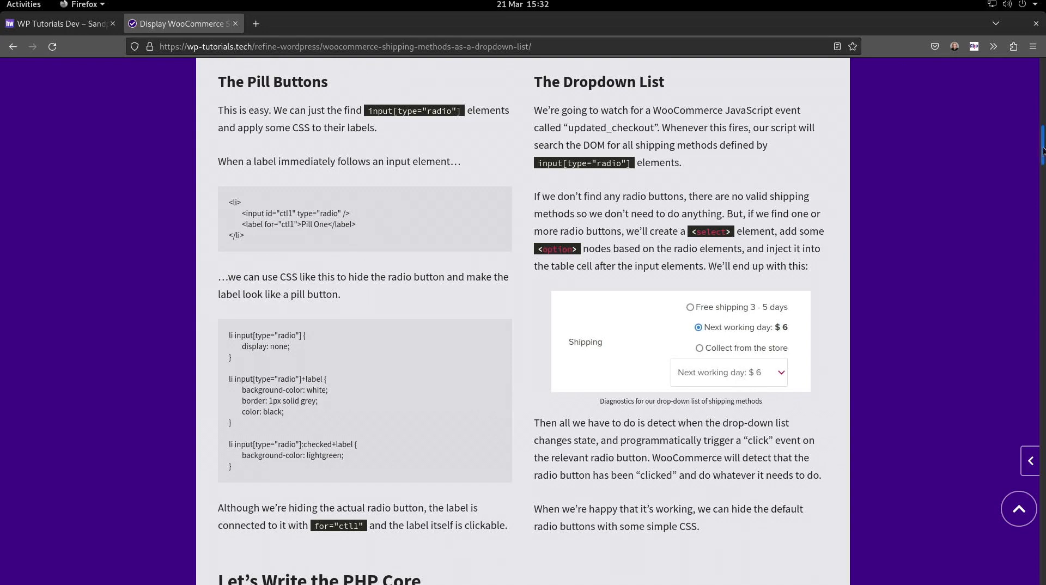
pyautogui.scroll(-3)
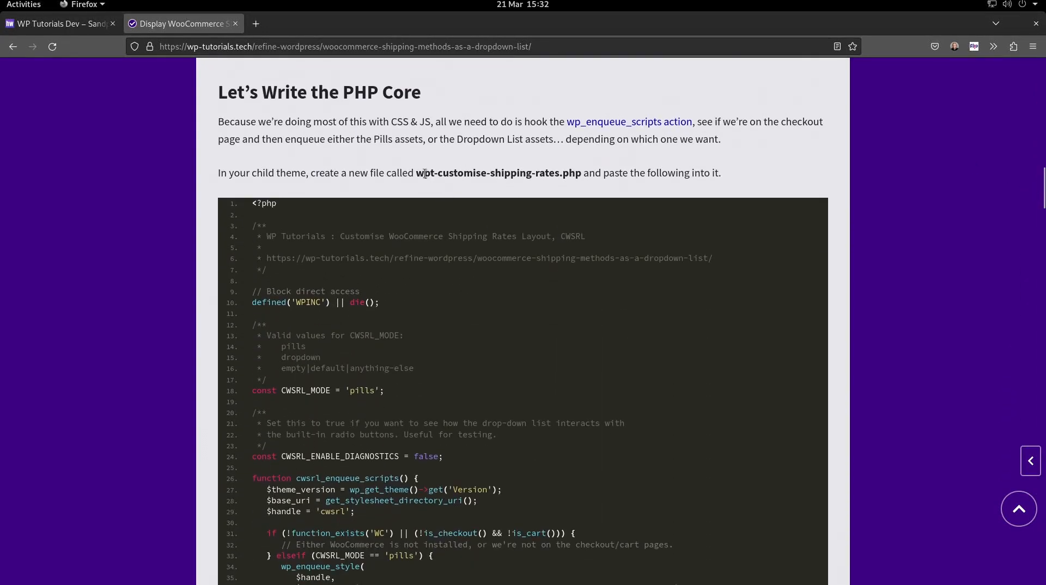
# Select the whole new file name wpt-customise-shipping-rates.php
pyautogui.doubleClick(424, 173)
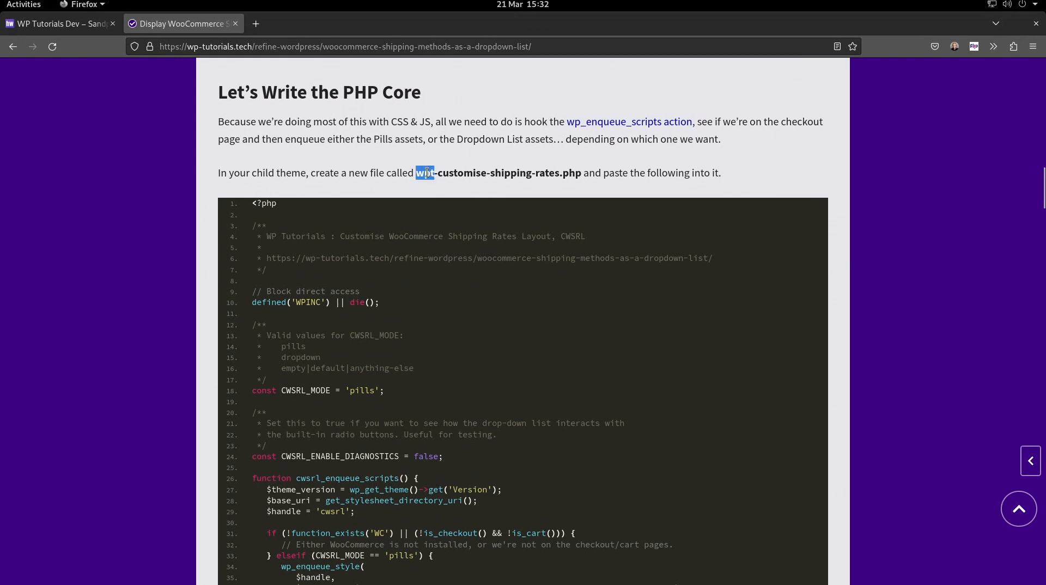
pyautogui.moveTo(424, 173); pyautogui.dragTo(487, 174)
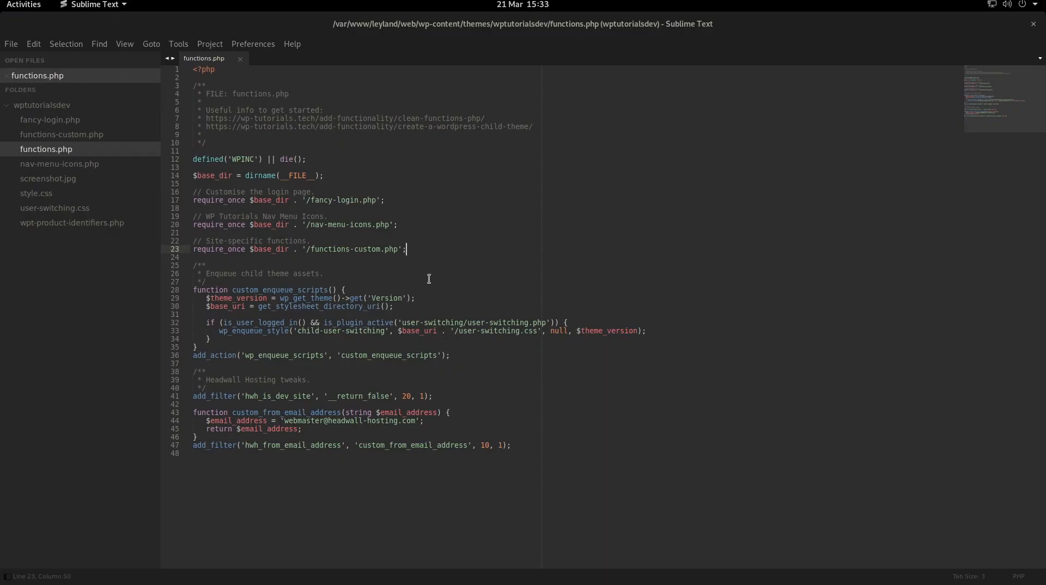
# Create a new file wpt-customise-shipping-rates.php in the child theme folder
pyautogui.rightClick(43, 105)
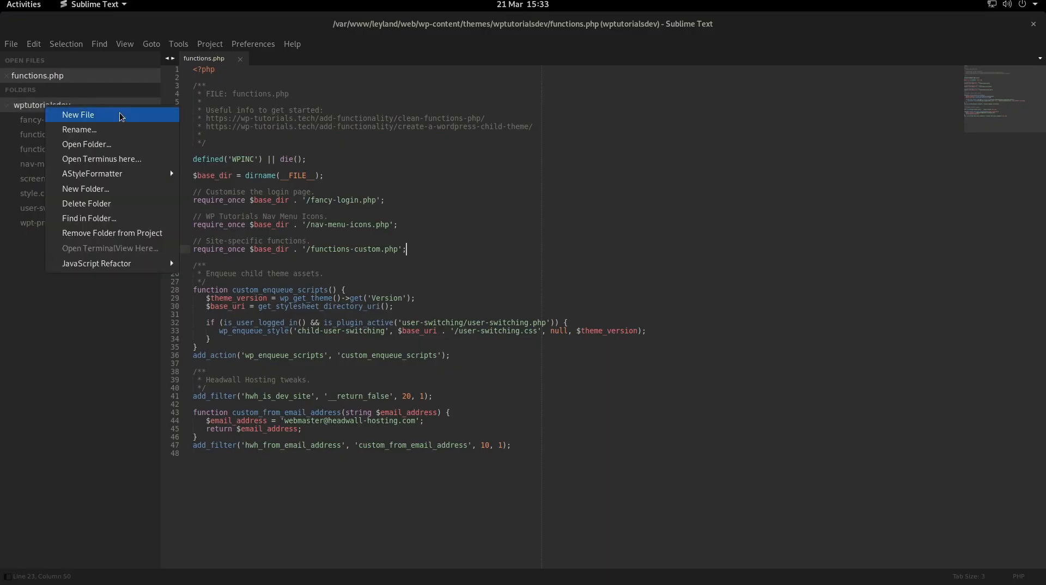
pyautogui.click(77, 114)
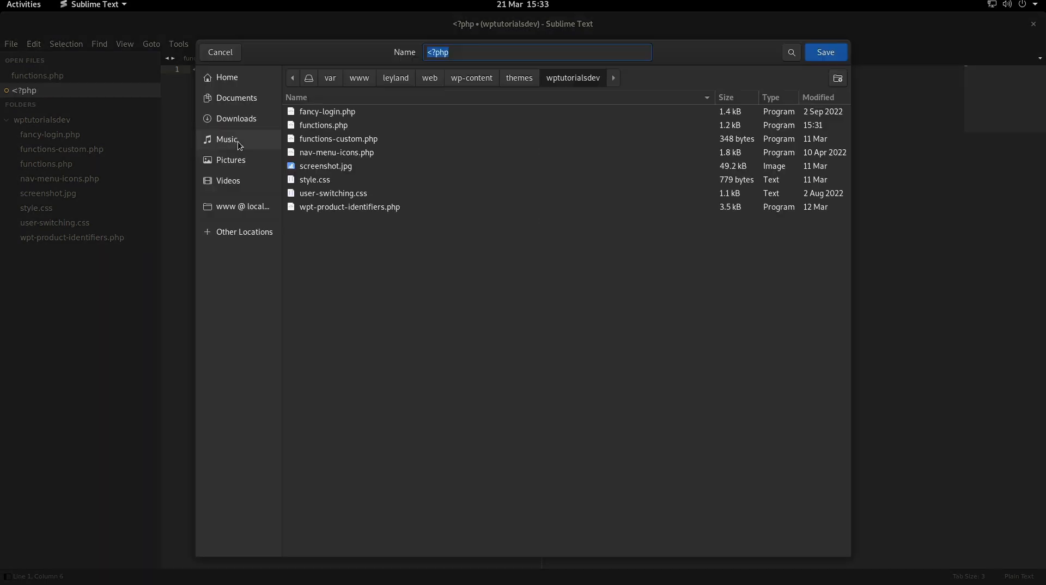
pyautogui.write('wpt-customise-shipping-rates.php')
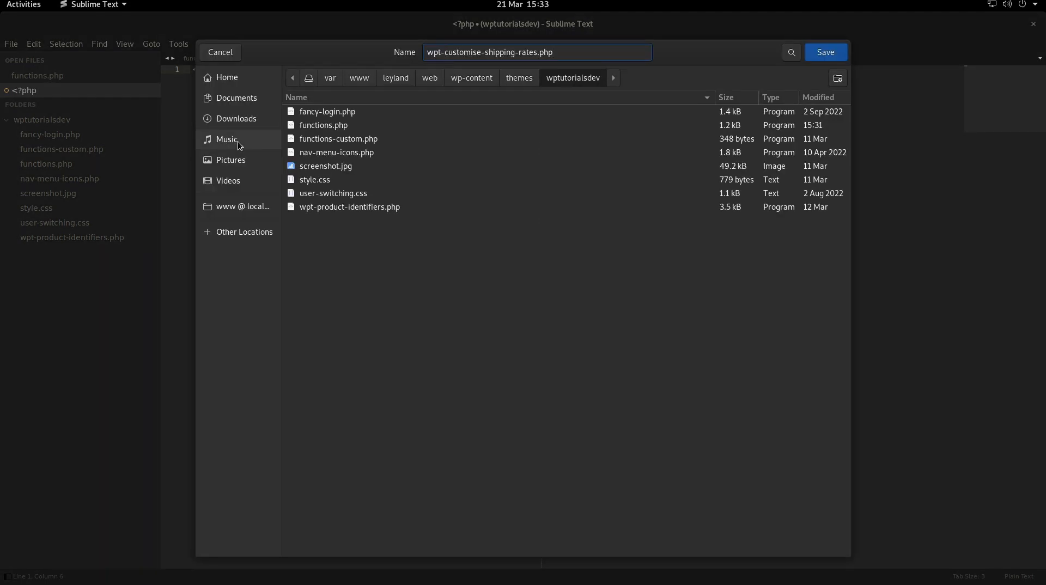
pyautogui.click(825, 52)
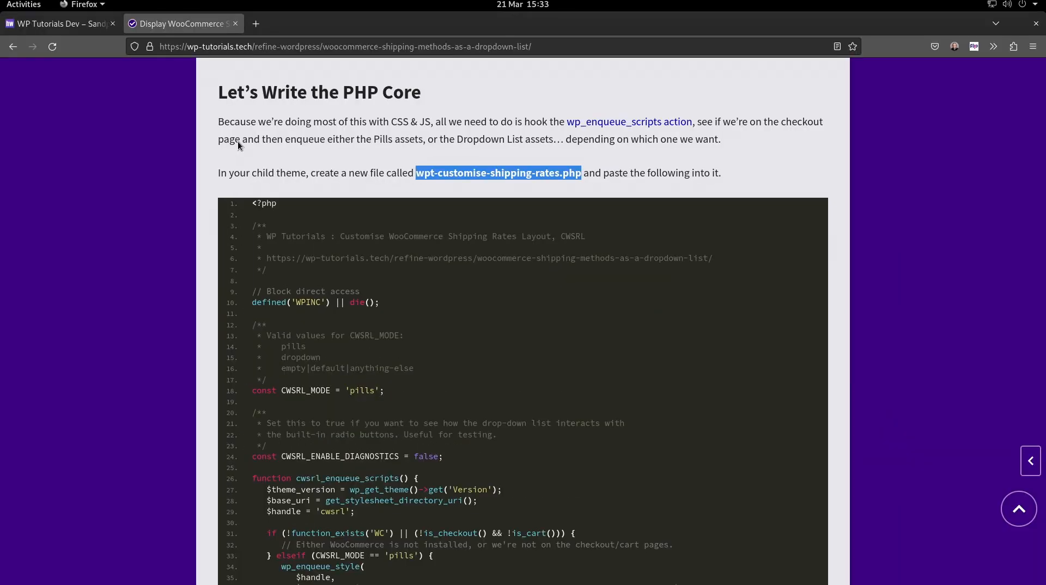
# Paste the tutorial's PHP core code into the new file and save it
pyautogui.click(773, 210)
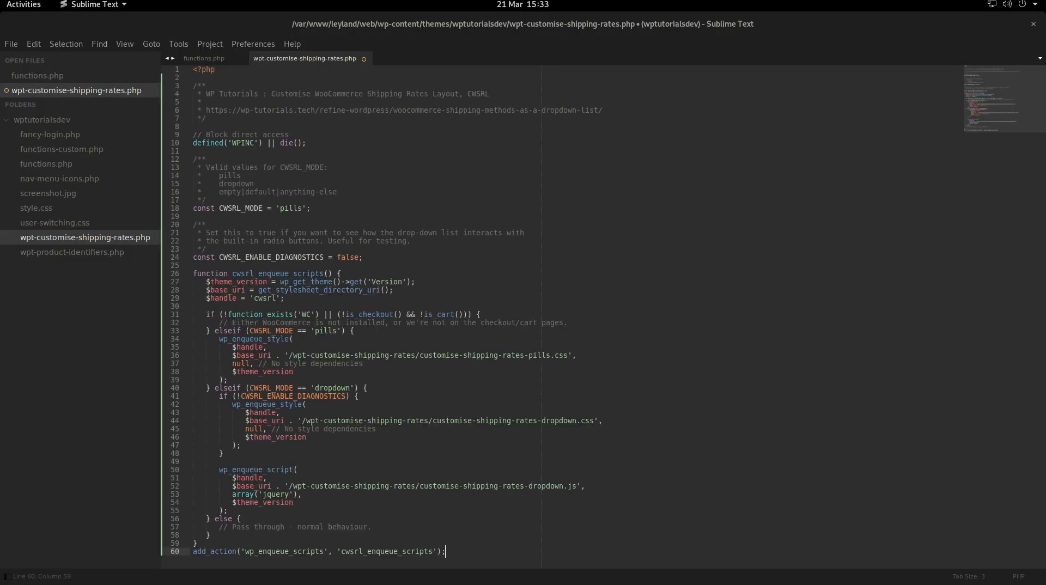
pyautogui.press('ctrl+s')
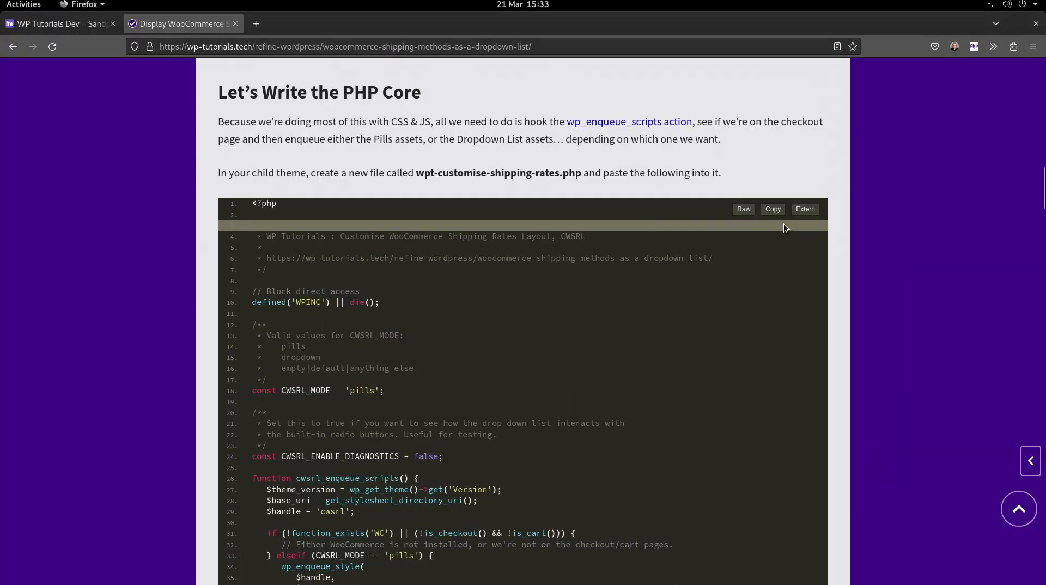
# Scroll to the functions.php require_once snippet and the placeholder-folder instructions
pyautogui.scroll(-3)
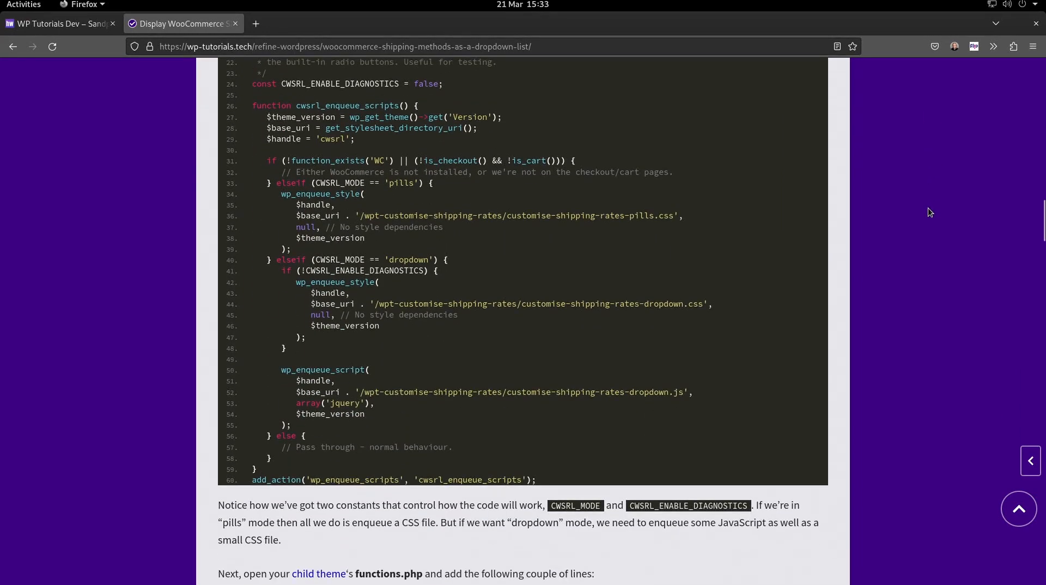
pyautogui.scroll(-3)
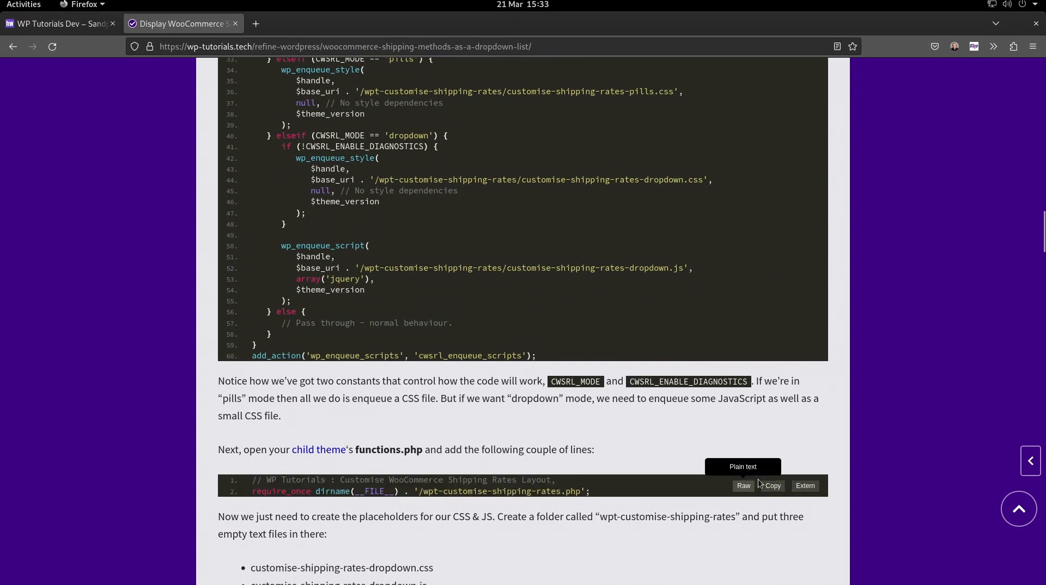
pyautogui.moveTo(371, 460)
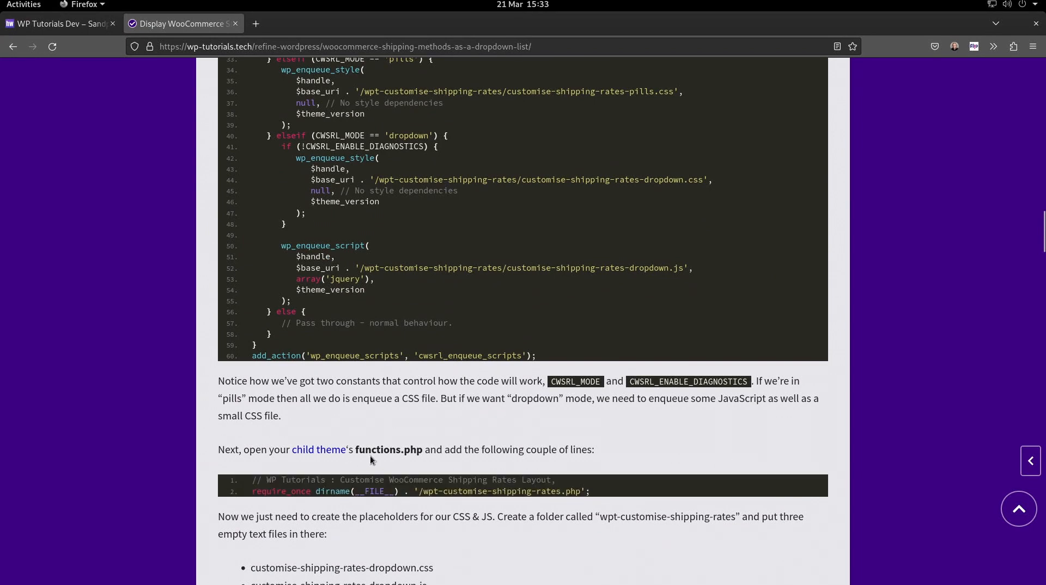
pyautogui.moveTo(774, 486)
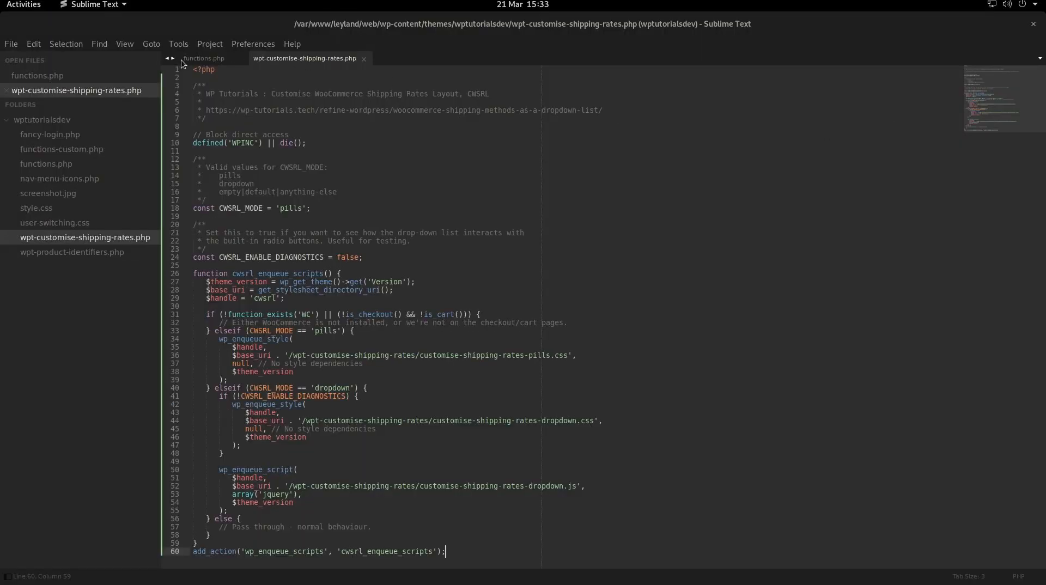
# Add the require_once line for wpt-customise-shipping-rates.php to functions.php and save
pyautogui.click(204, 58)
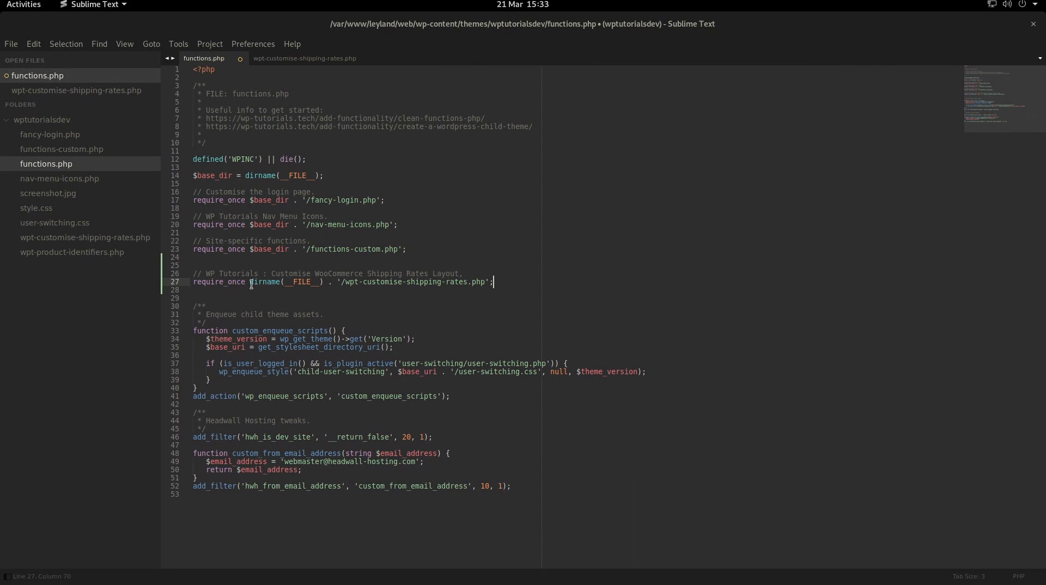
pyautogui.doubleClick(263, 281)
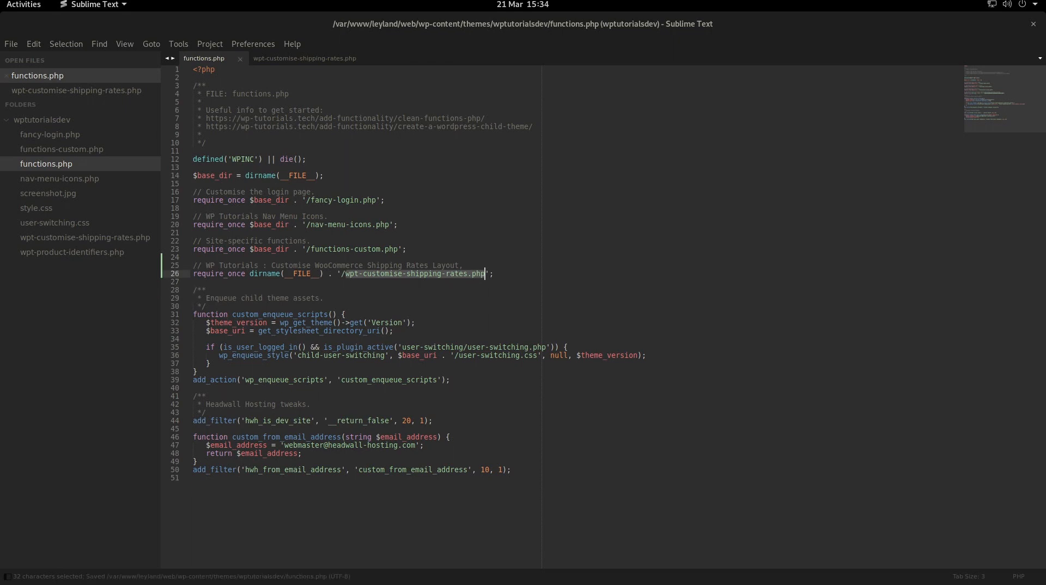
pyautogui.click(23, 4)
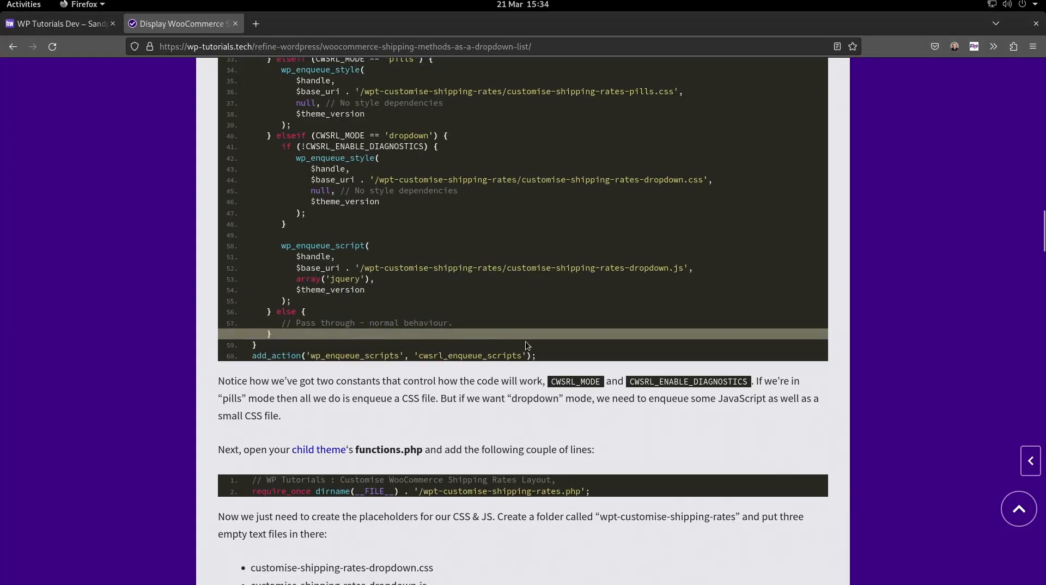
pyautogui.scroll(3)
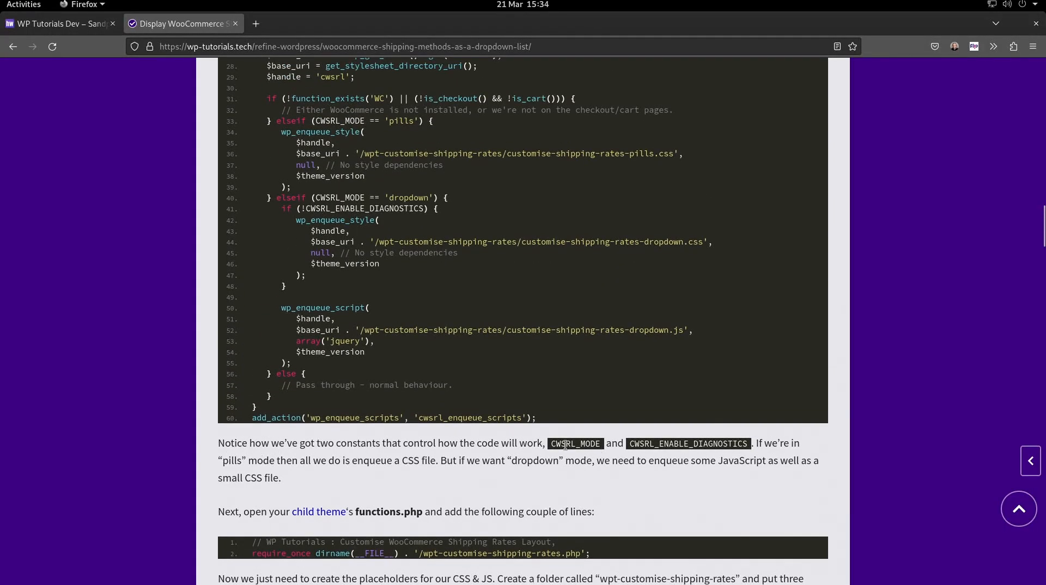
pyautogui.doubleClick(688, 443)
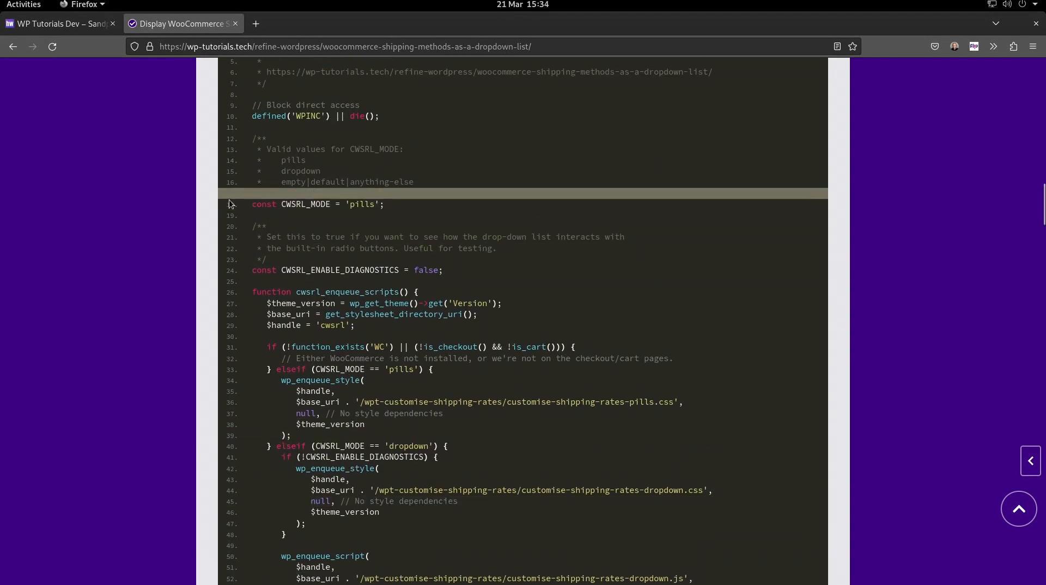
pyautogui.tripleClick(318, 204)
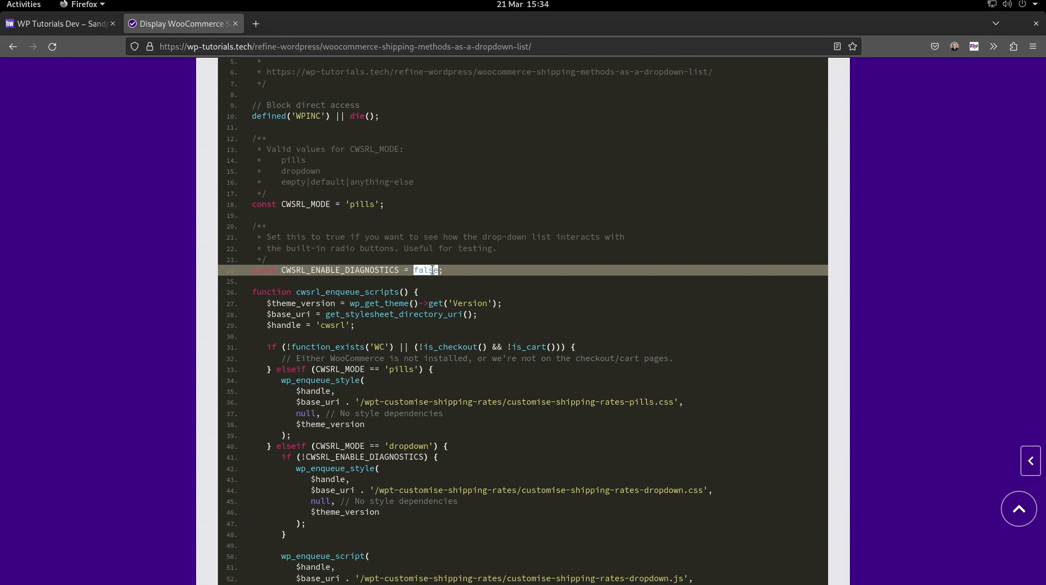
pyautogui.scroll(-3)
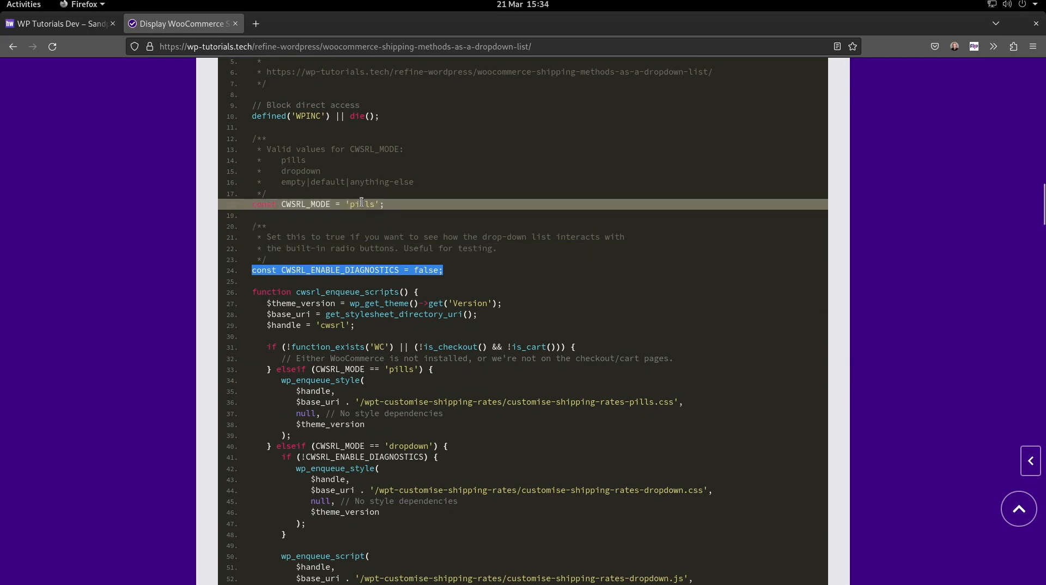
pyautogui.doubleClick(361, 203)
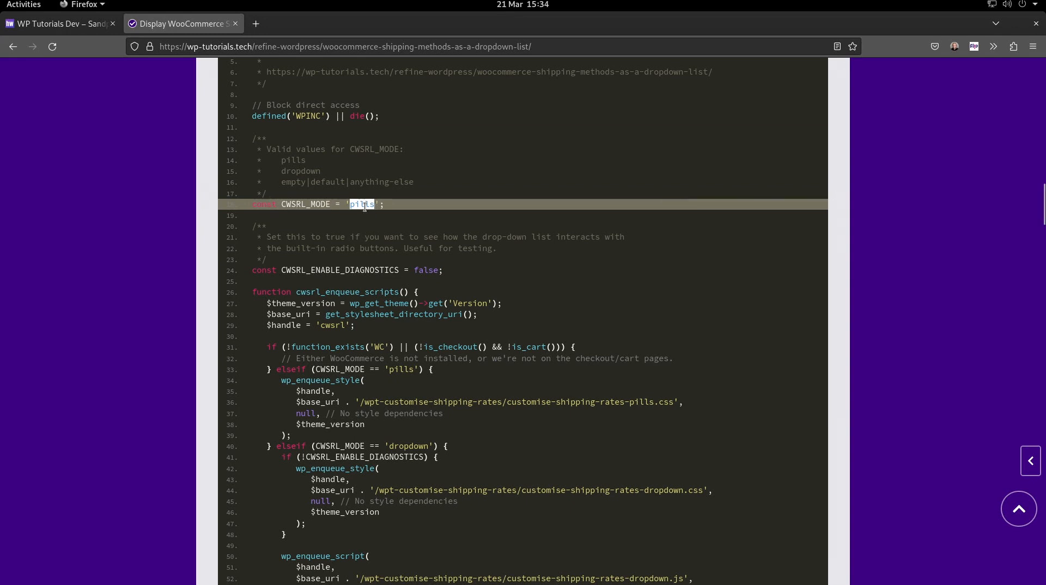
pyautogui.doubleClick(362, 204)
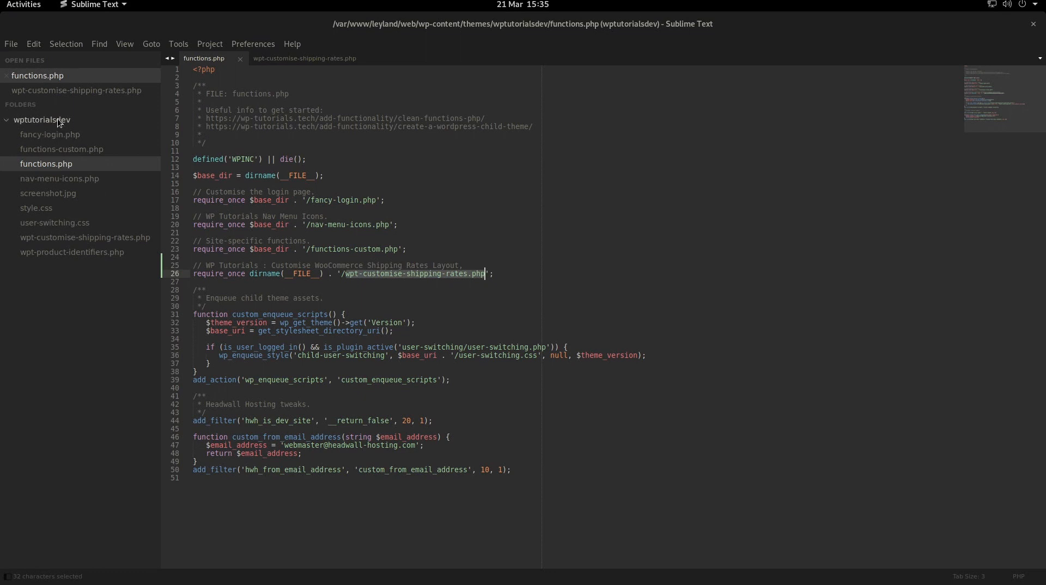
# Add a new folder named wpt-customise-shipping-rates inside the wptutorialsdev theme
pyautogui.rightClick(42, 120)
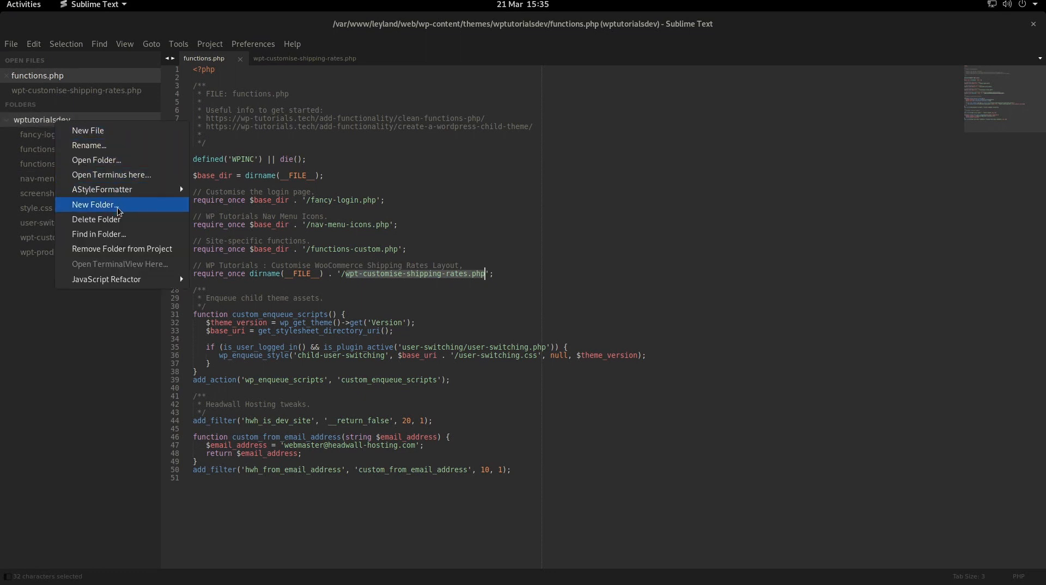
pyautogui.click(94, 205)
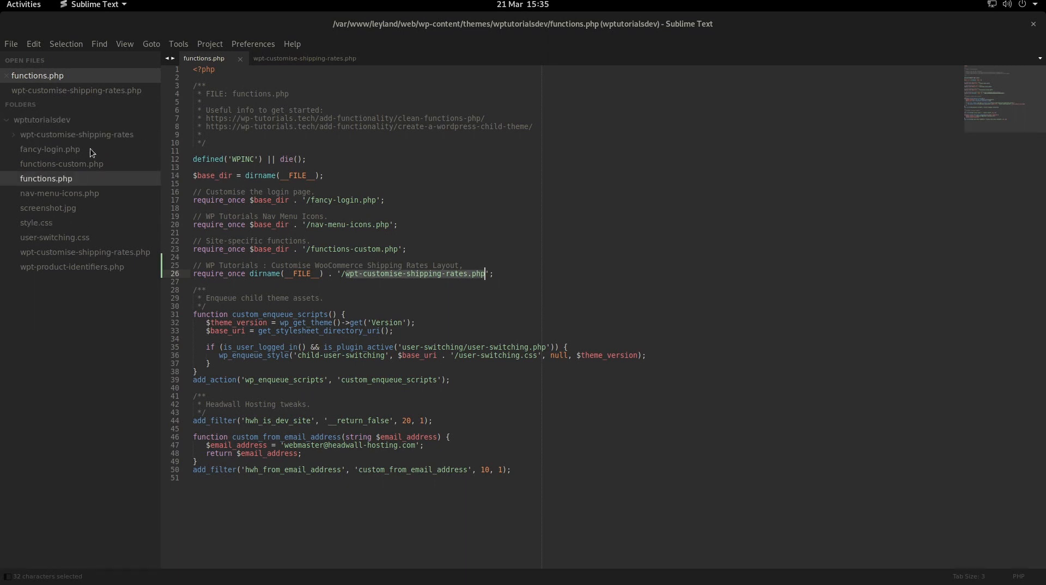
pyautogui.click(14, 134)
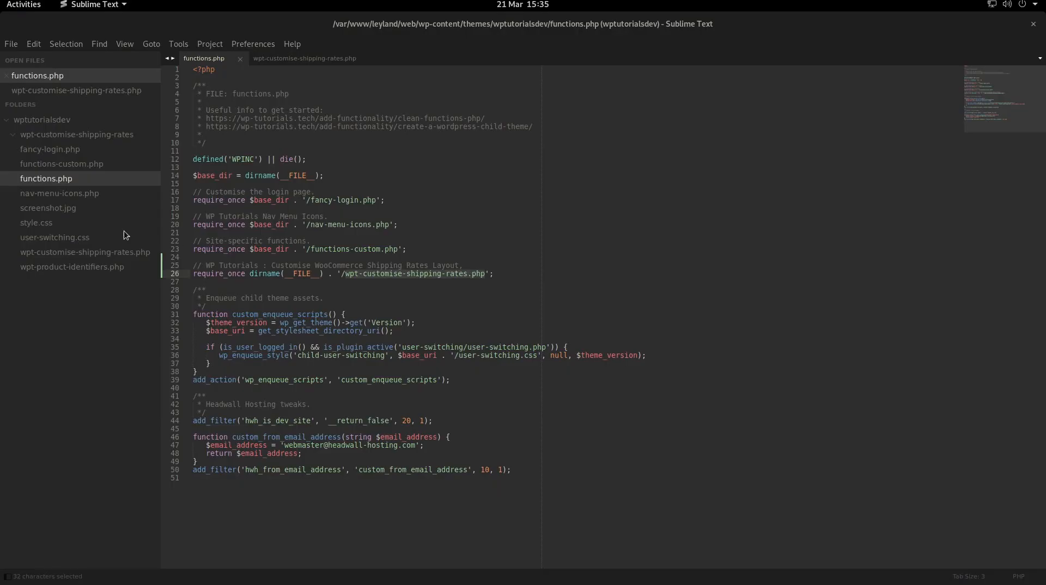
# Save a new customise-shipping-rates-pills.css in the folder and copy the tutorial's pills CSS for it
pyautogui.press('ctrl+n')
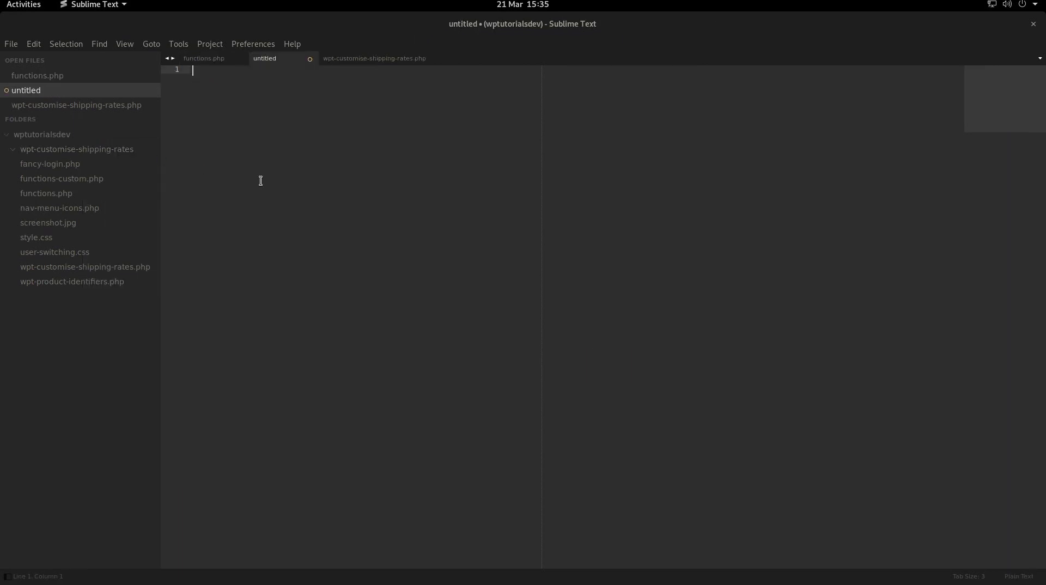
pyautogui.press('ctrl+s')
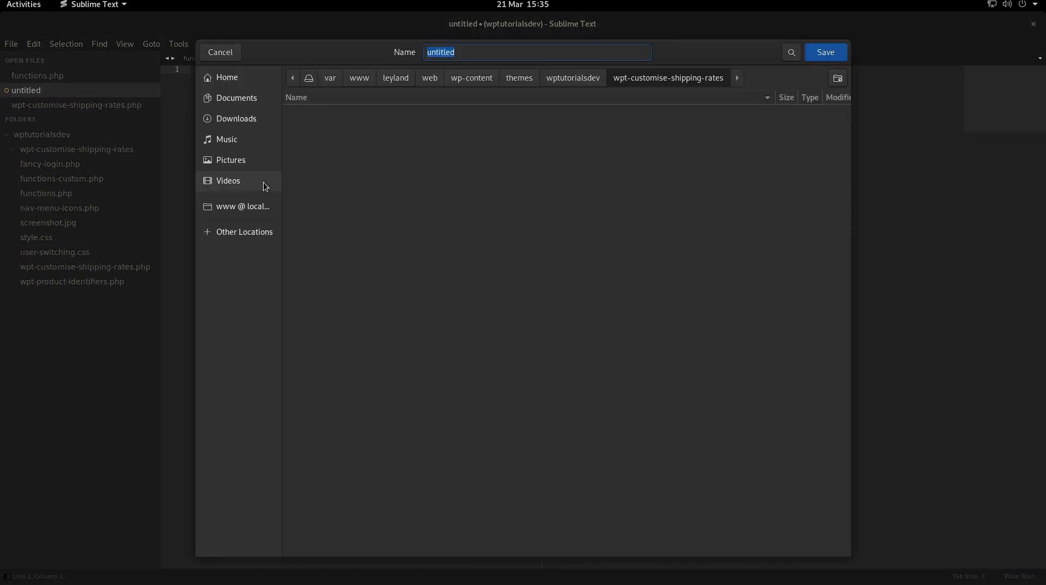
pyautogui.click(825, 52)
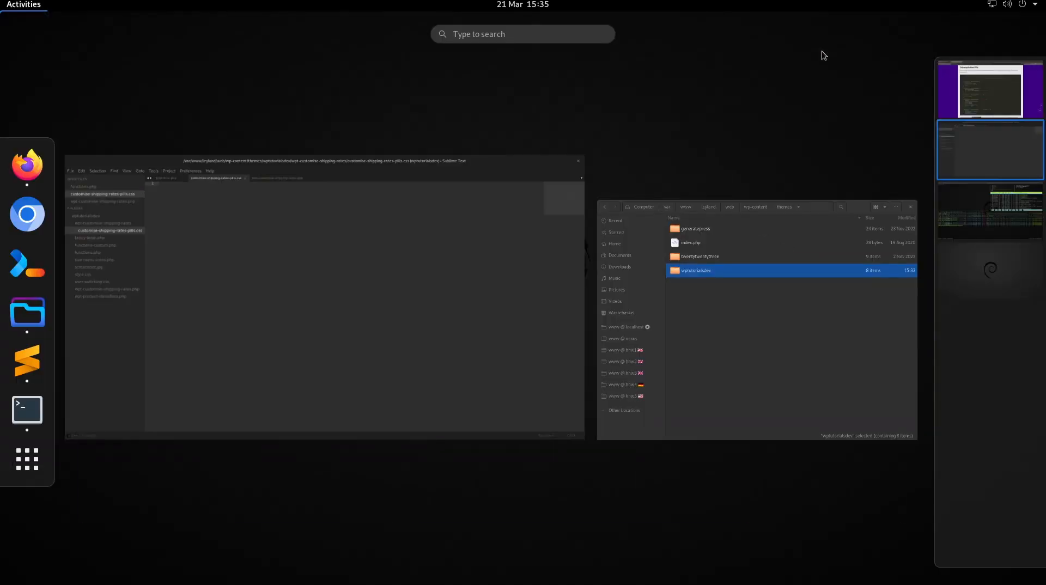
pyautogui.click(990, 148)
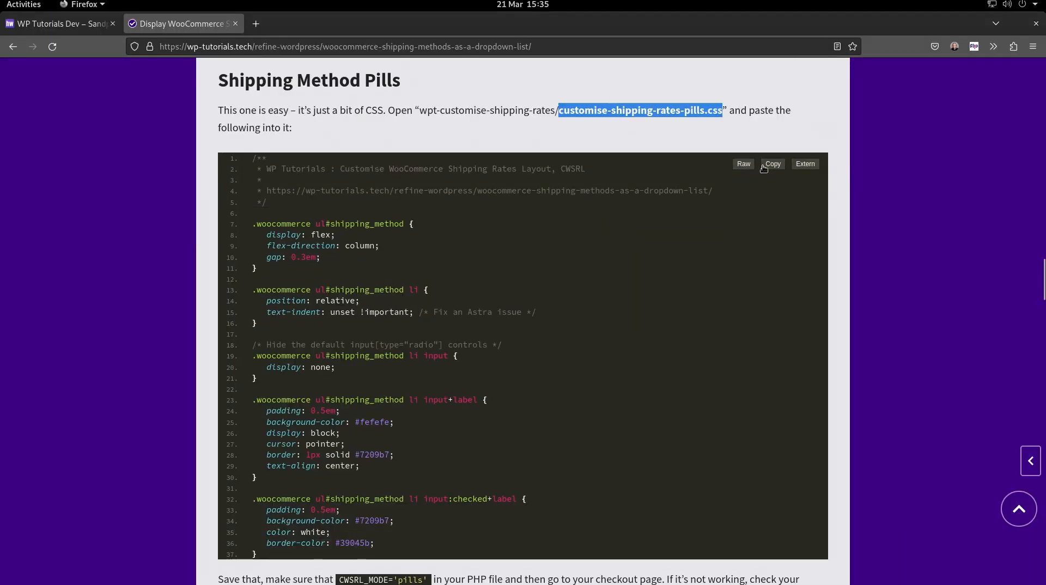
pyautogui.click(771, 164)
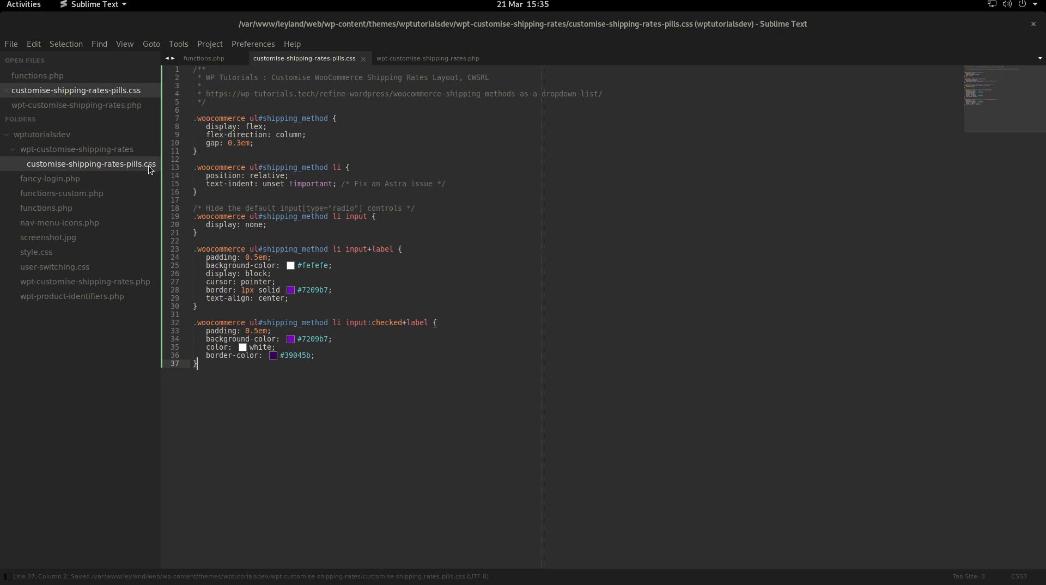
pyautogui.moveTo(304, 371)
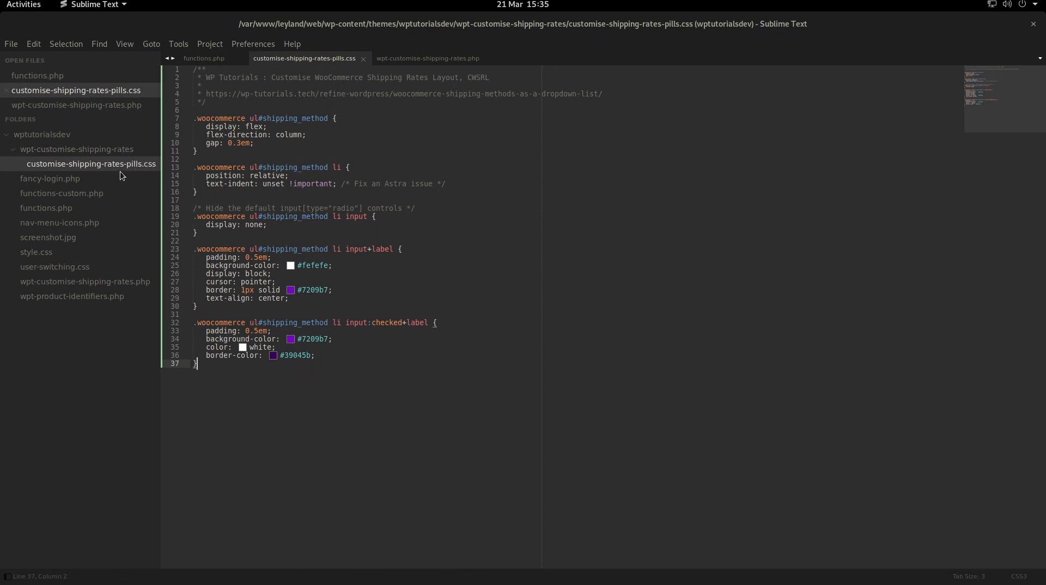
pyautogui.click(427, 58)
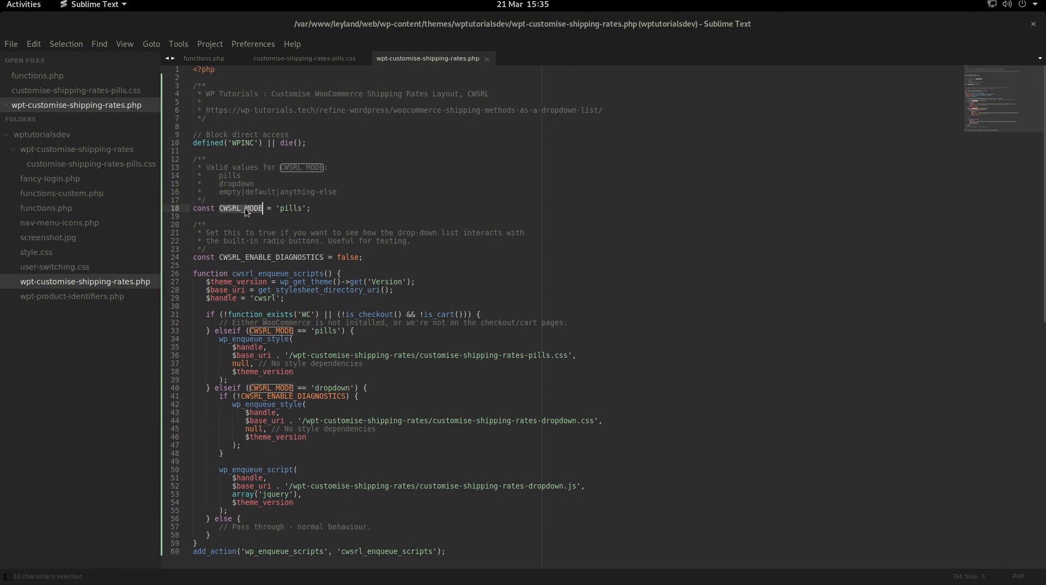
pyautogui.click(230, 175)
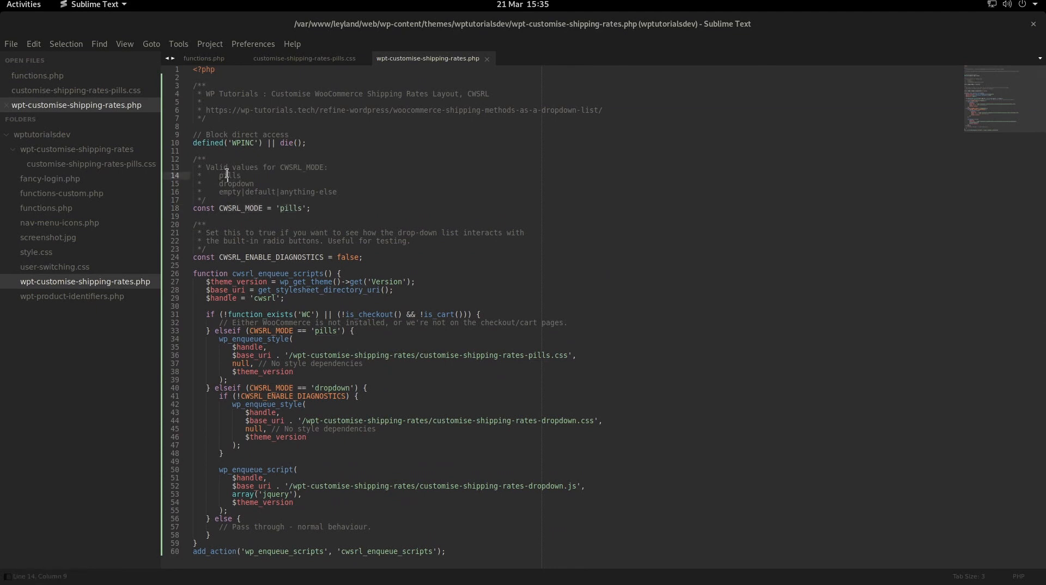
pyautogui.moveTo(227, 175); pyautogui.dragTo(318, 192)
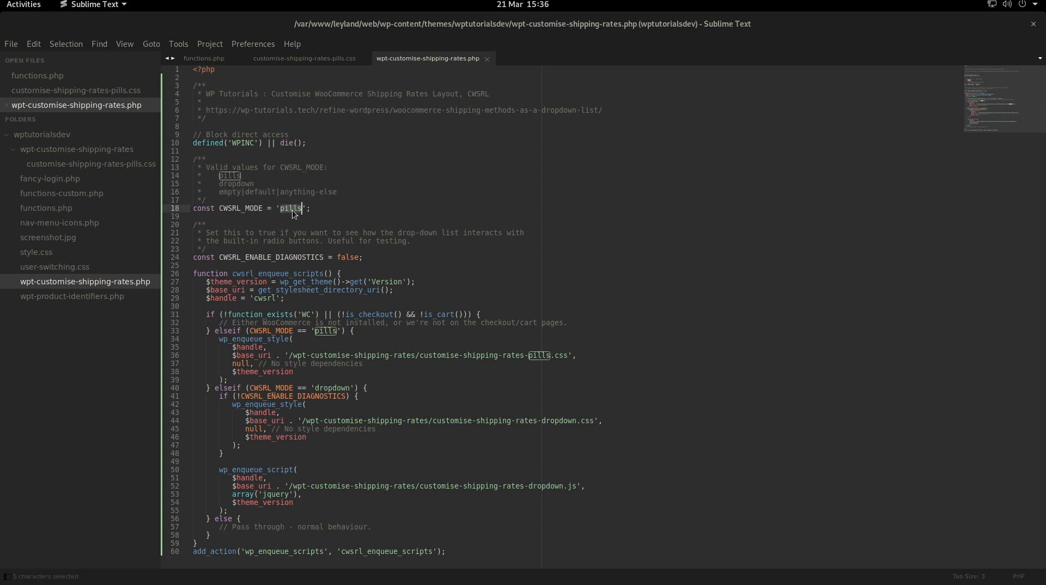
pyautogui.moveTo(359, 192)
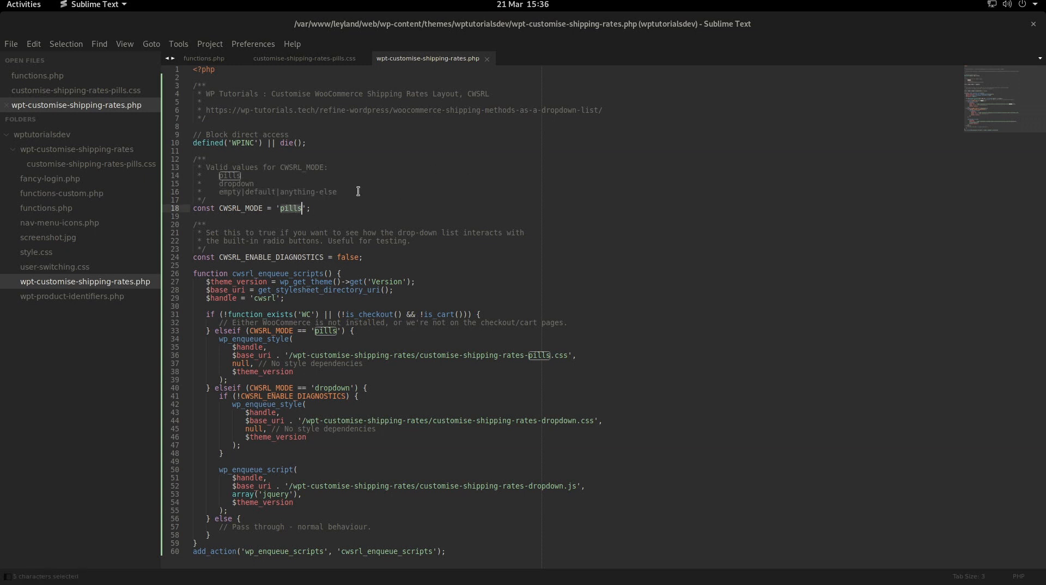
pyautogui.doubleClick(276, 552)
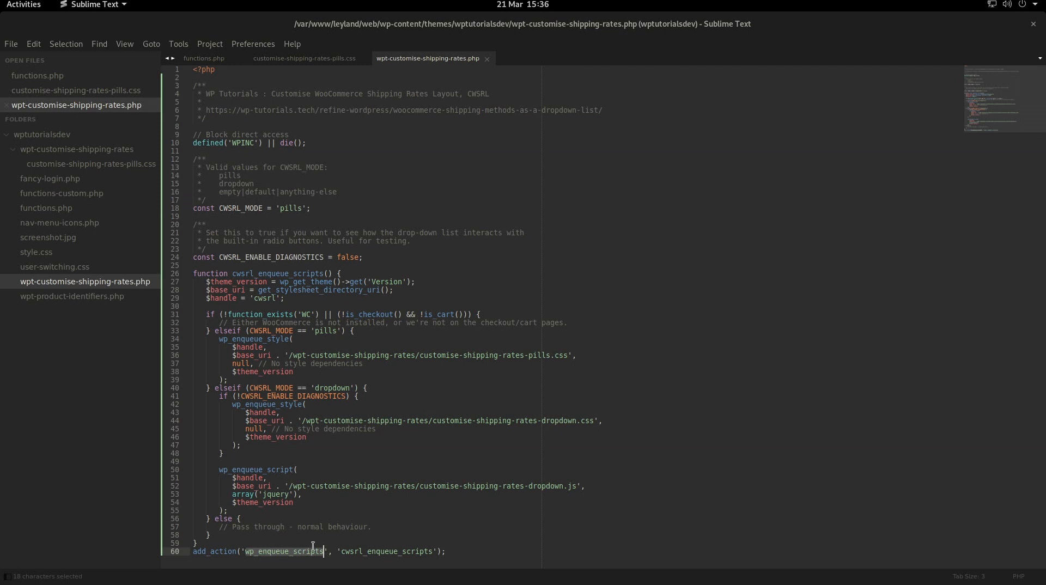
pyautogui.moveTo(468, 548)
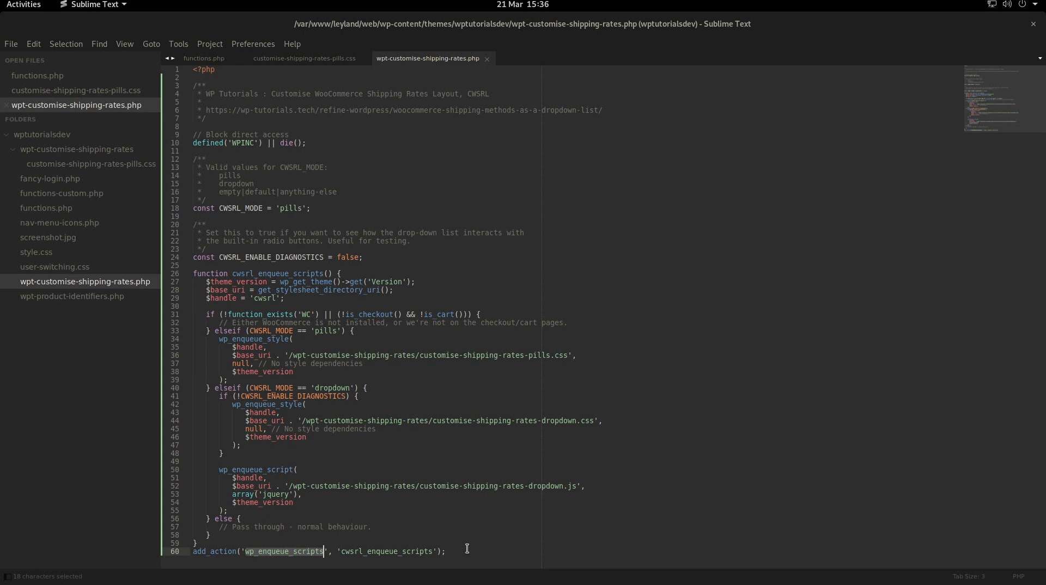
pyautogui.click(367, 552)
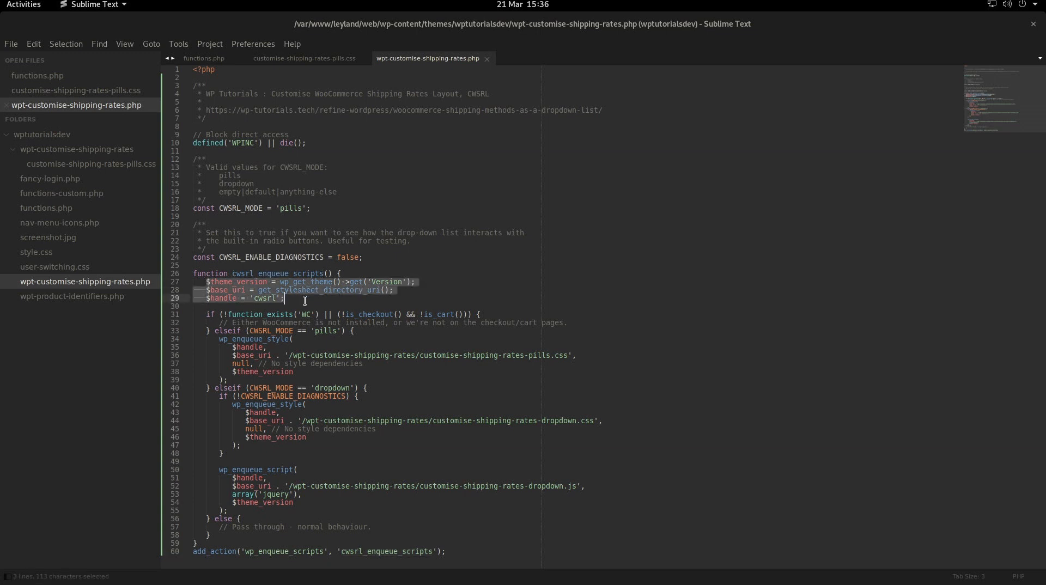
pyautogui.moveTo(305, 302)
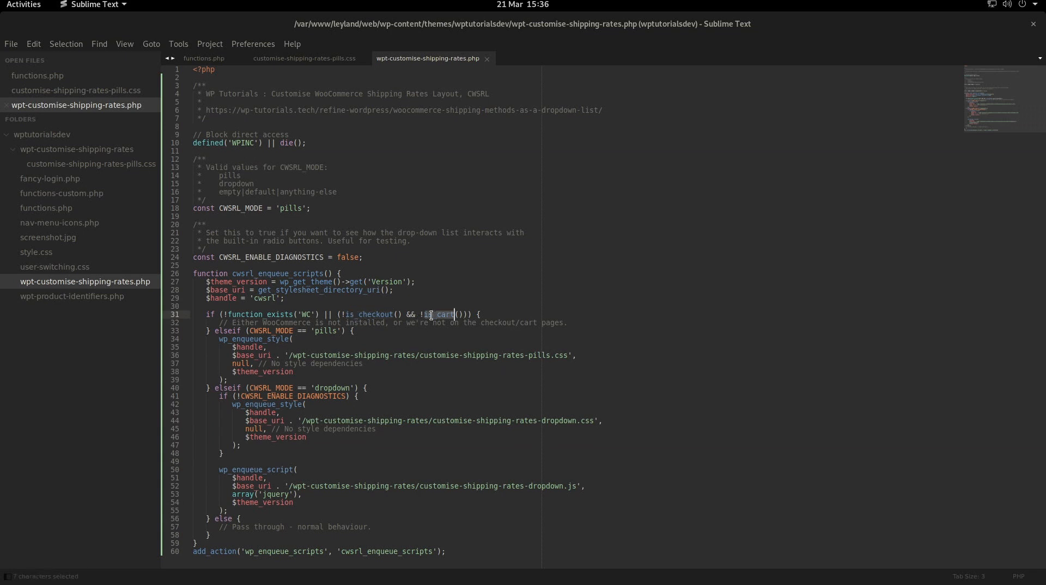
pyautogui.doubleClick(371, 314)
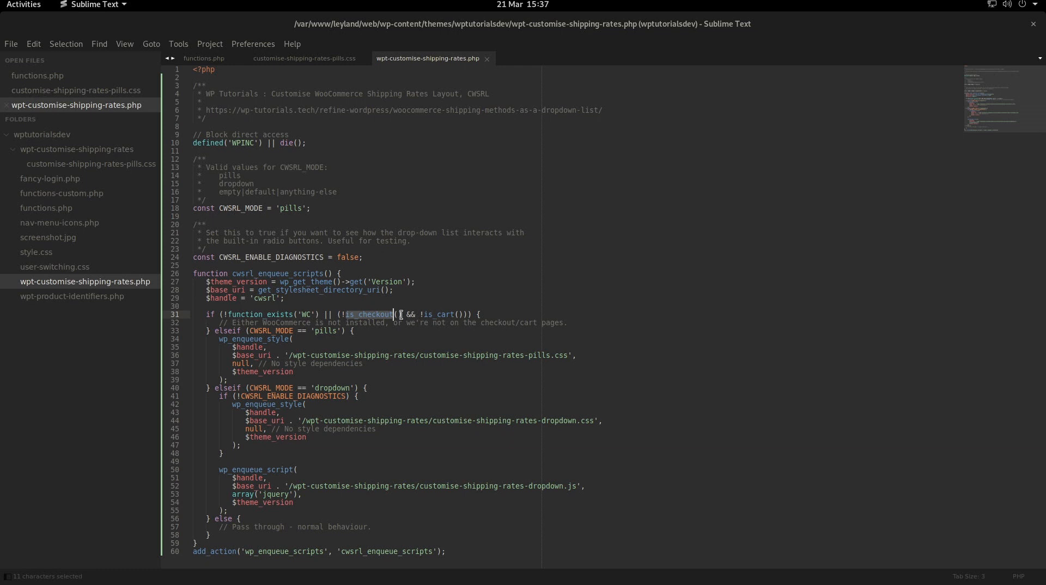
pyautogui.moveTo(576, 314)
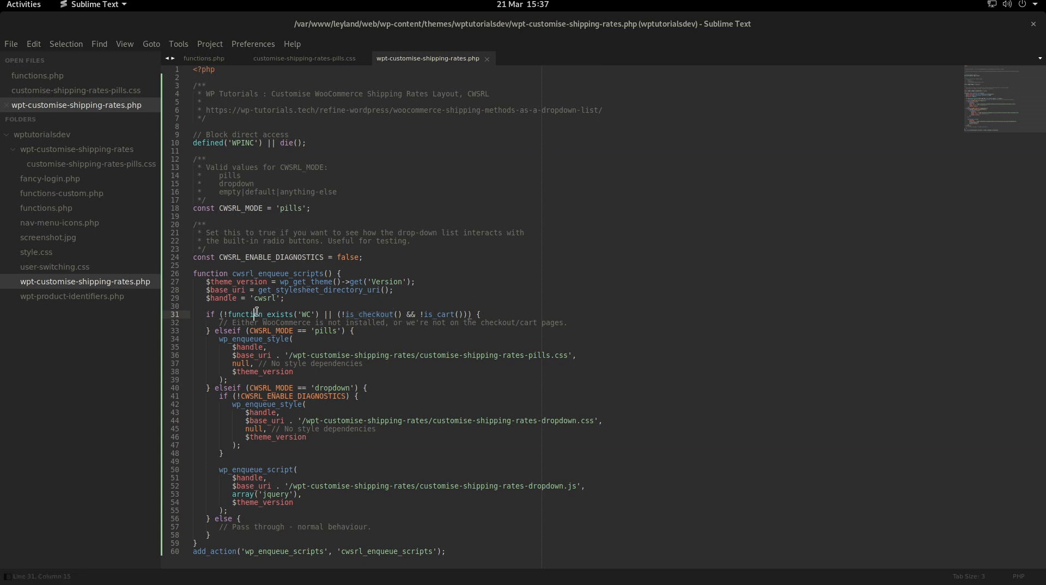
pyautogui.doubleClick(375, 314)
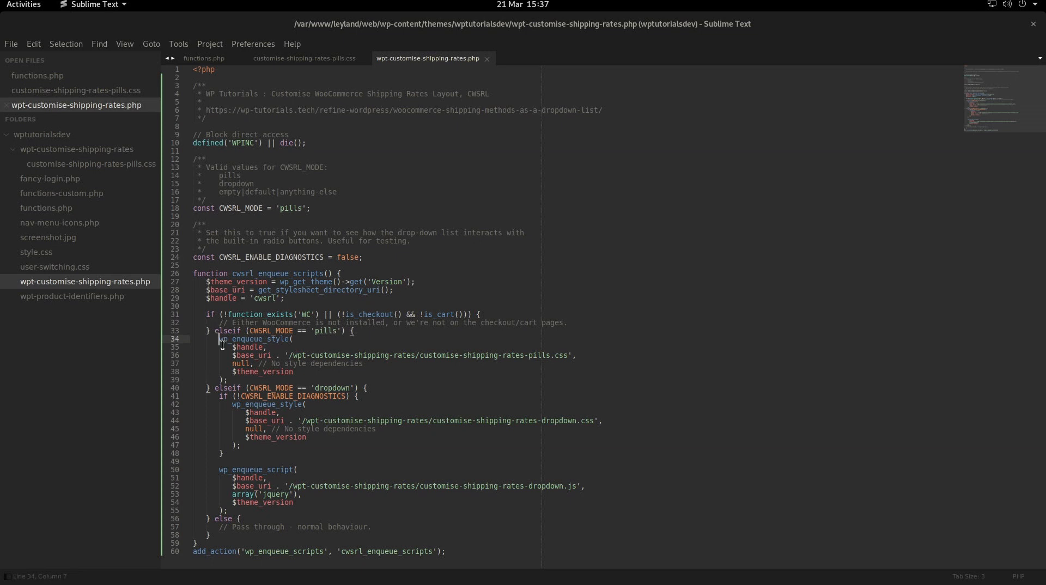
pyautogui.moveTo(217, 337); pyautogui.dragTo(227, 380)
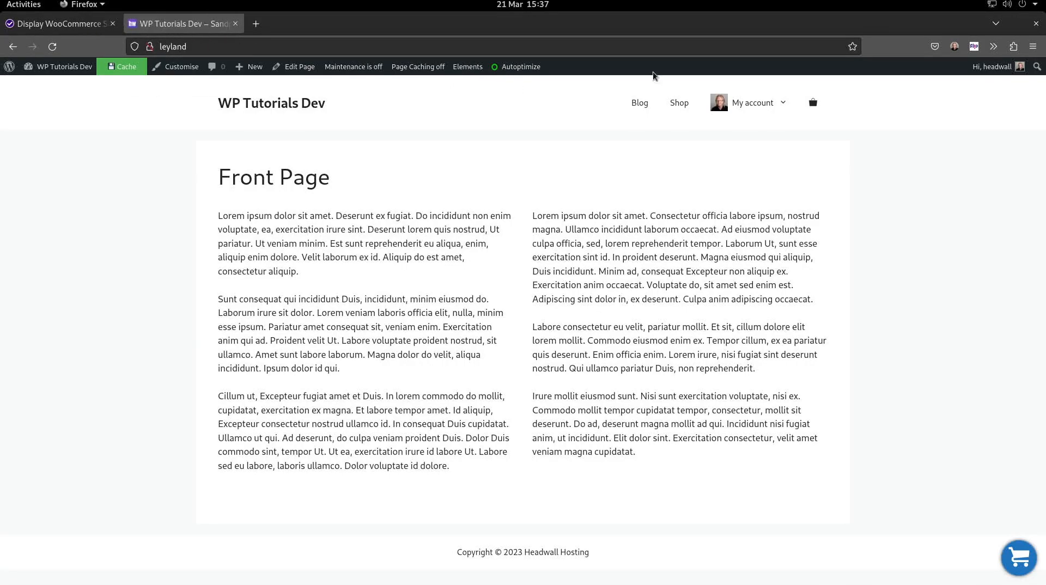
pyautogui.moveTo(938, 464)
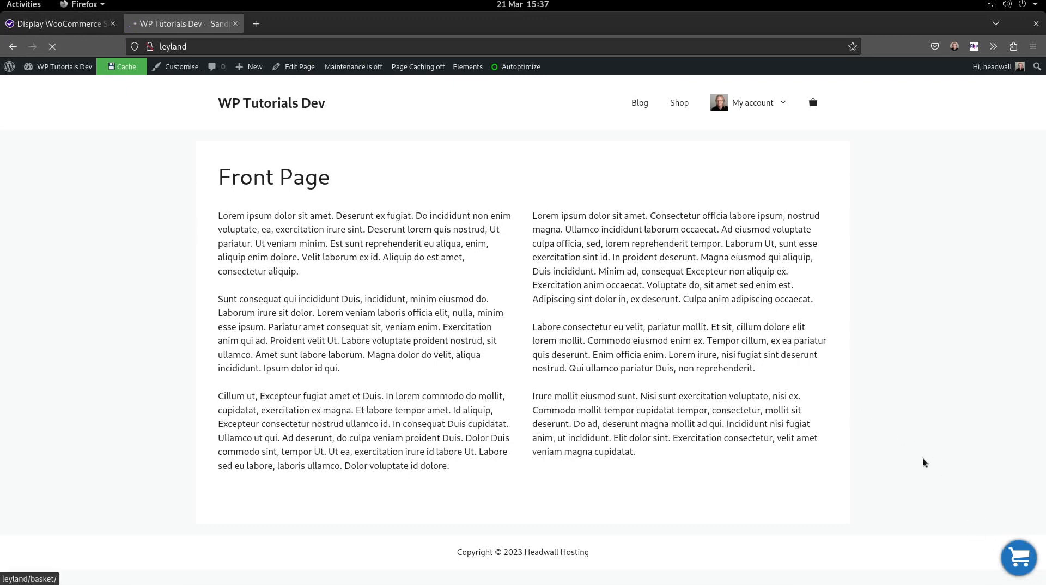
# From Shop add the Hoodie to the basket, view it and proceed to checkout
pyautogui.click(679, 103)
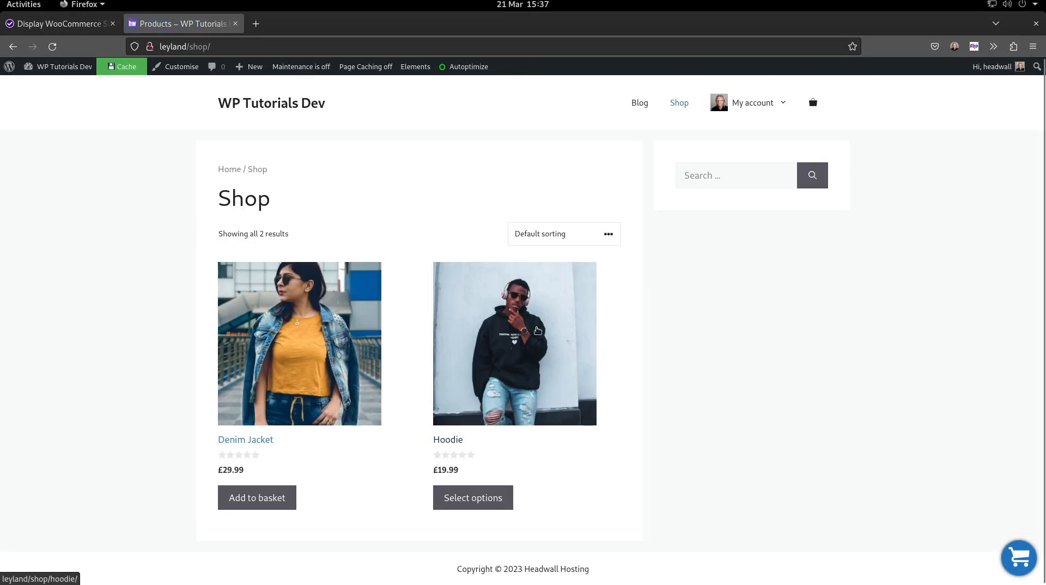
pyautogui.click(514, 343)
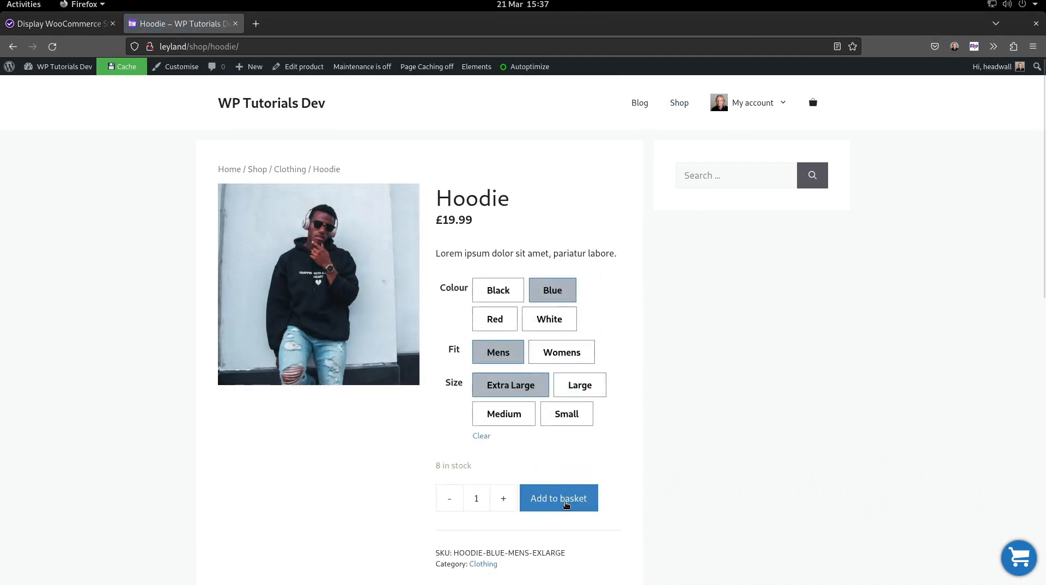
pyautogui.click(558, 498)
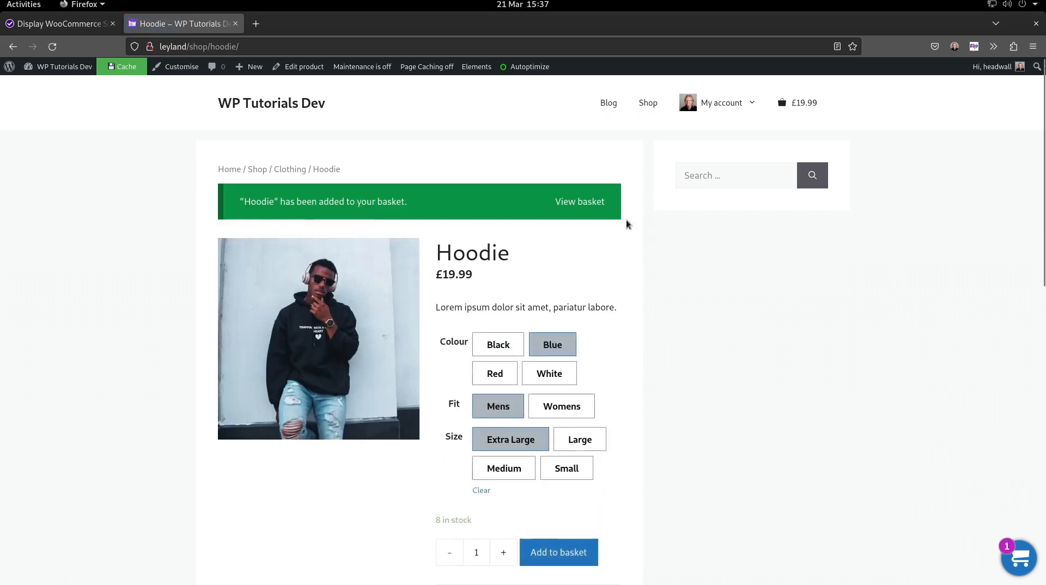
pyautogui.click(578, 201)
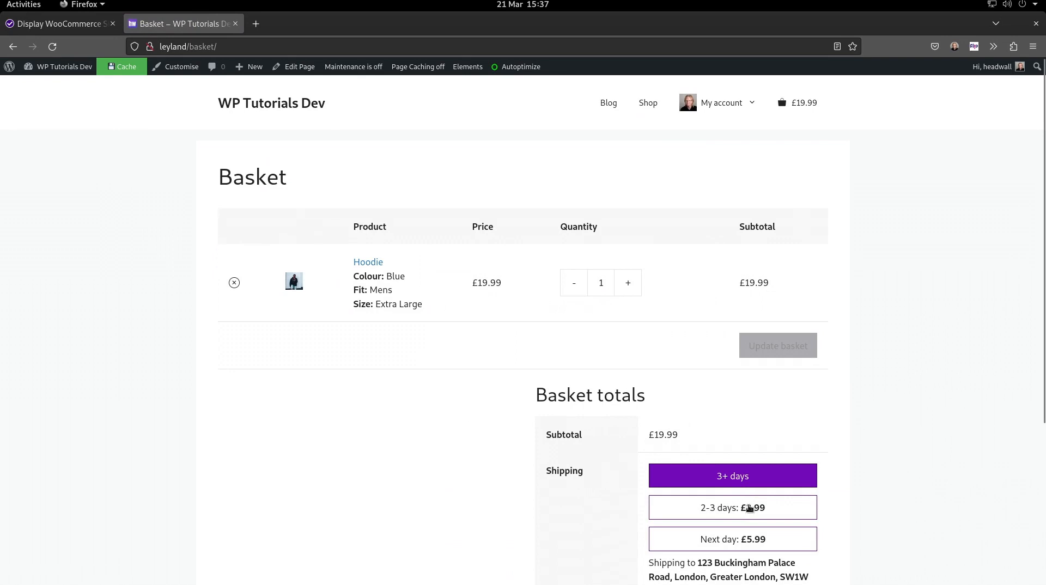
pyautogui.scroll(-3)
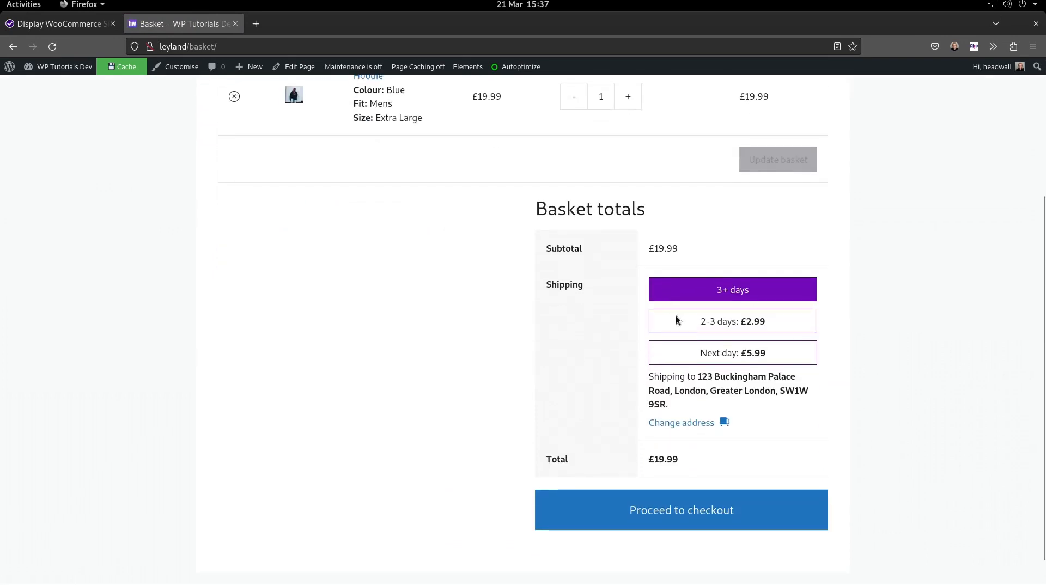
pyautogui.moveTo(704, 378)
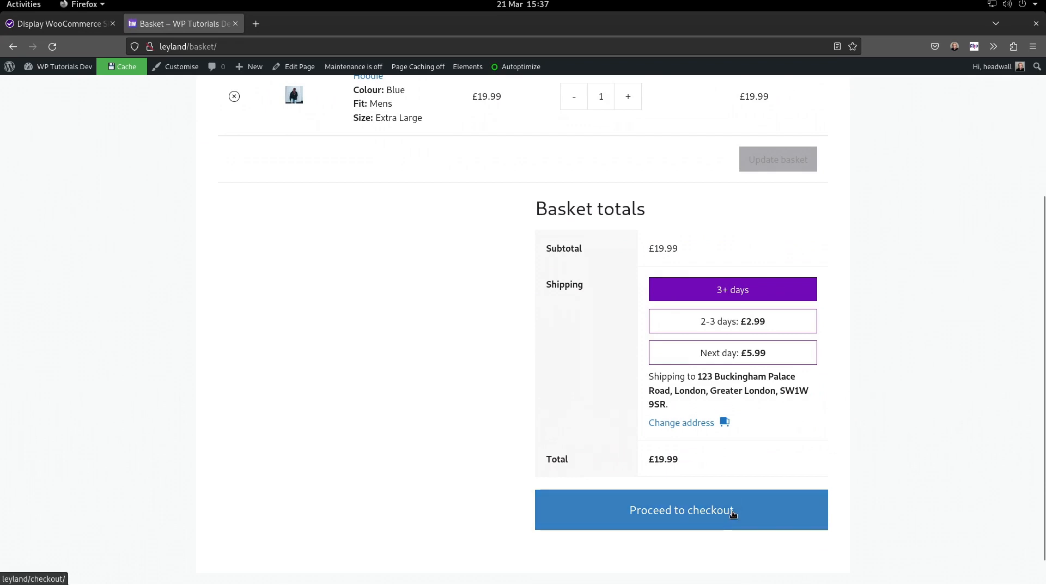
pyautogui.click(681, 510)
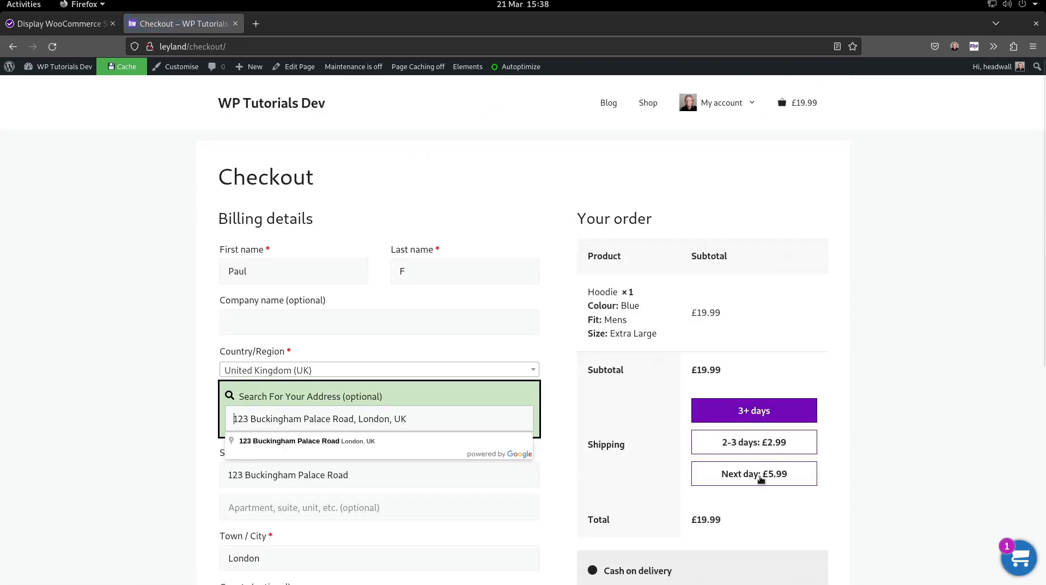
pyautogui.moveTo(781, 415)
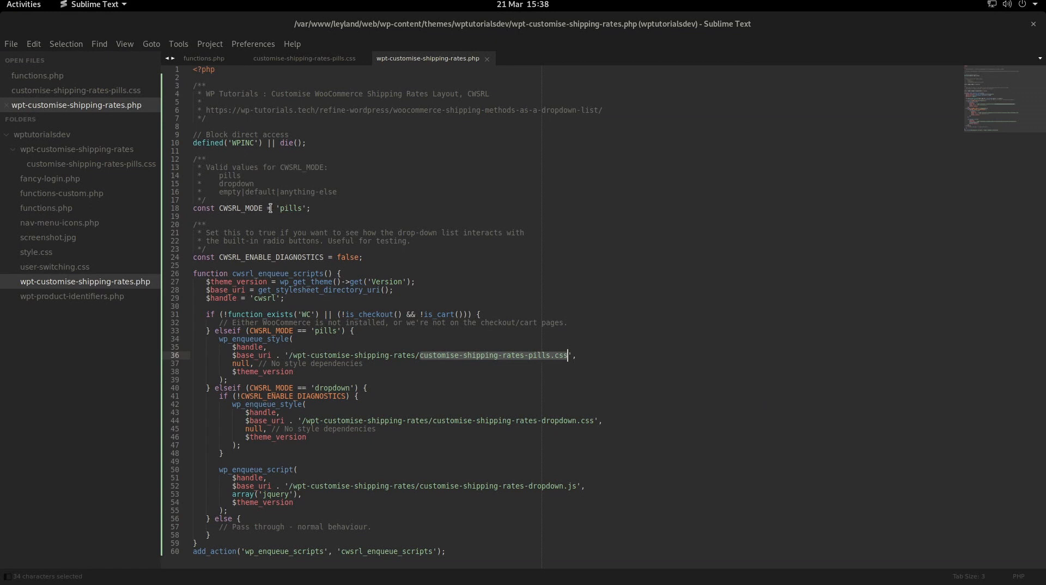
# Replace the 'pills' CWSRL_MODE value on line 18 with 'default'
pyautogui.doubleClick(257, 192)
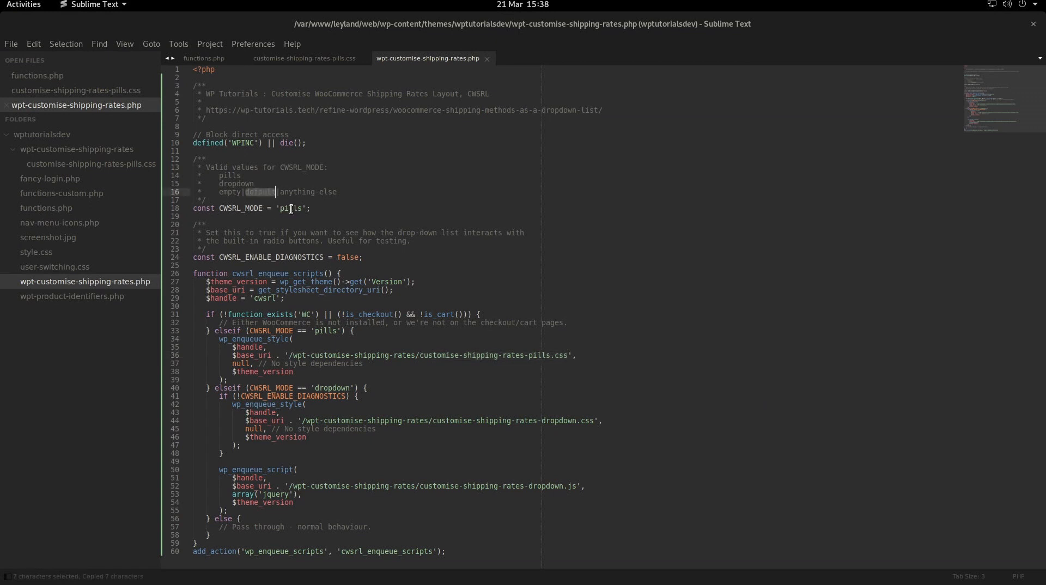
pyautogui.write('default')
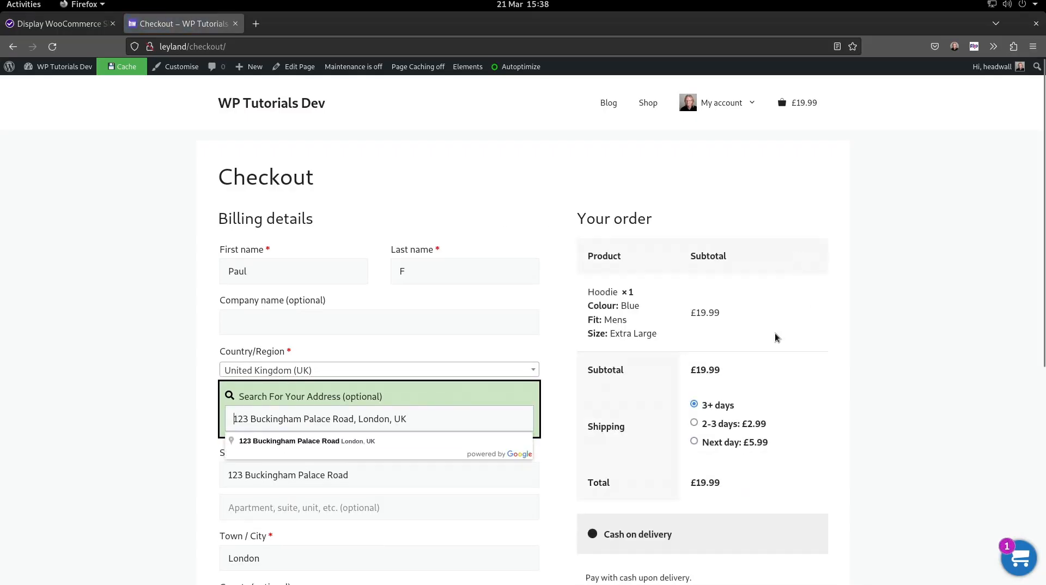
pyautogui.moveTo(734, 419)
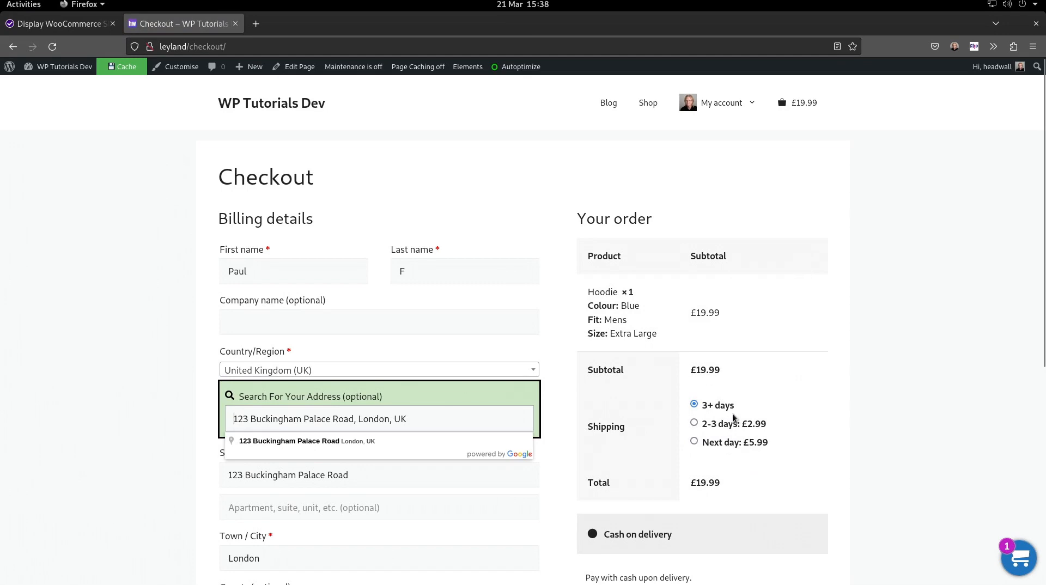
pyautogui.press('Super')
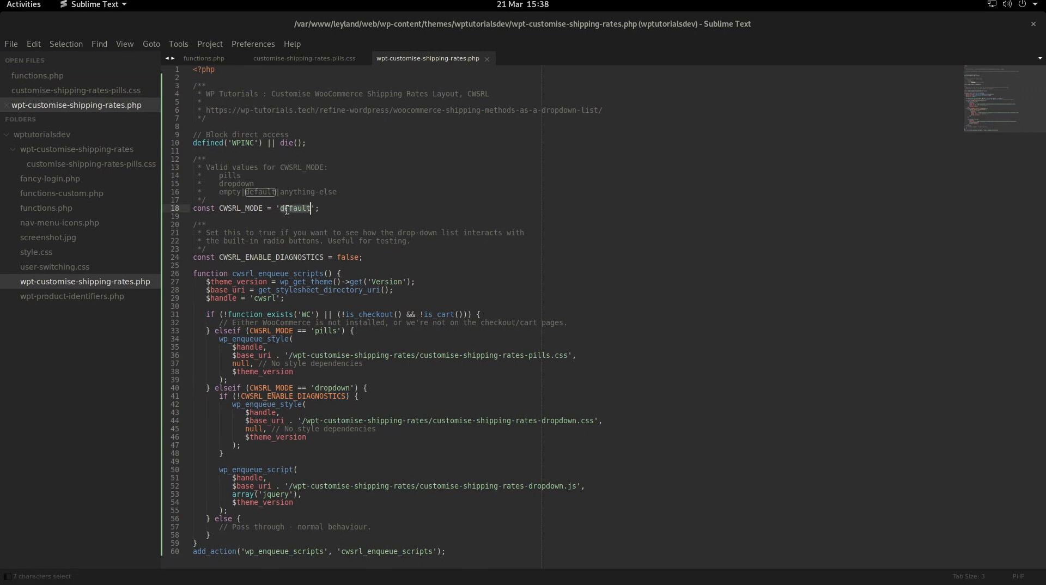
# Set CWSRL_MODE to 'pills' and reload the checkout page
pyautogui.write('pills')
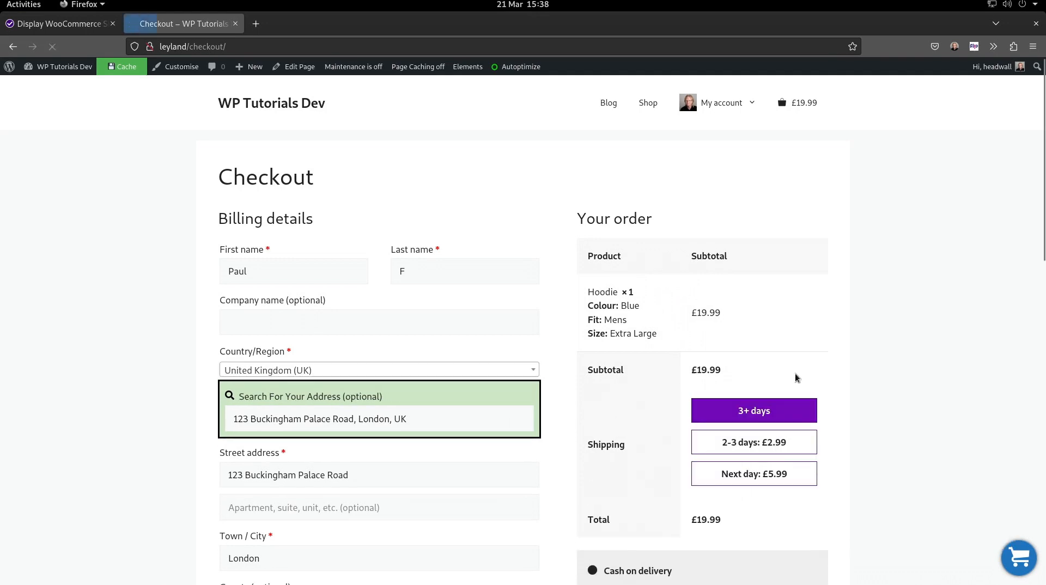
pyautogui.click(755, 442)
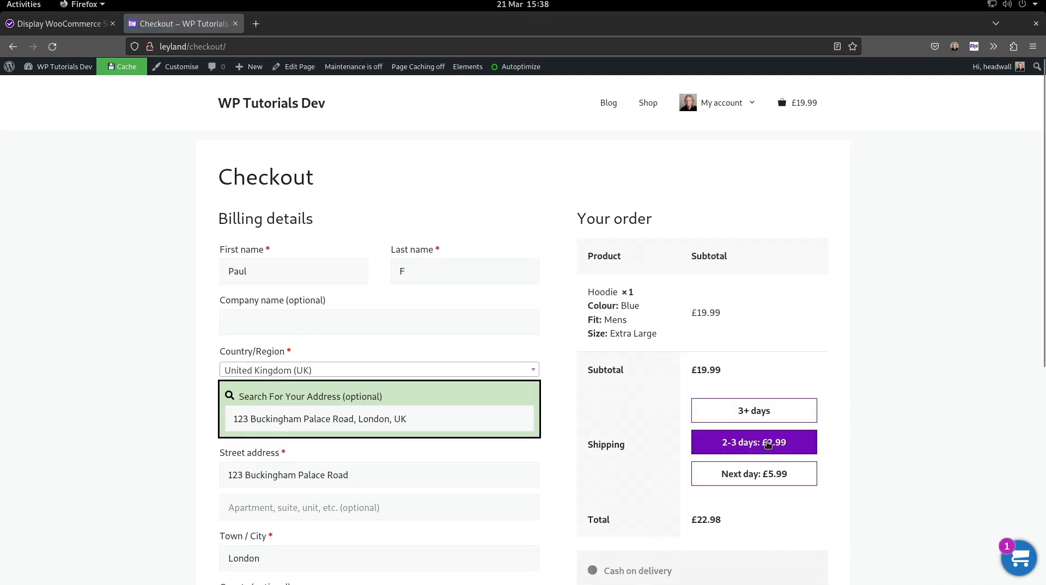
# Choose 2–3 days, Next day, then 2–3 days shipping pills, leaving the total at £22.98
pyautogui.click(753, 474)
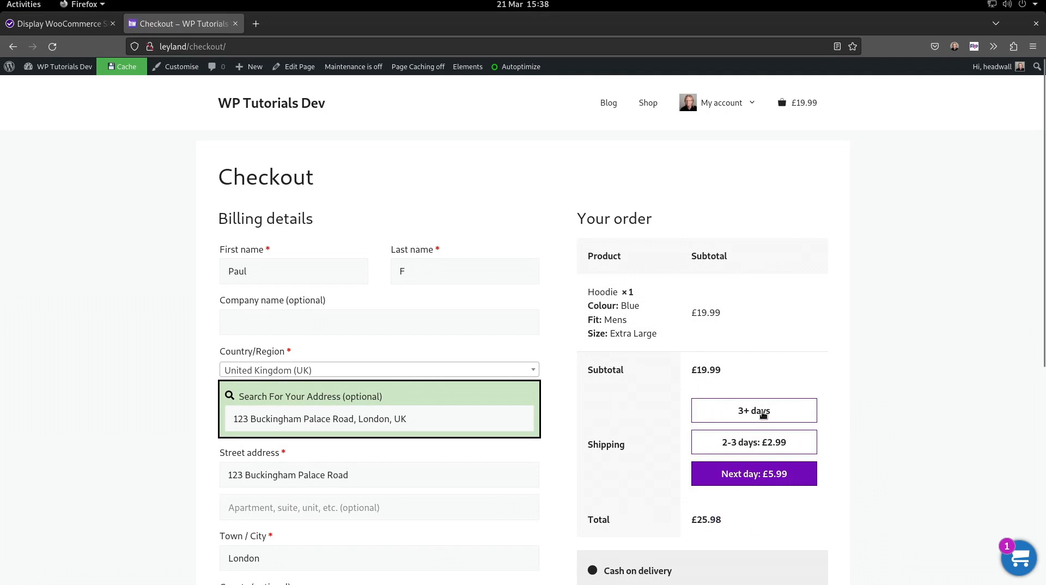
pyautogui.click(755, 441)
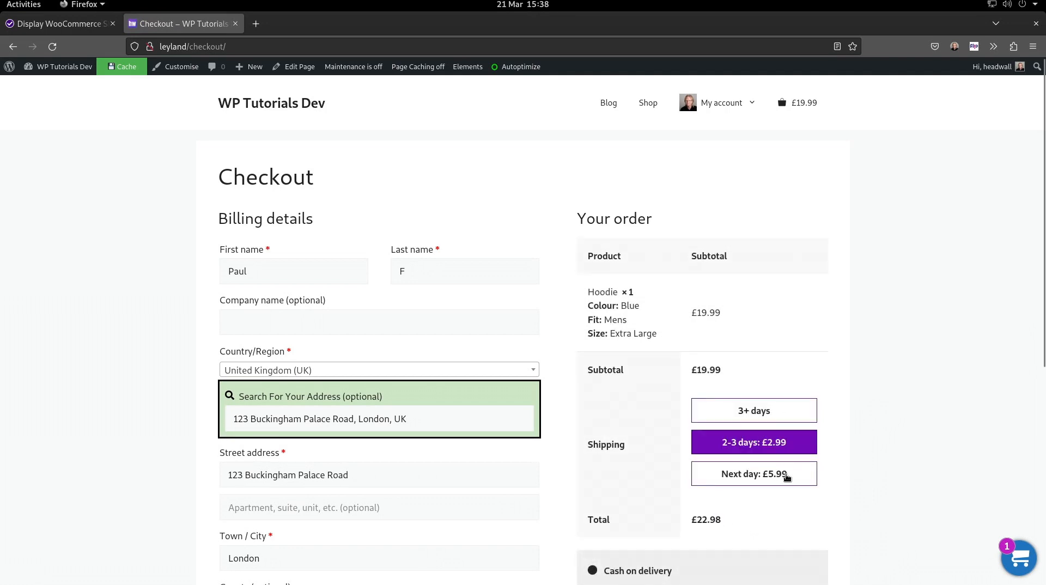
pyautogui.click(753, 474)
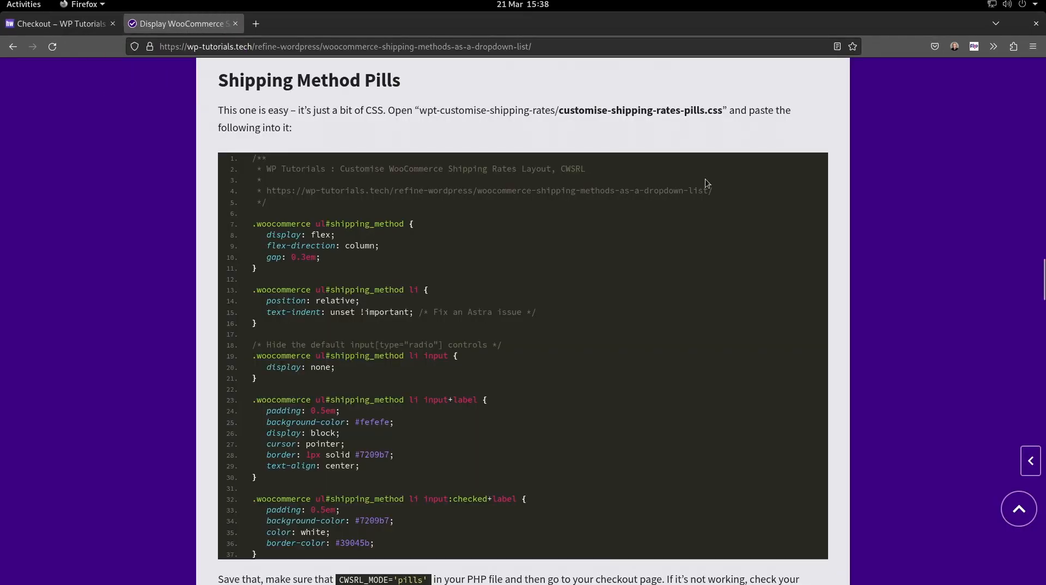
# Reach the Shipping Method Dropdown List section and select the customise-shipping-rates-dropdown.js file name
pyautogui.scroll(-3)
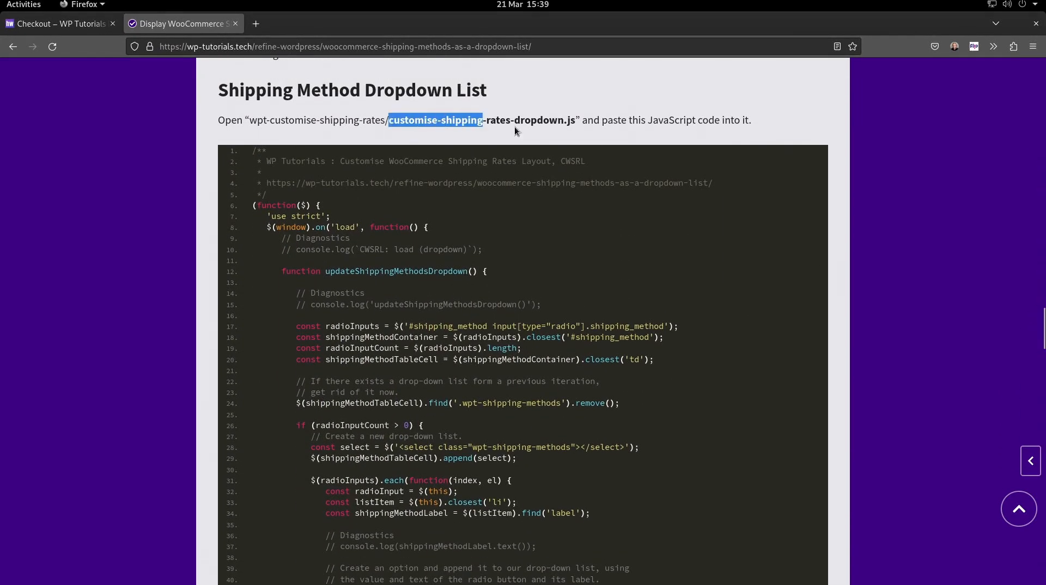
pyautogui.moveTo(481, 119); pyautogui.dragTo(572, 120)
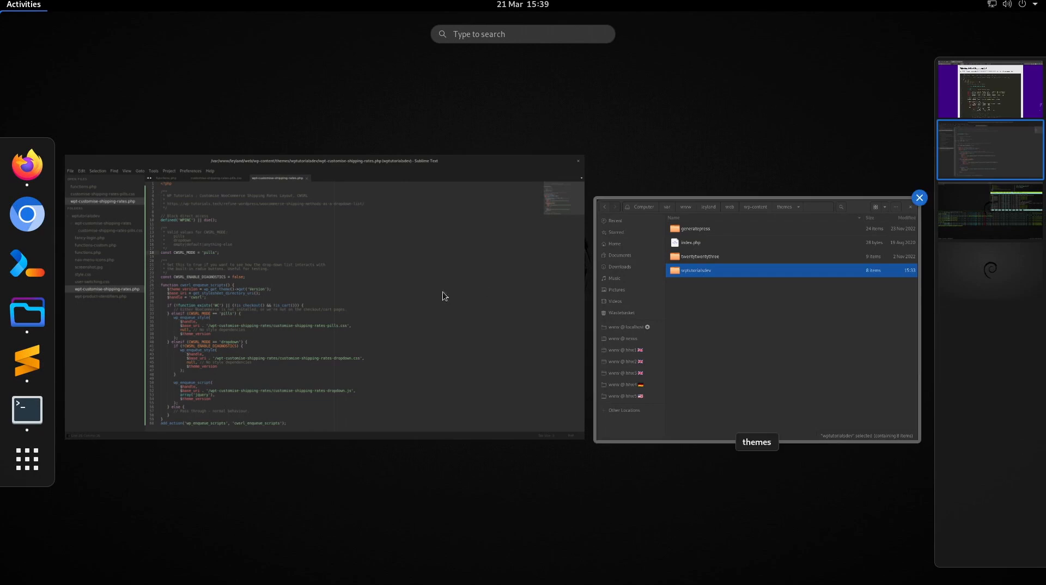
# Create a new file in the wpt-customise-shipping-rates folder saved as customise-shipping-rates-dropdown.js
pyautogui.rightClick(49, 149)
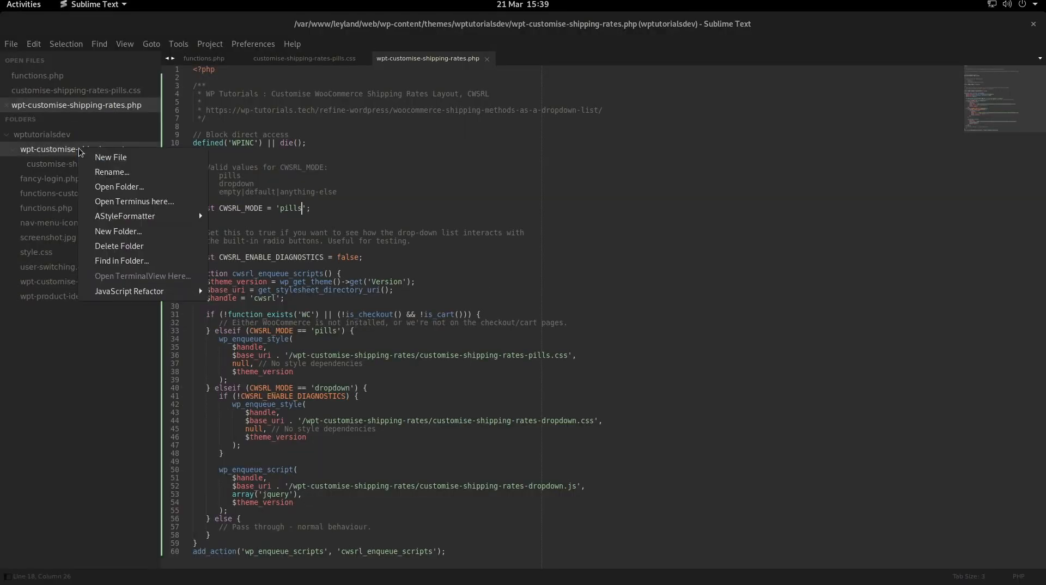
pyautogui.click(111, 158)
pyautogui.write('customise-shipping-rates-dropdown.js')
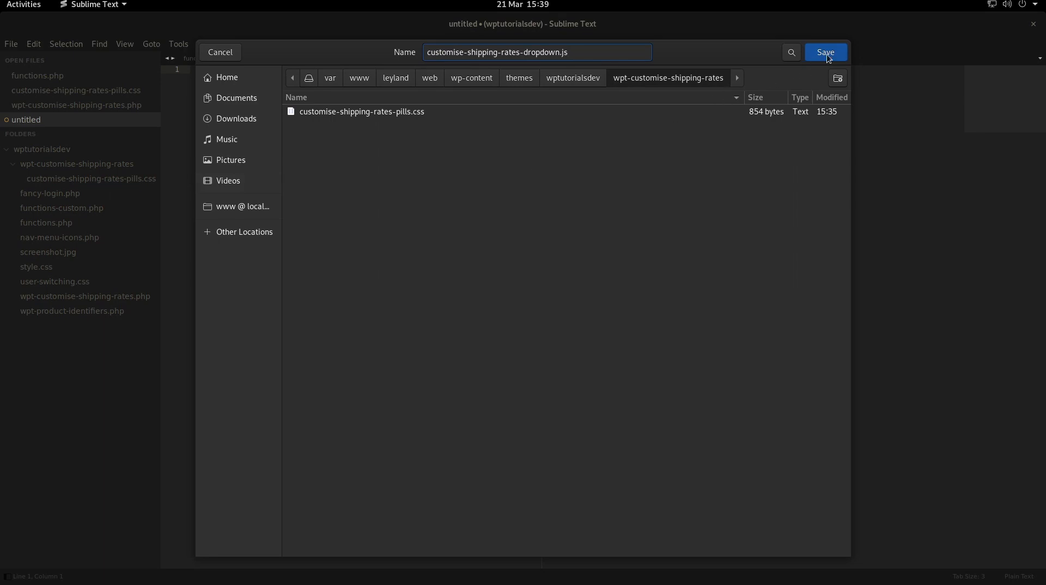
pyautogui.click(825, 53)
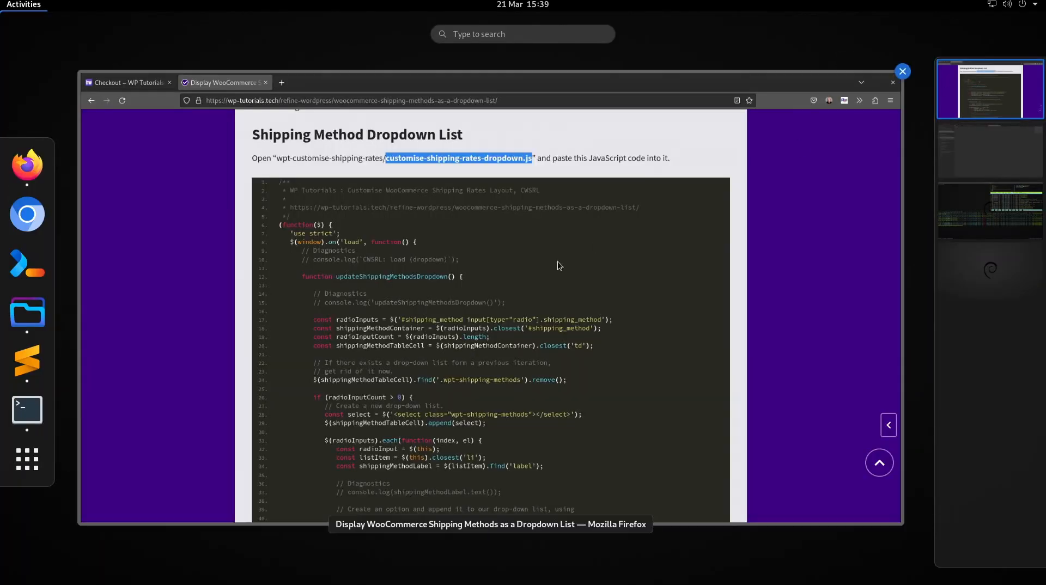
# Paste the tutorial's dropdown JavaScript into the file and save it
pyautogui.click(771, 155)
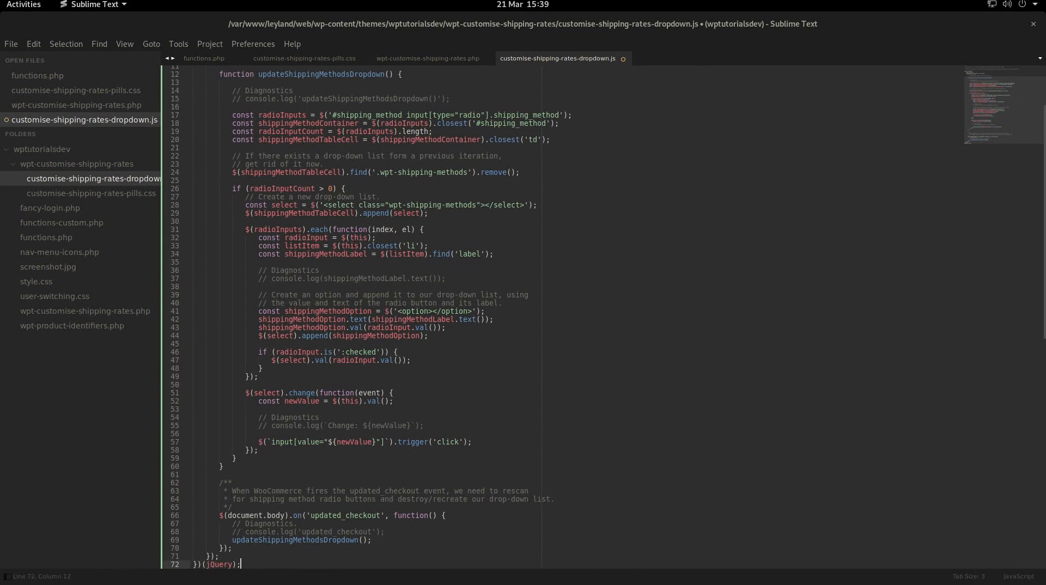
pyautogui.press('ctrl+s')
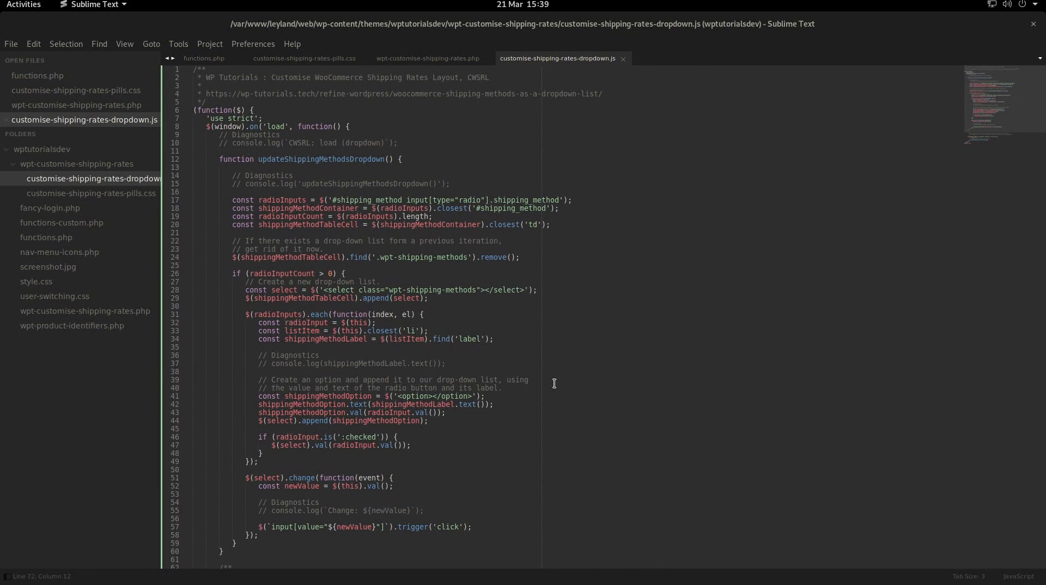
# Review the dropdown JS and mark the line that builds each option element
pyautogui.scroll(-3)
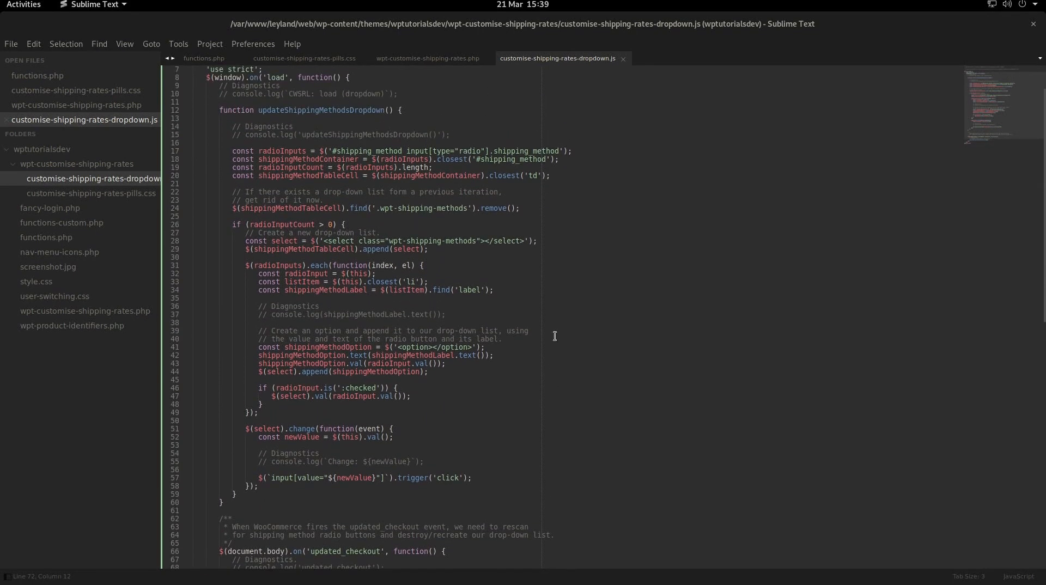
pyautogui.moveTo(330, 197)
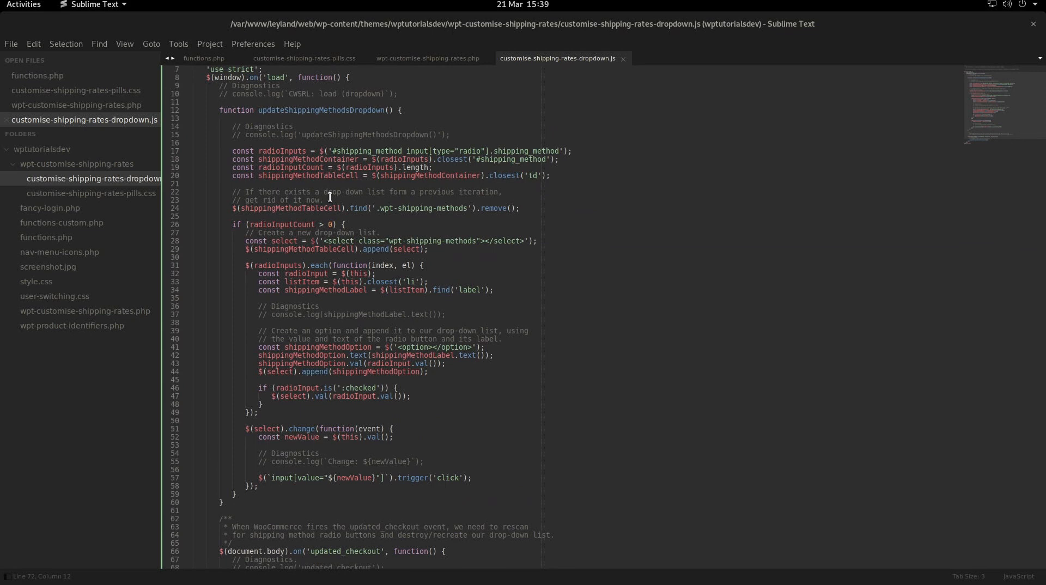
pyautogui.moveTo(459, 290)
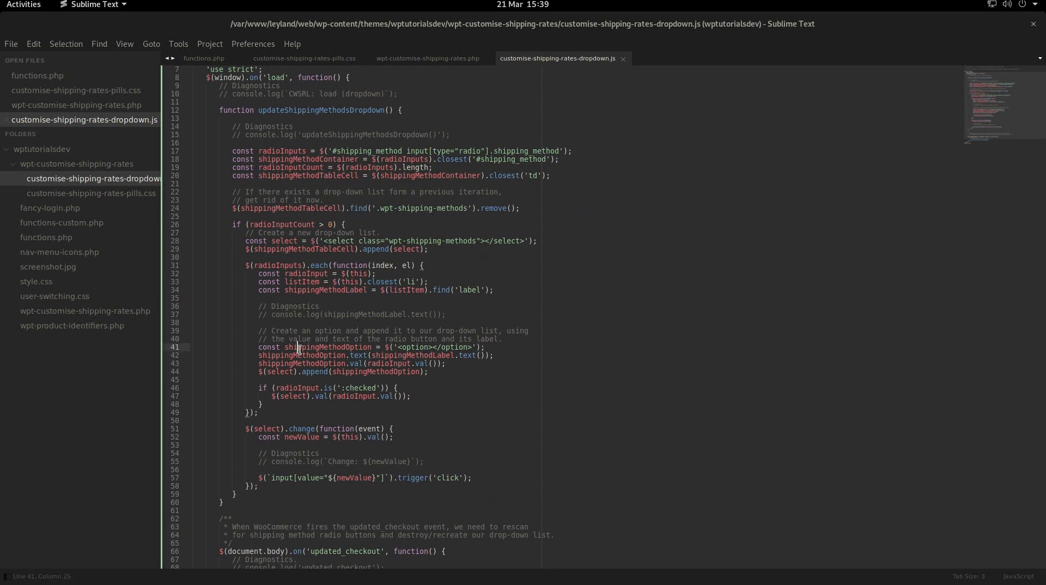
pyautogui.moveTo(286, 346); pyautogui.dragTo(484, 347)
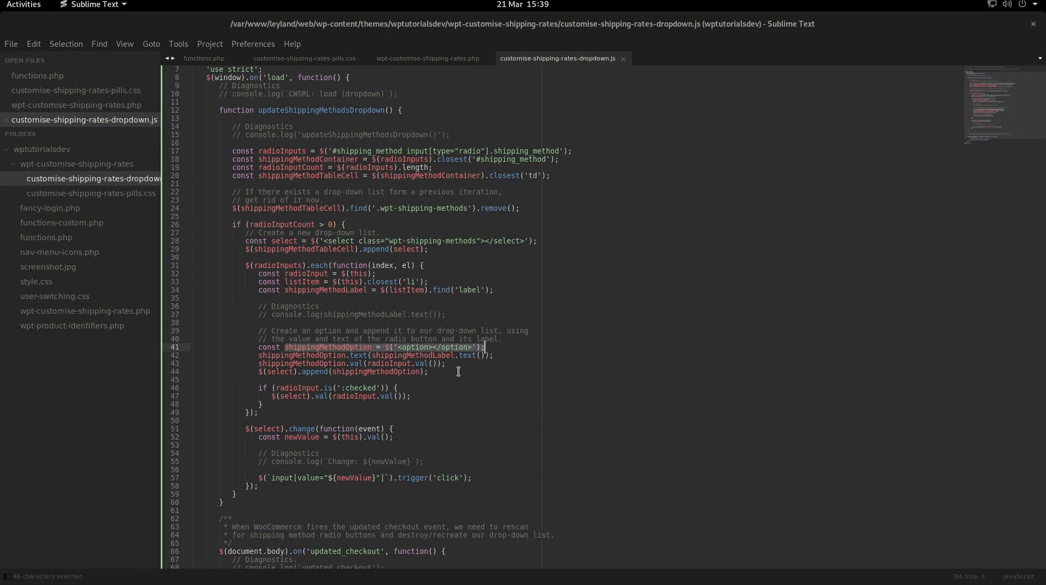
# Return to the editor window and bring up wpt-customise-shipping-rates.php
pyautogui.press('Super')
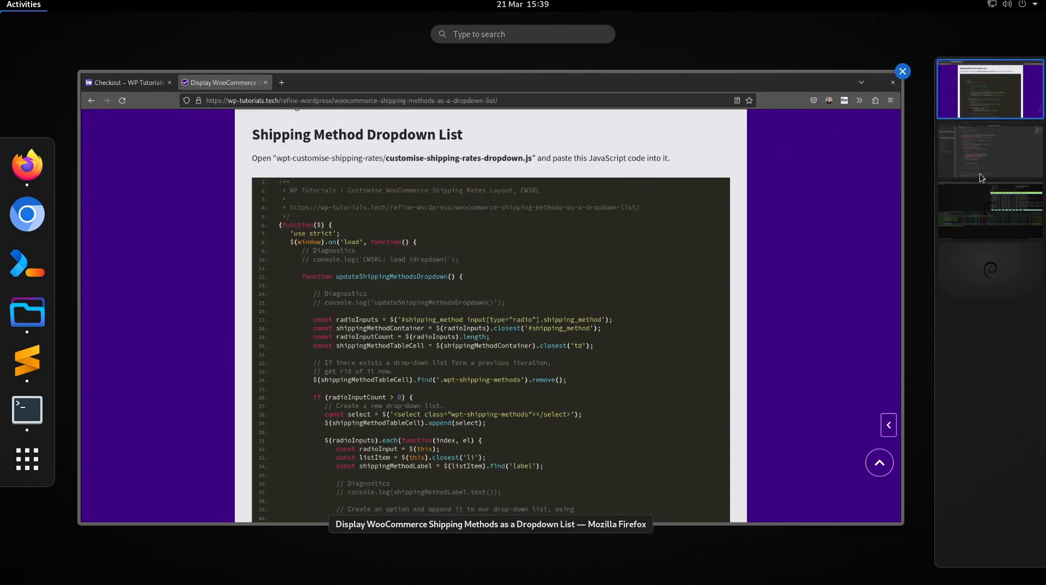
pyautogui.click(991, 153)
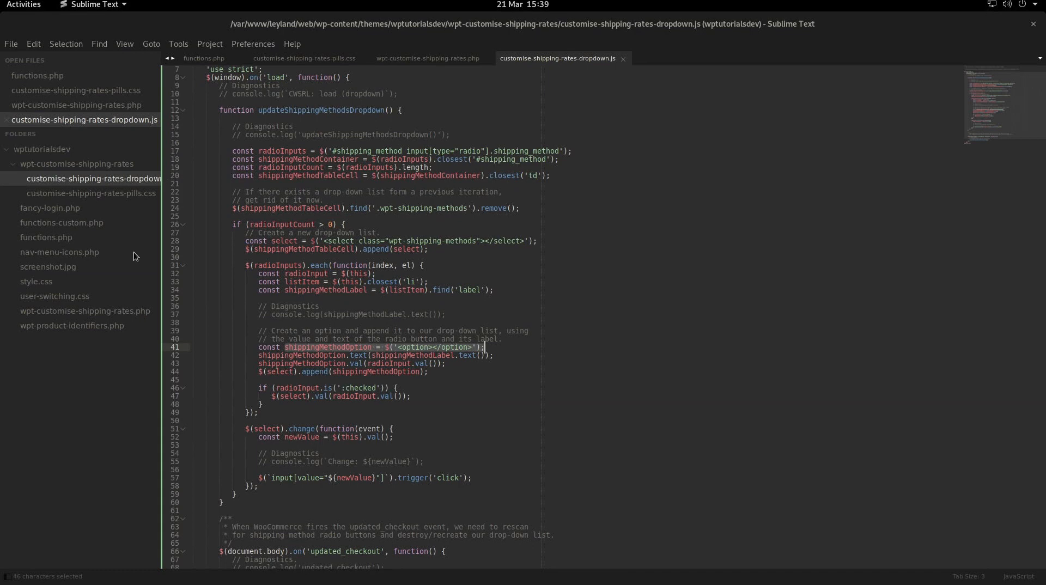
pyautogui.click(427, 58)
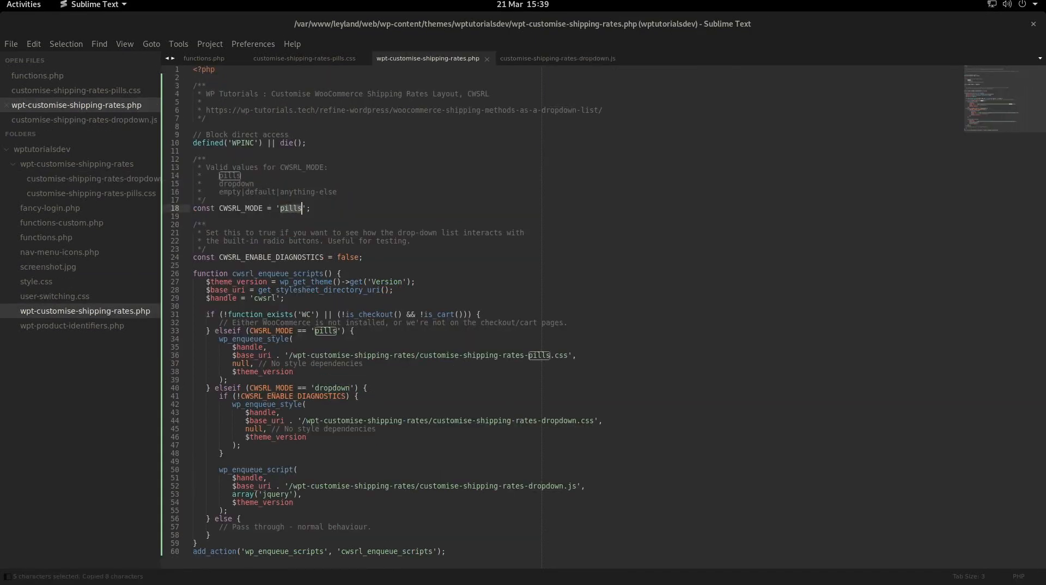
# Change the CWSRL_MODE constant from 'pills' to 'dropdown'
pyautogui.write('dropdown')
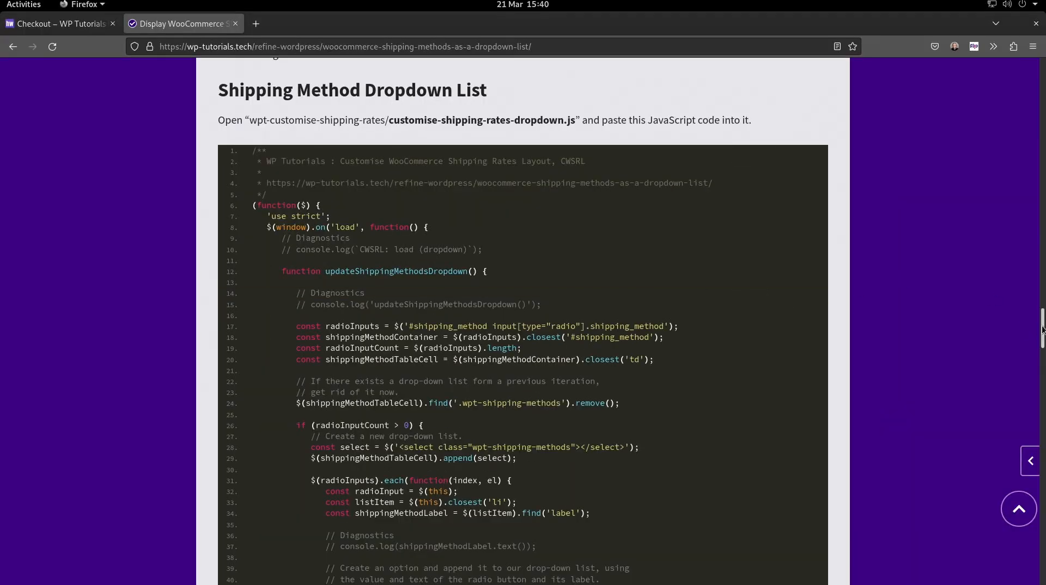
# Scroll the tutorial down to the customise-shipping-rates-dropdown.css code block
pyautogui.scroll(-3)
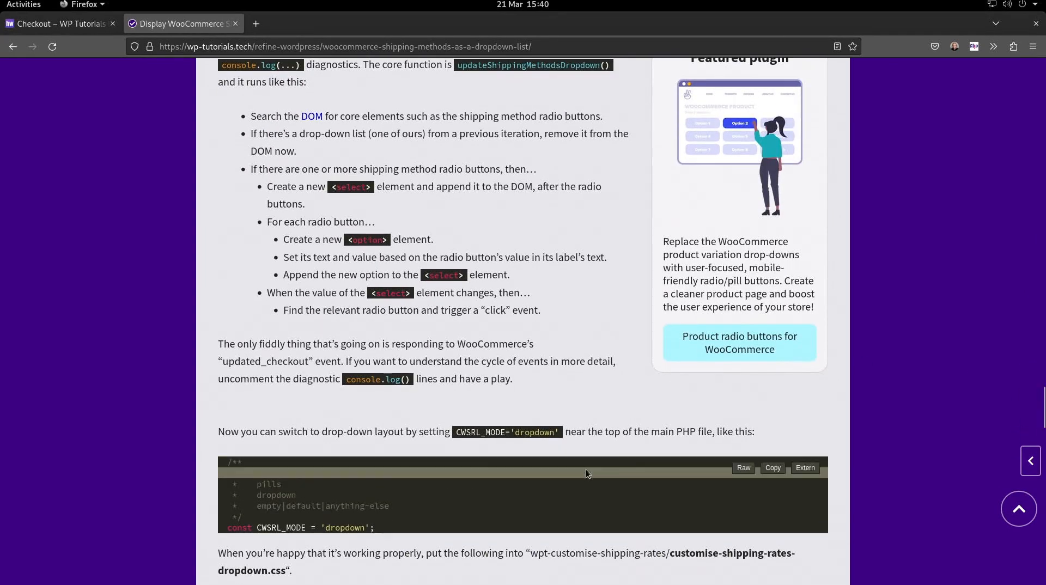
pyautogui.scroll(-3)
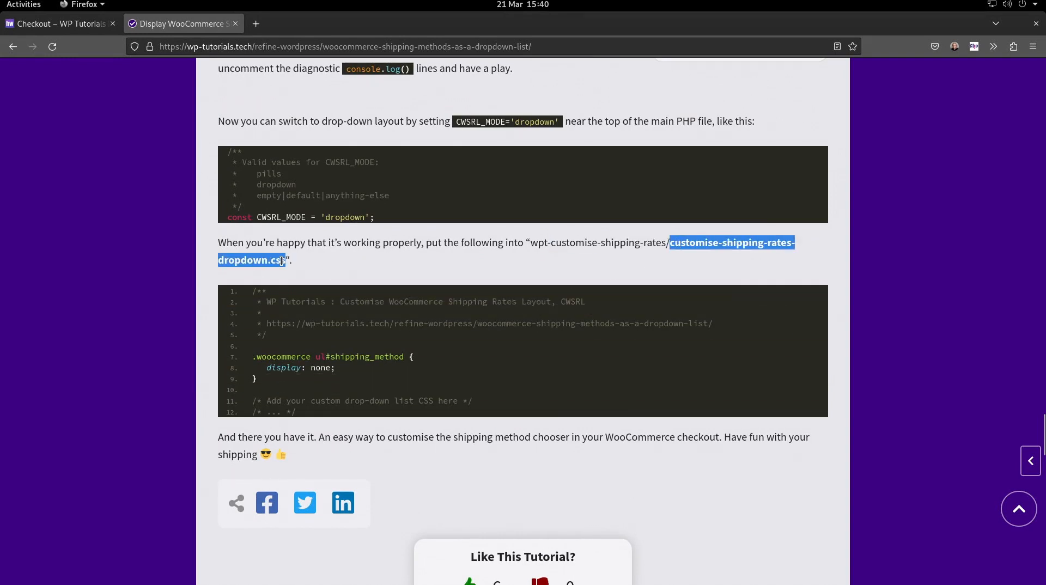
pyautogui.moveTo(737, 281)
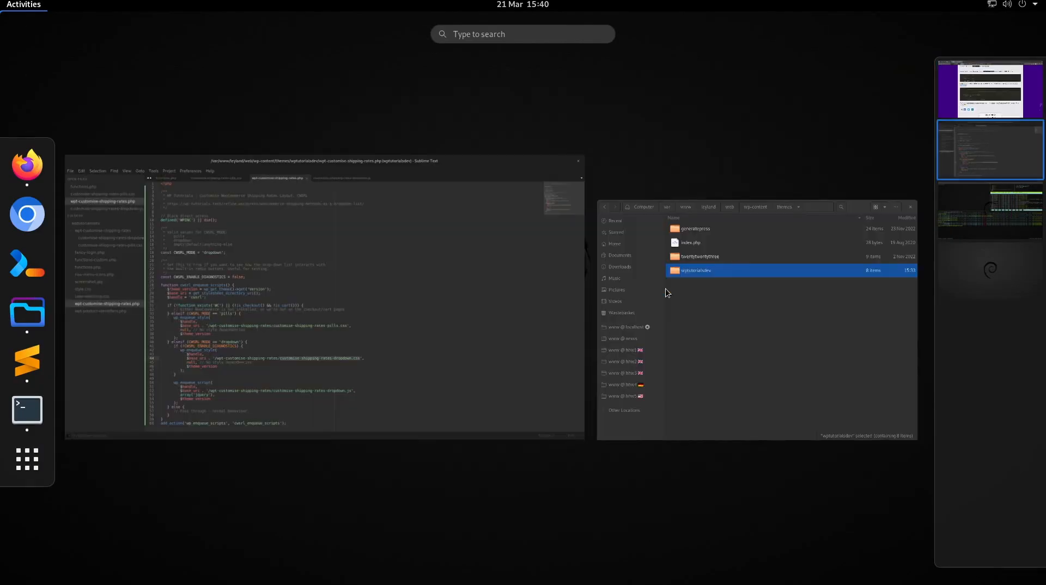
# Create customise-shipping-rates-dropdown.css with the tutorial's list-hiding rule and save it
pyautogui.rightClick(65, 163)
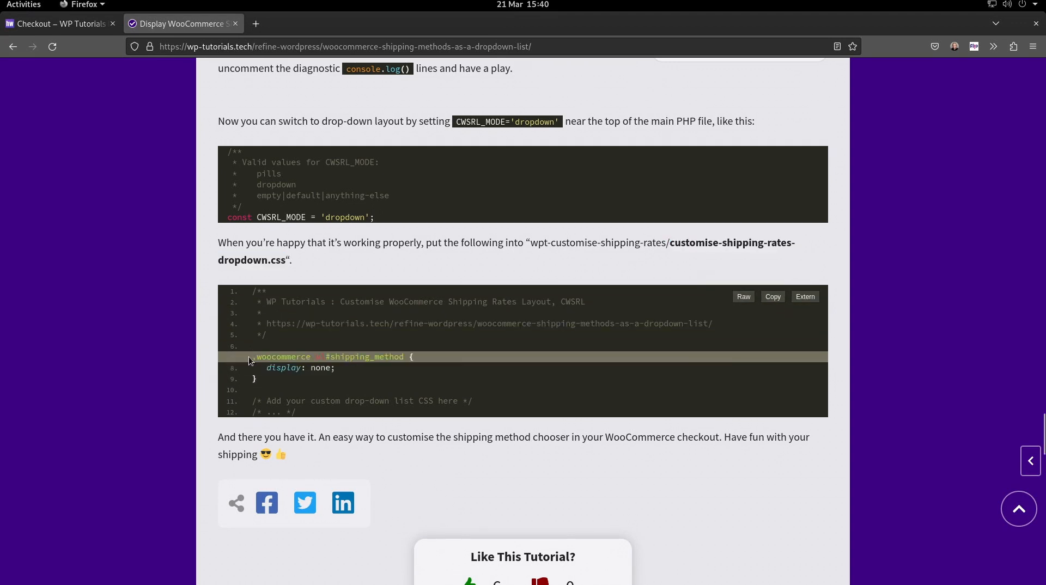
pyautogui.doubleClick(332, 356)
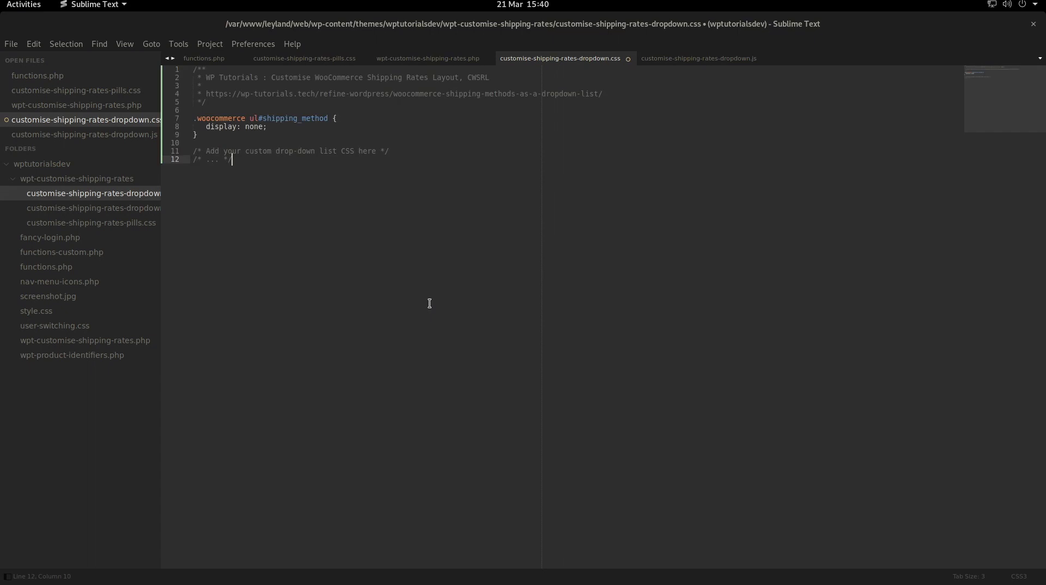
pyautogui.press('ctrl+s')
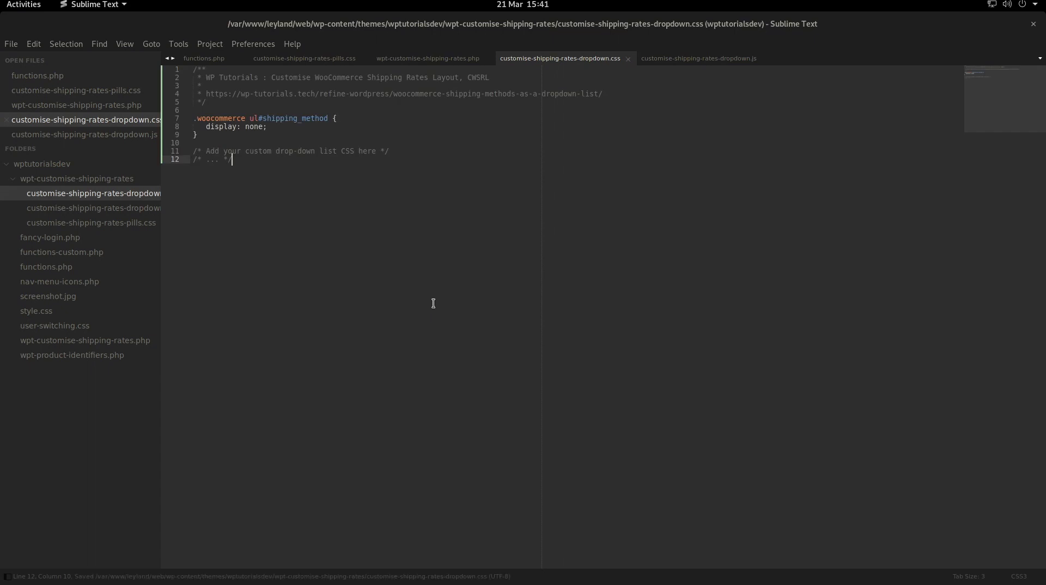
pyautogui.moveTo(435, 268)
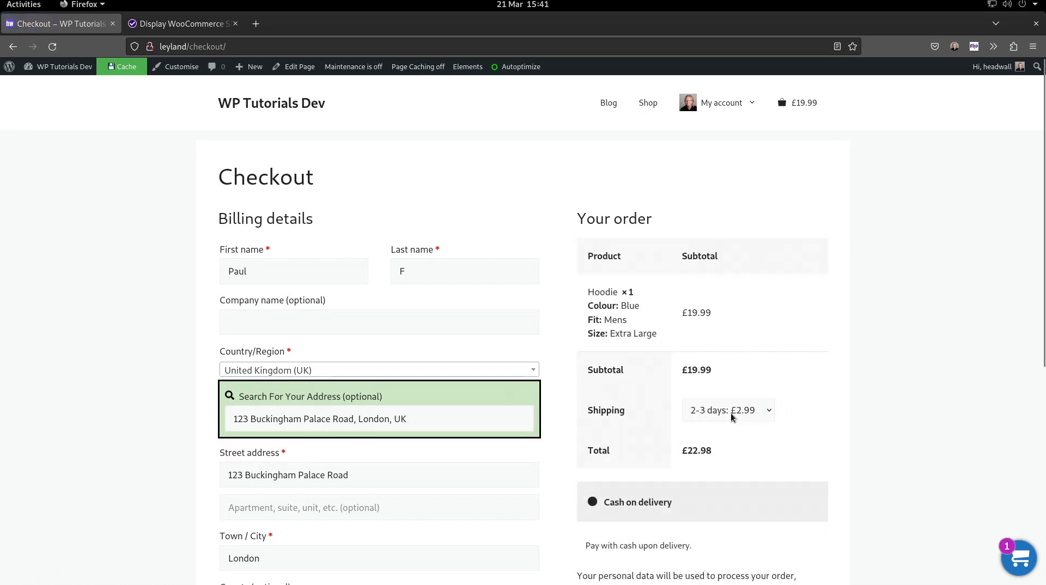
# Pick 3+ days in the Shipping dropdown, bringing the total to £19.99, then return to the editor
pyautogui.click(727, 409)
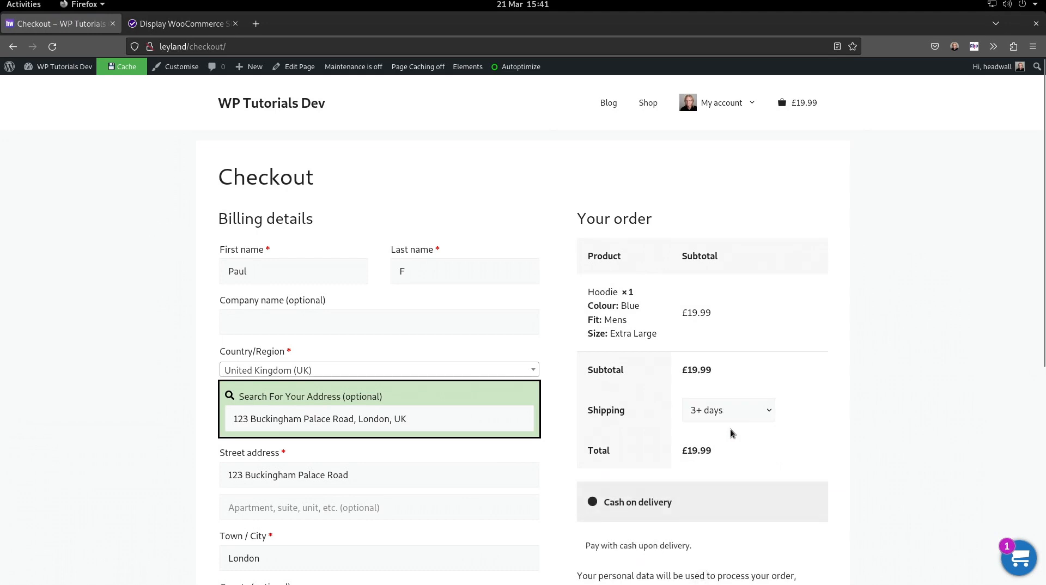
pyautogui.press('Super')
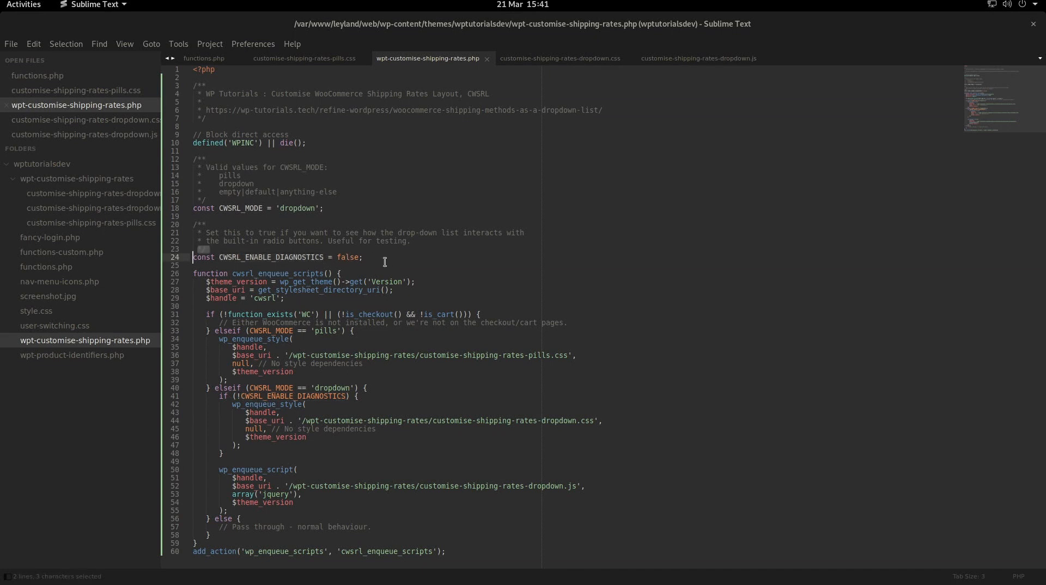
# Change CWSRL_ENABLE_DIAGNOSTICS from false to true
pyautogui.doubleClick(347, 257)
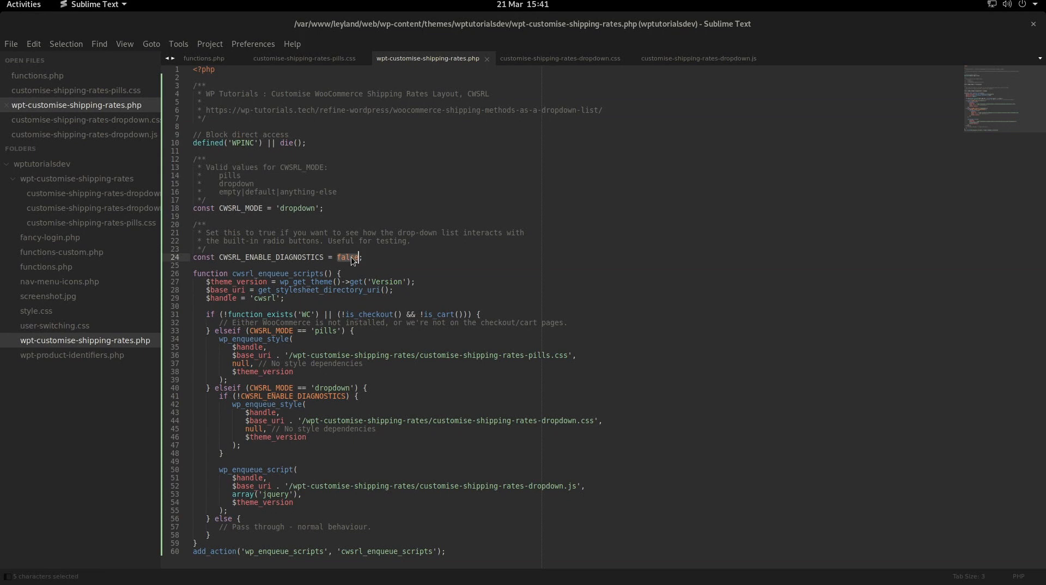
pyautogui.write('true')
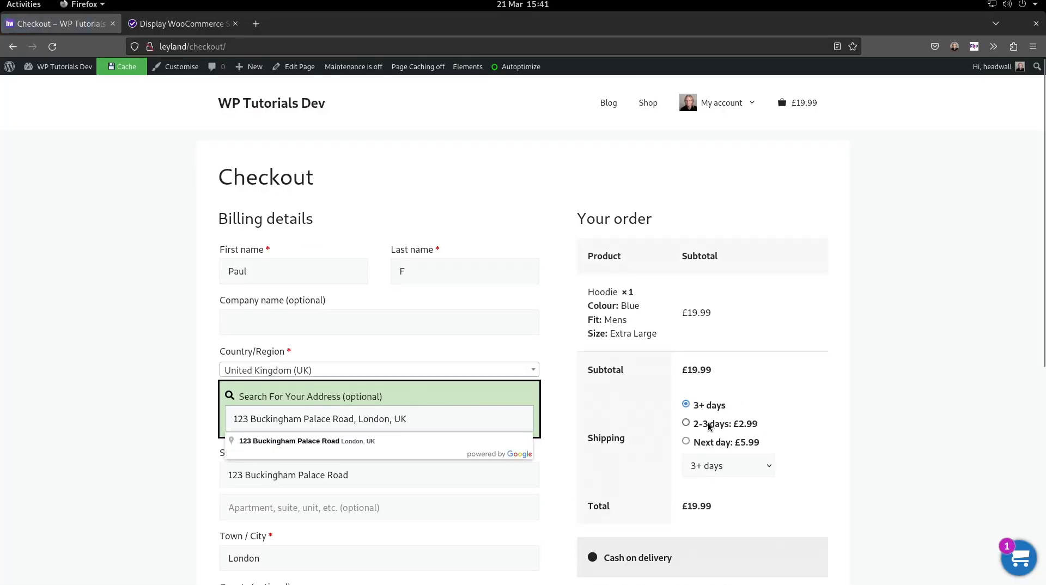
# Choose 2-3 days, Next day, then 3+ days in the dropdown, watching radio buttons and total follow
pyautogui.click(727, 465)
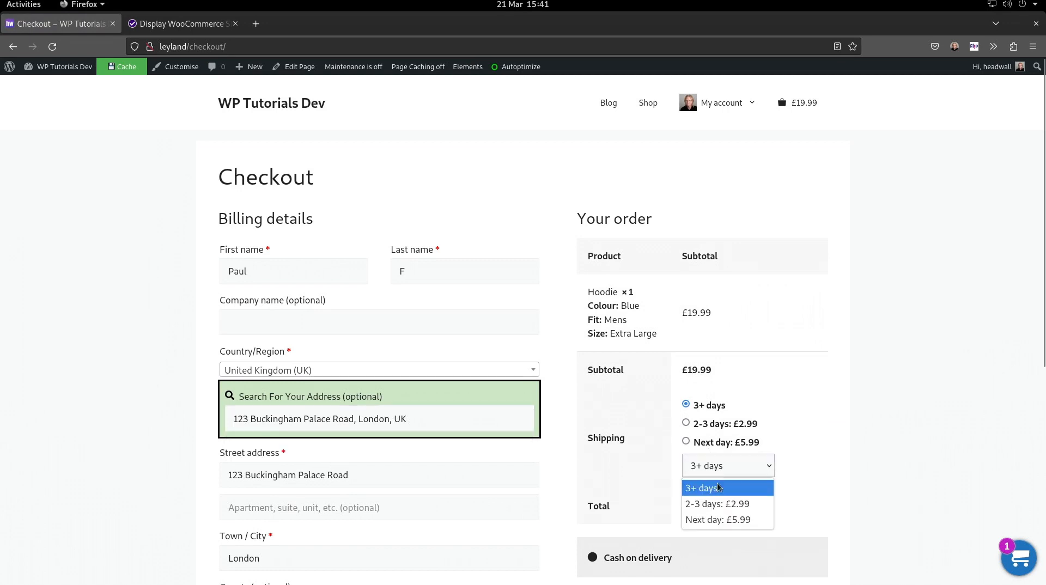
pyautogui.click(718, 504)
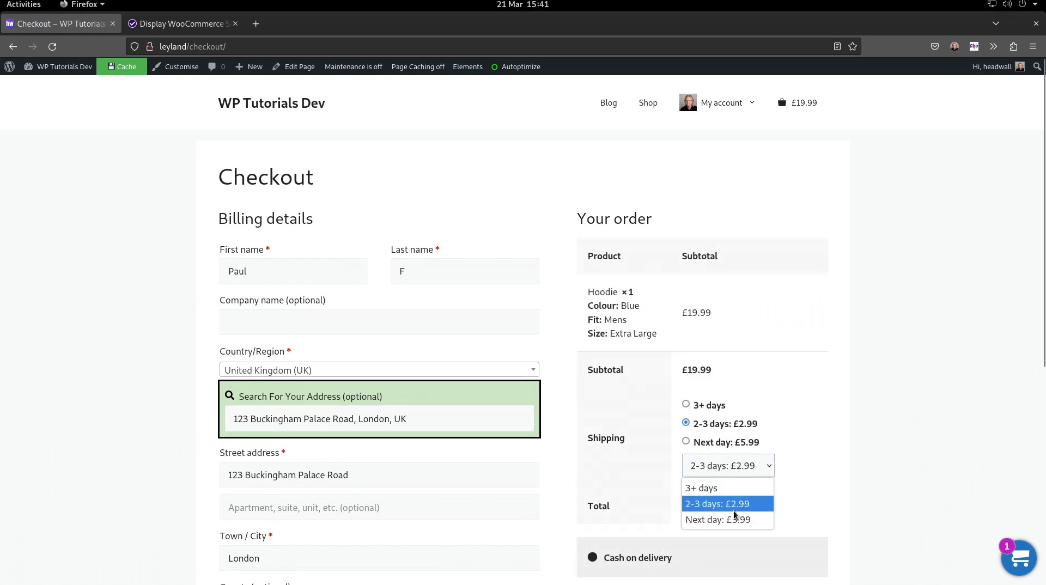
pyautogui.click(722, 519)
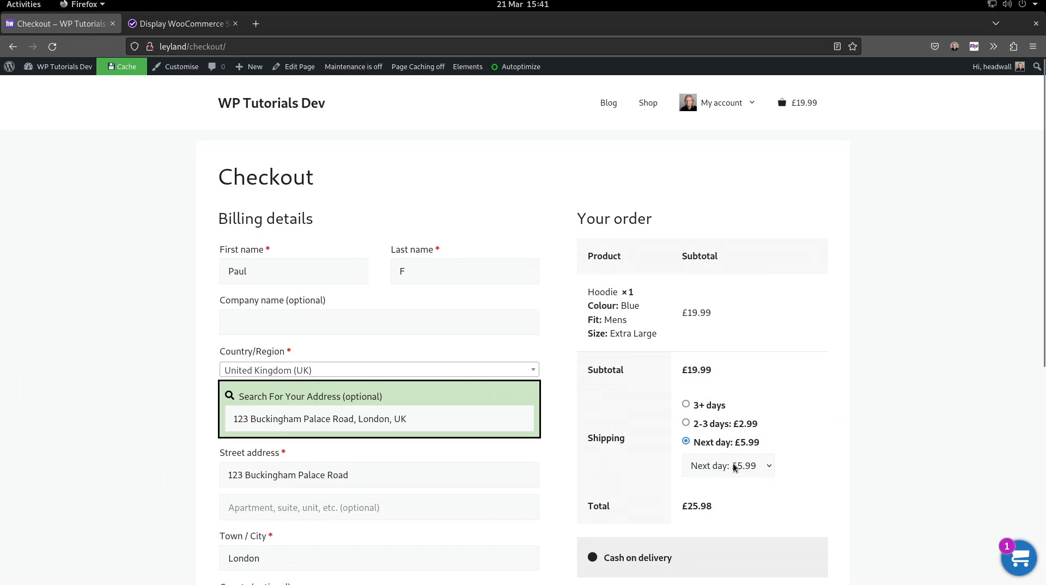
pyautogui.click(686, 405)
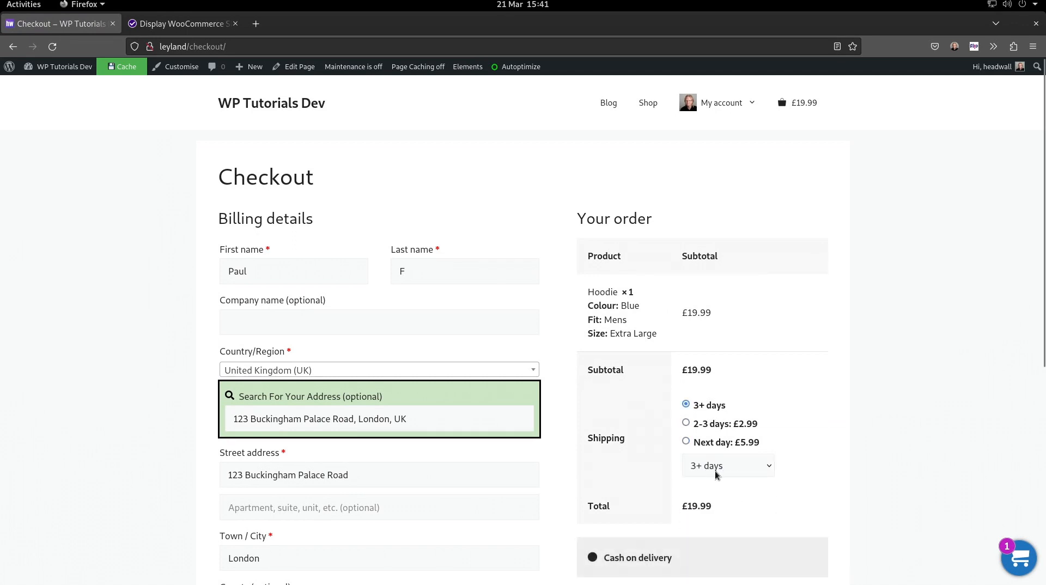
pyautogui.moveTo(720, 465)
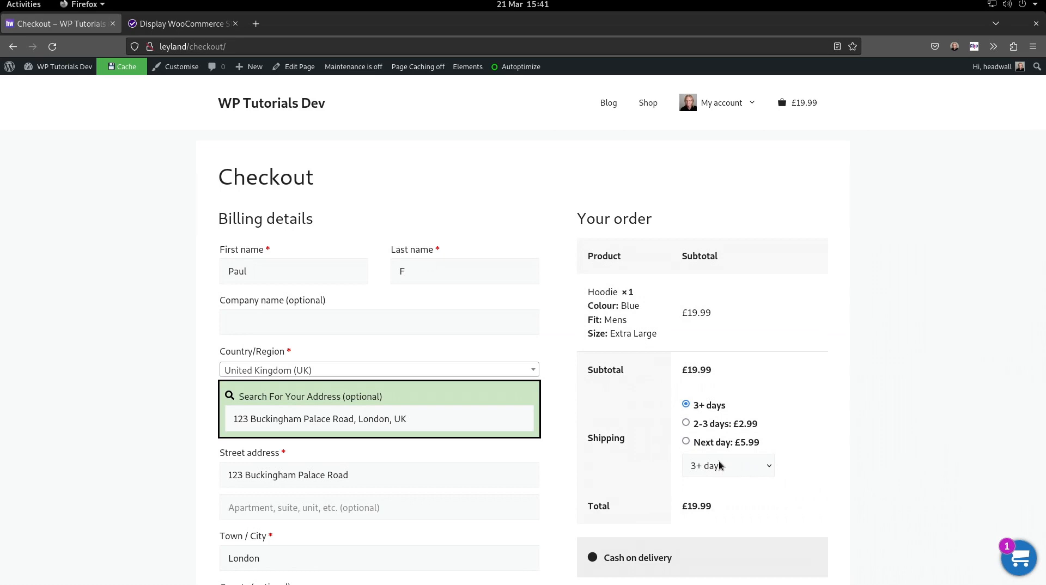
pyautogui.press('Super')
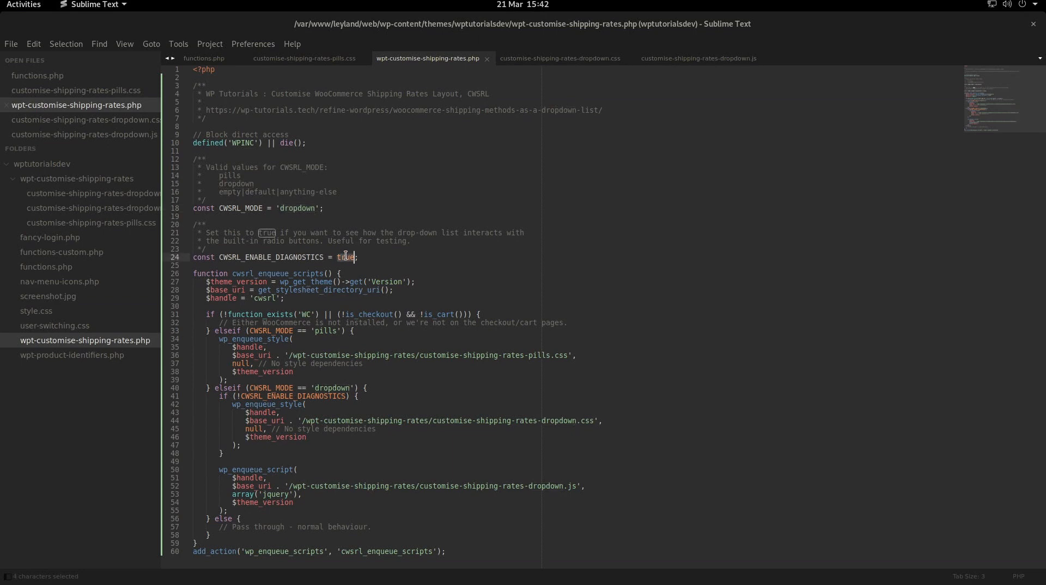
# Set CWSRL_ENABLE_DIAGNOSTICS back to false in the PHP file and save it
pyautogui.write('false')
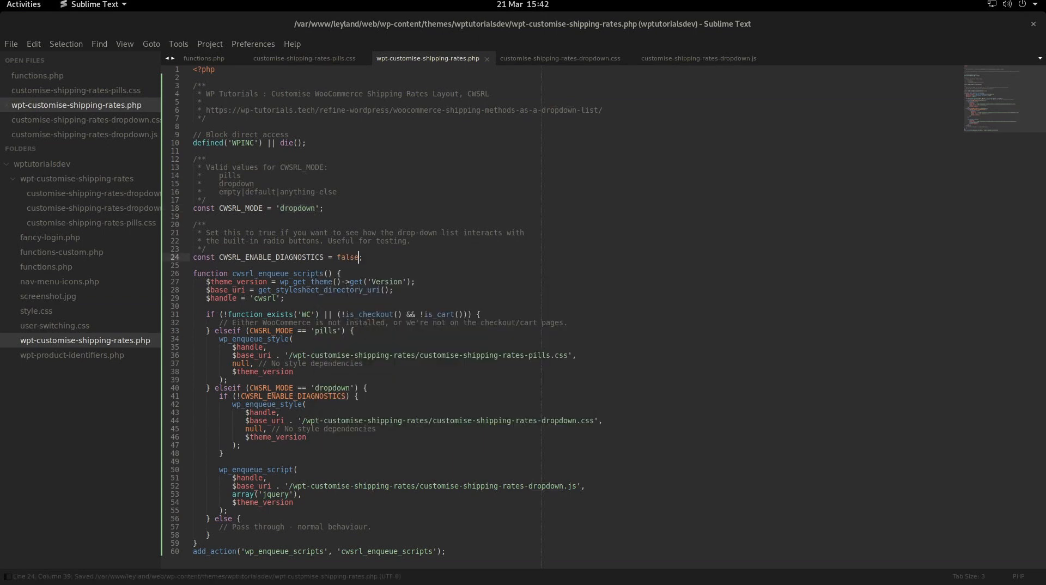